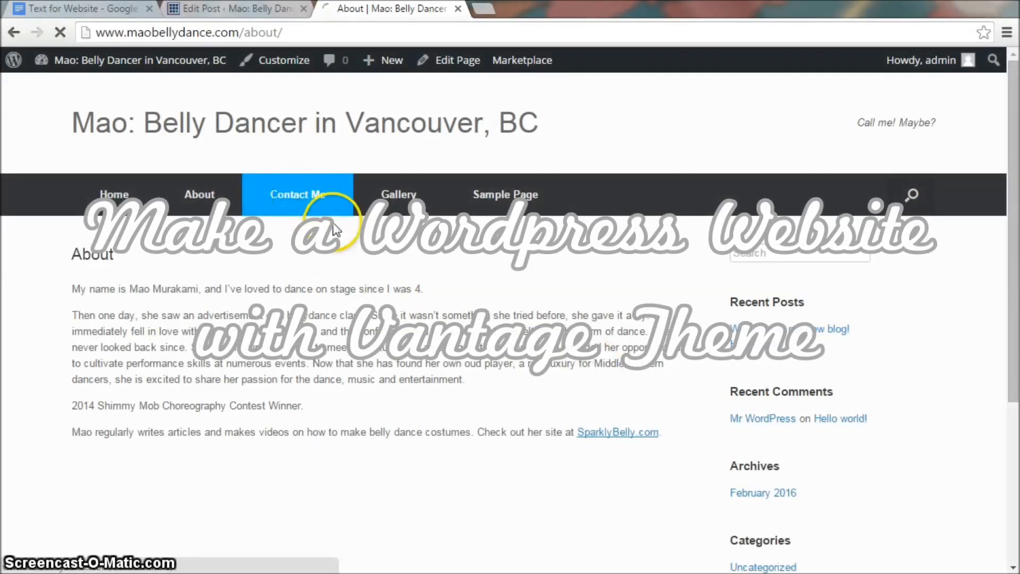
- Browse the live site's Contact Me and Gallery pages
{"action": "left_click", "coordinate": [298, 193]}
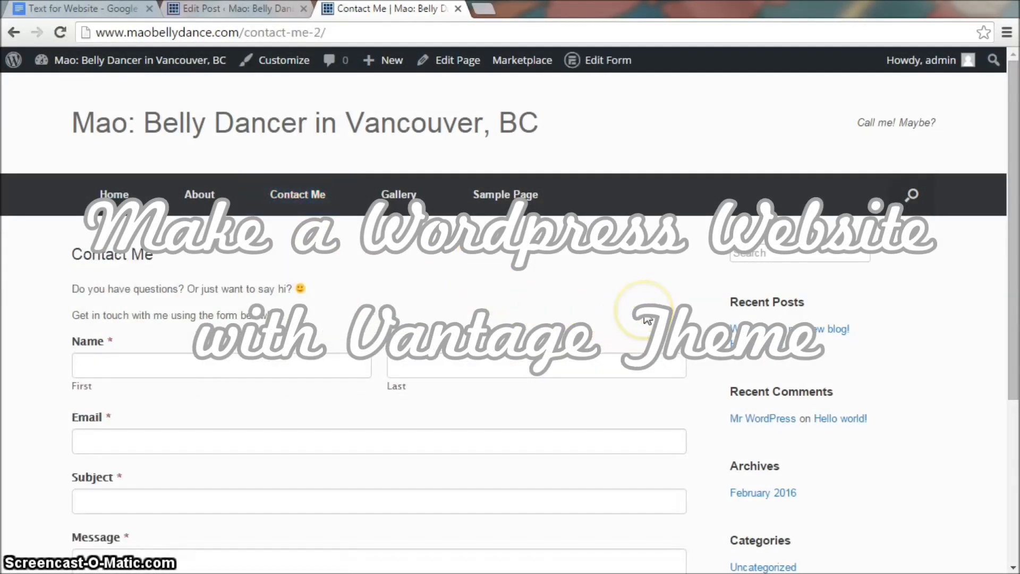
{"action": "scroll", "scroll_direction": "down", "scroll_amount": 3}
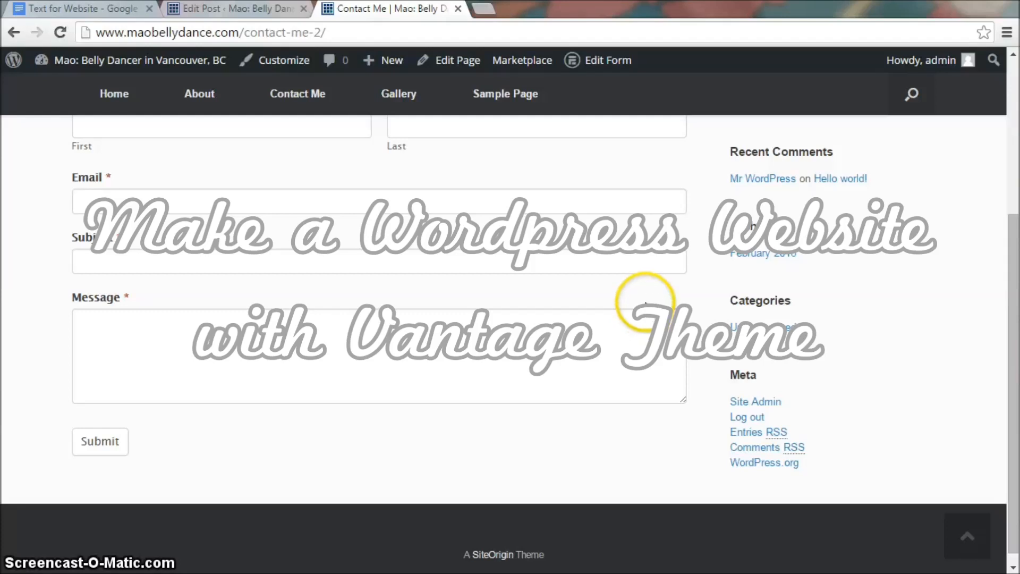
{"action": "scroll", "scroll_direction": "up", "scroll_amount": 3}
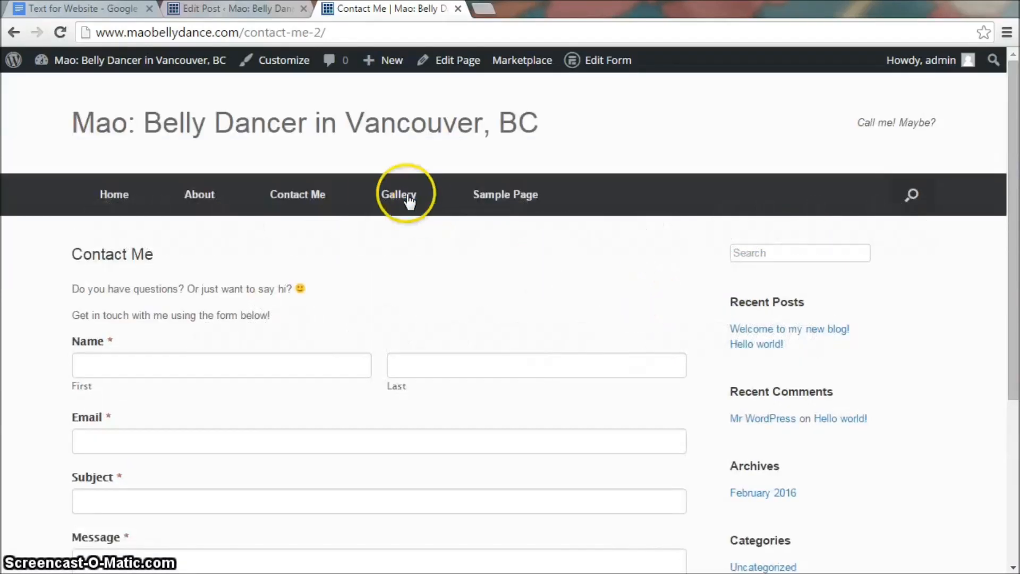
{"action": "left_click", "coordinate": [399, 193]}
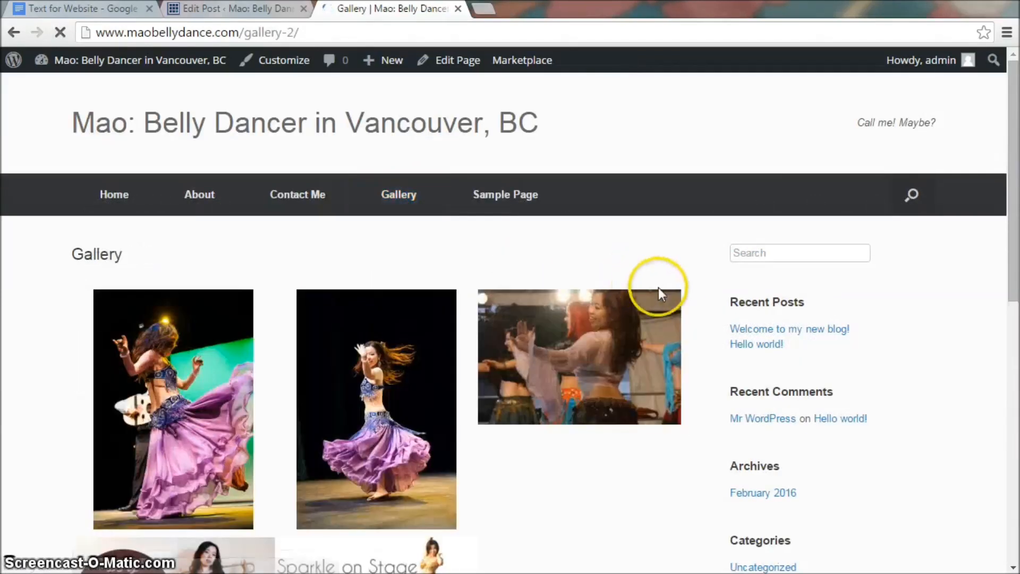
{"action": "scroll", "scroll_direction": "down", "scroll_amount": 3}
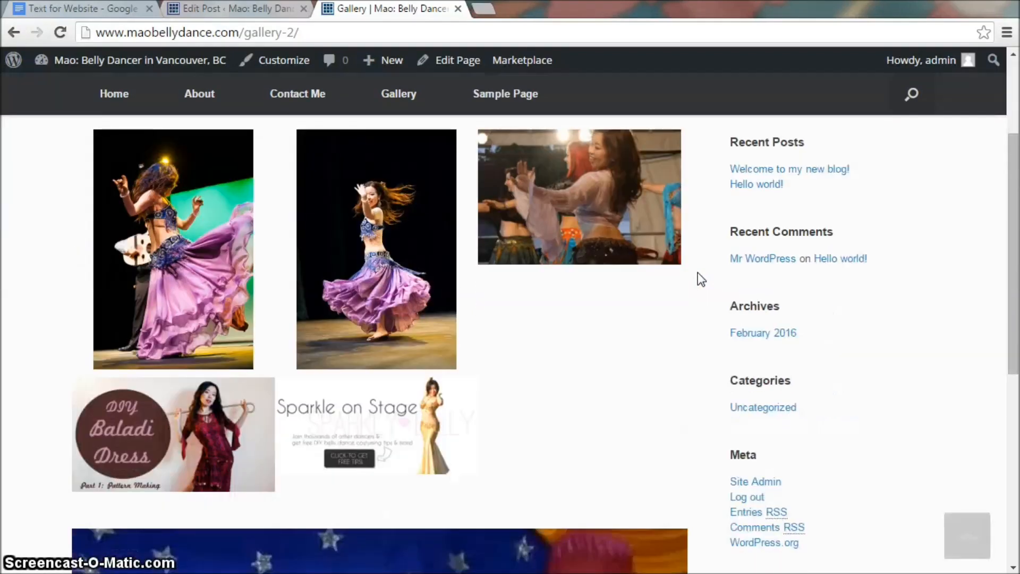
{"action": "scroll", "scroll_direction": "down", "scroll_amount": 3}
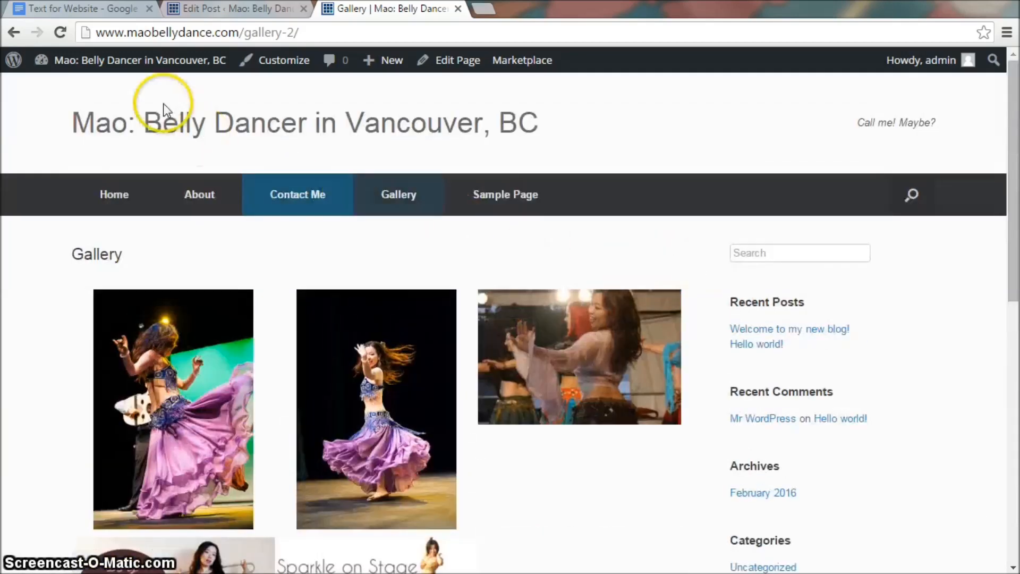
- Return to the live site's home page via the site title
{"action": "left_click", "coordinate": [113, 194]}
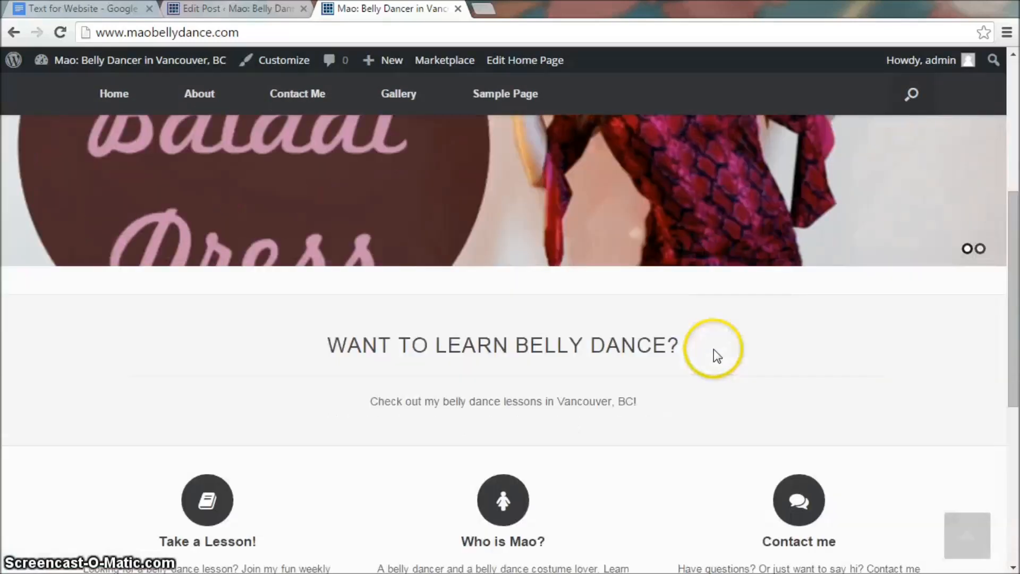
{"action": "scroll", "scroll_direction": "down", "scroll_amount": 3}
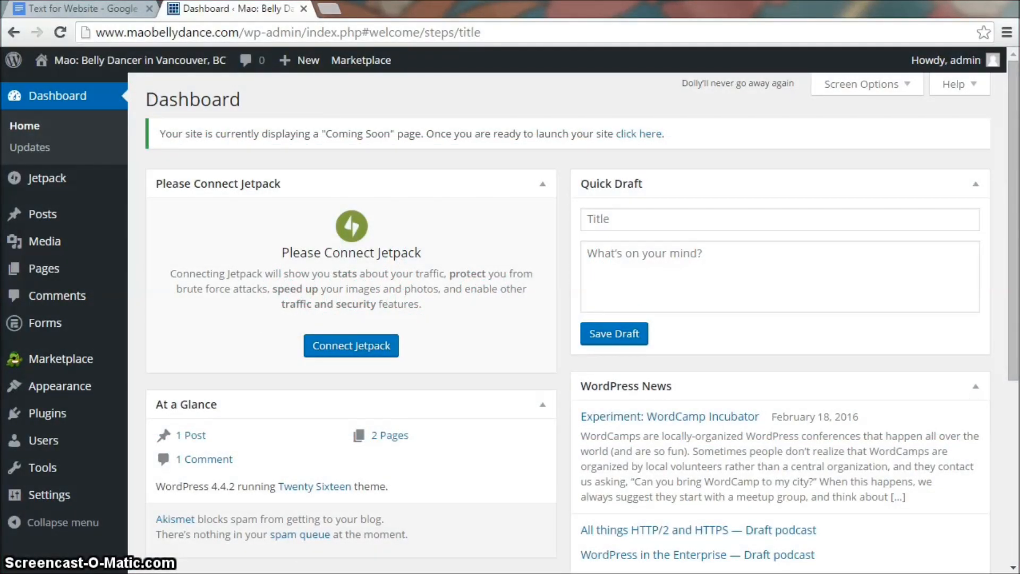
- Review the installed themes under Appearance, including the Twenty Fifteen theme details
{"action": "left_click", "coordinate": [59, 385]}
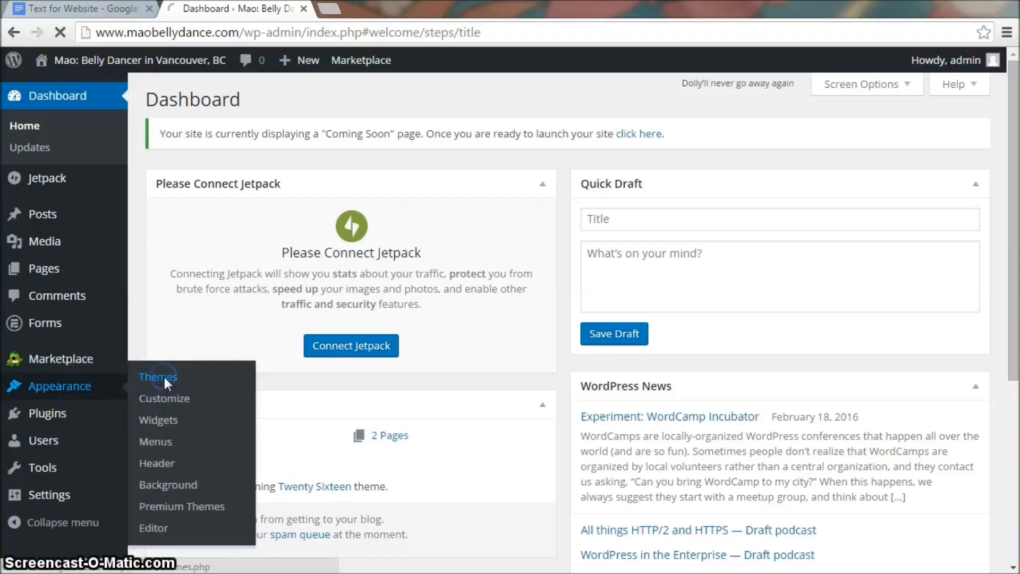
{"action": "left_click", "coordinate": [159, 376]}
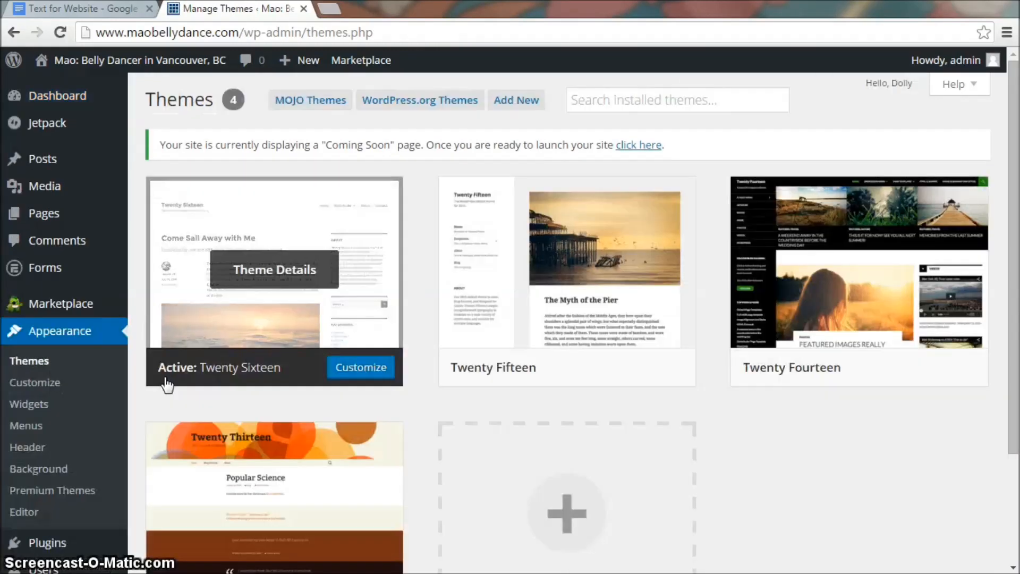
{"action": "mouse_move", "coordinate": [143, 409]}
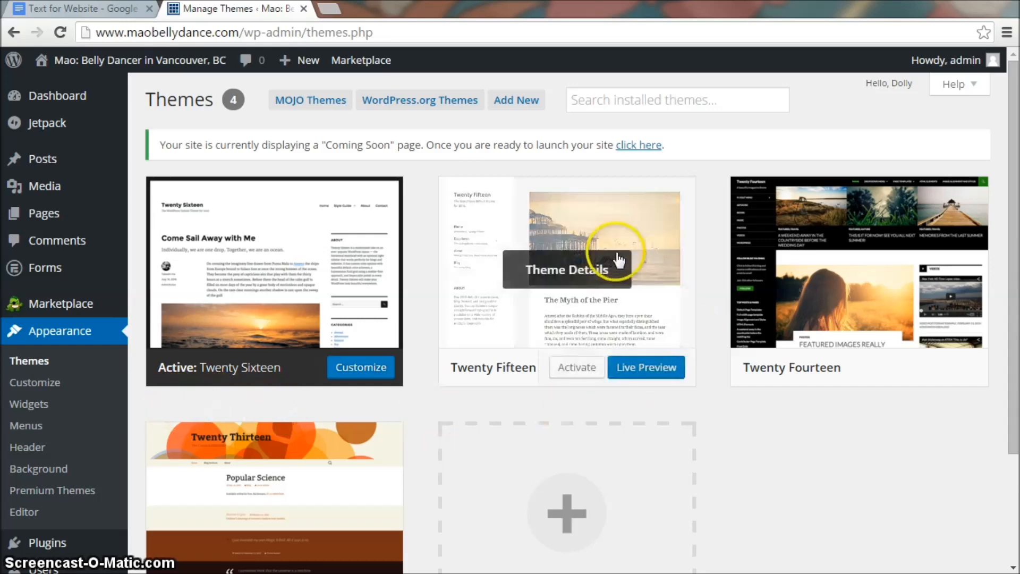
{"action": "left_click", "coordinate": [565, 270]}
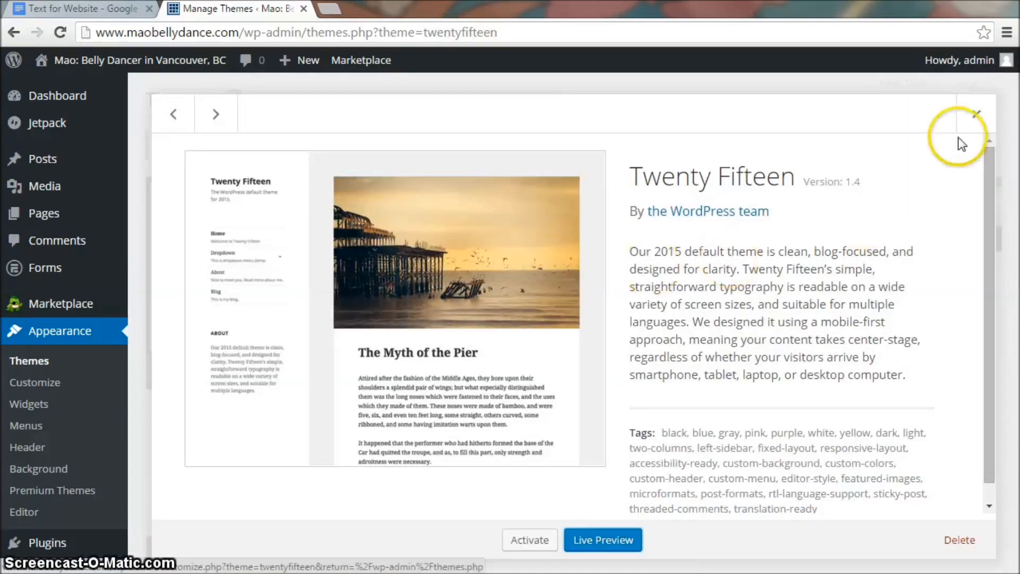
{"action": "left_click", "coordinate": [977, 113]}
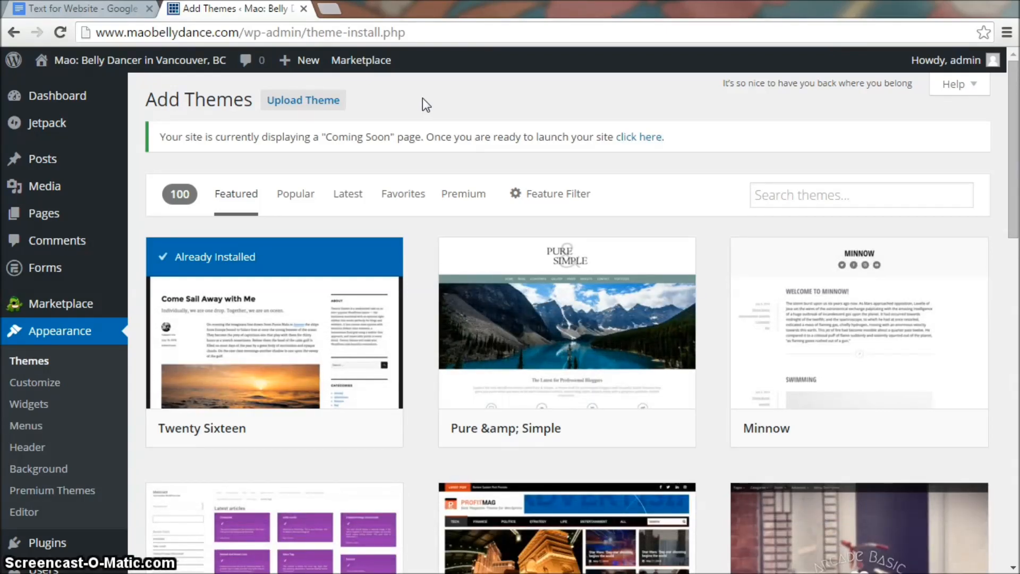
- Browse the featured themes in Add Themes and preview the Atout theme
{"action": "scroll", "scroll_direction": "down", "scroll_amount": 3}
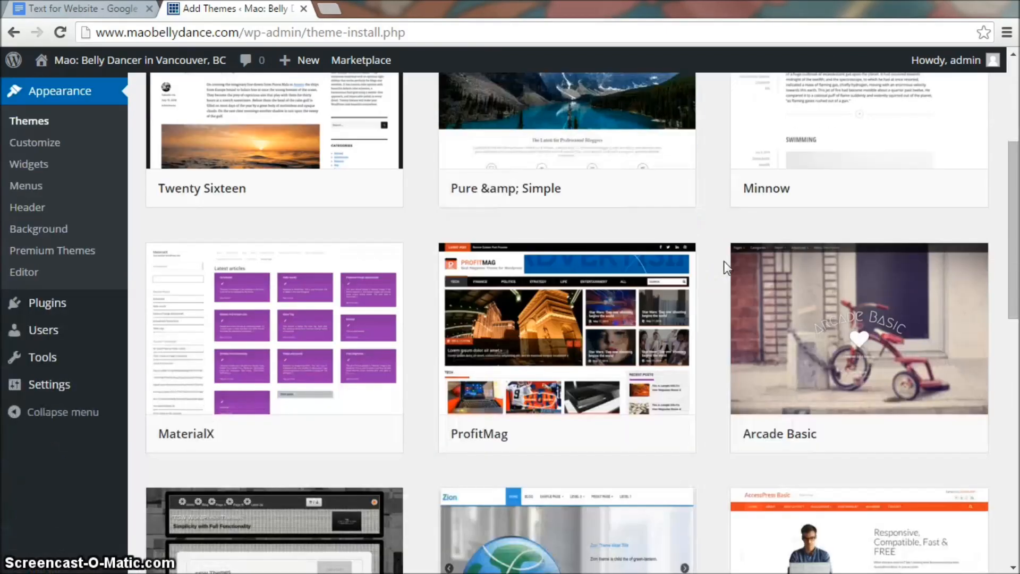
{"action": "scroll", "scroll_direction": "down", "scroll_amount": 3}
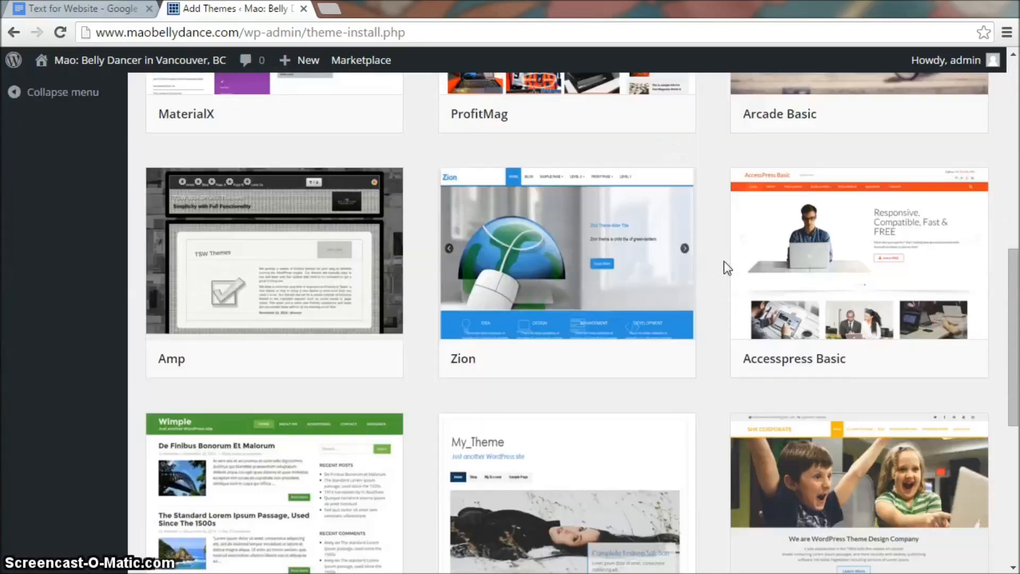
{"action": "scroll", "scroll_direction": "down", "scroll_amount": 3}
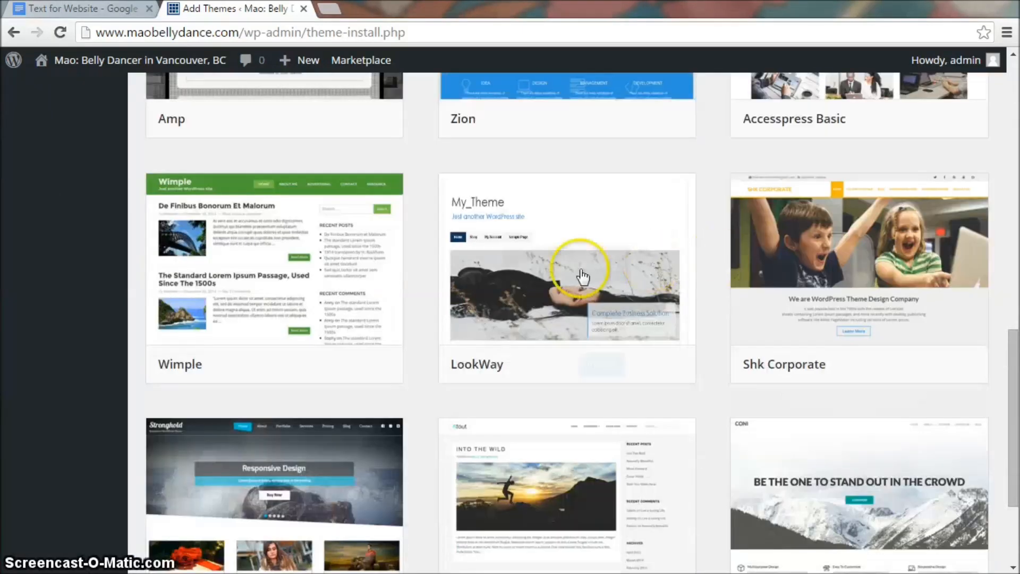
{"action": "left_click", "coordinate": [567, 293]}
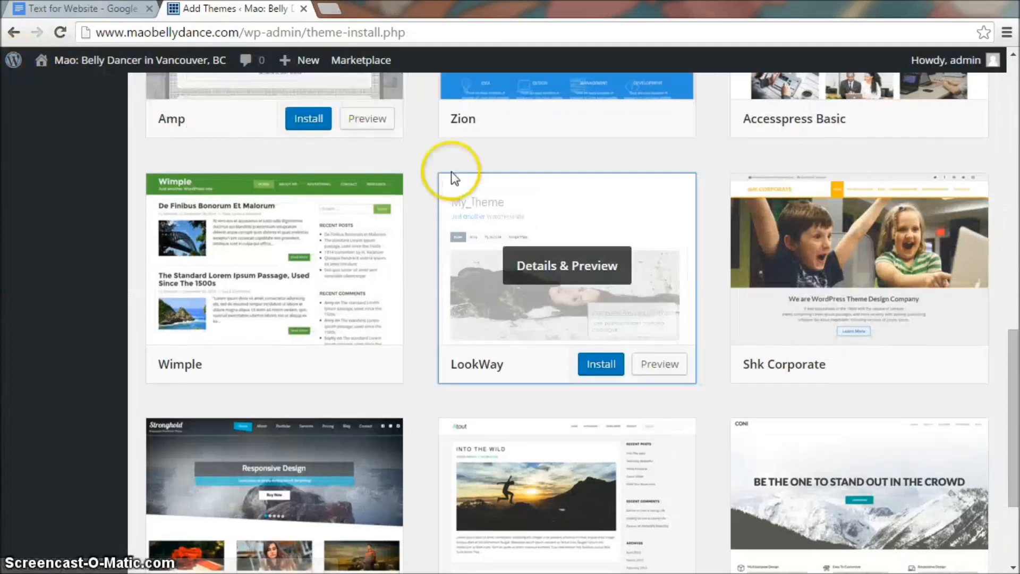
{"action": "scroll", "scroll_direction": "down", "scroll_amount": 3}
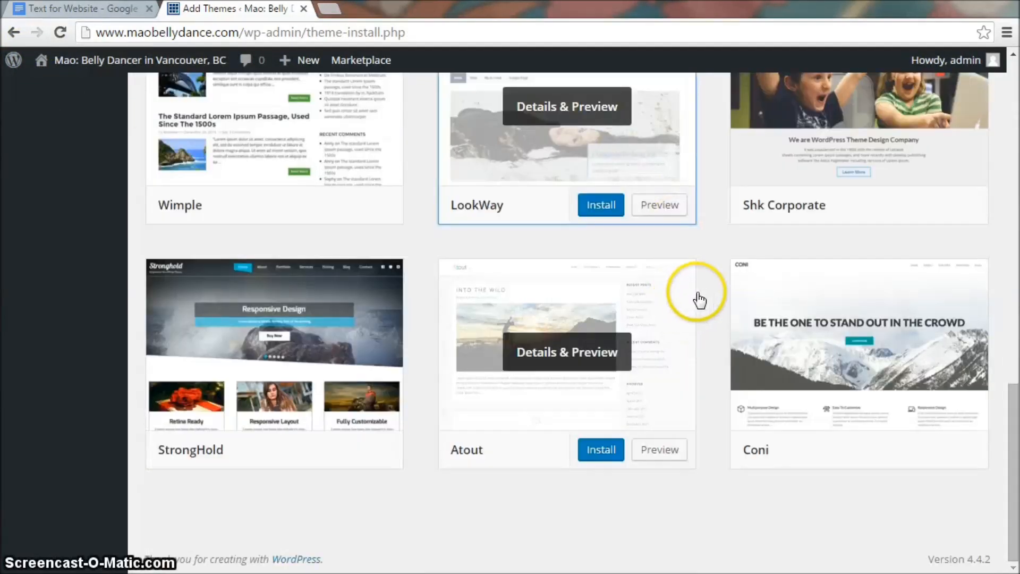
{"action": "left_click", "coordinate": [566, 352]}
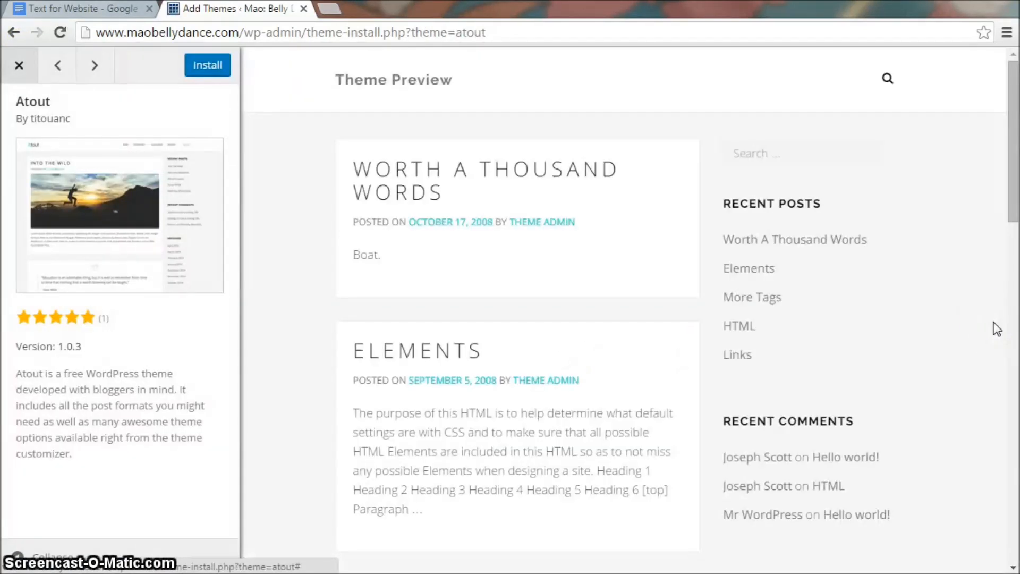
{"action": "left_click", "coordinate": [19, 64]}
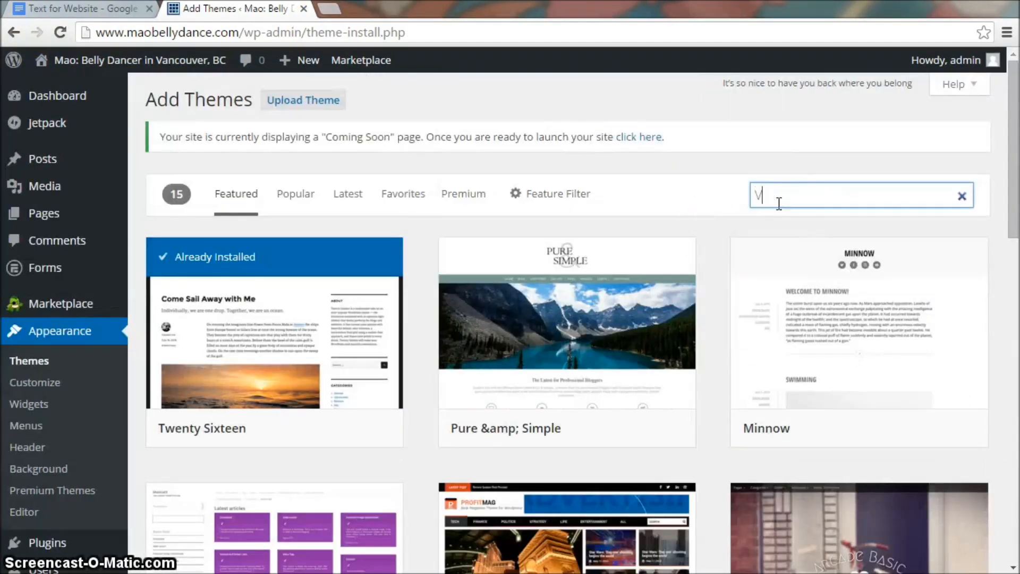
- Search for 'Vantage', preview it, then install and activate it as the site's theme
{"action": "type", "text": "antage"}
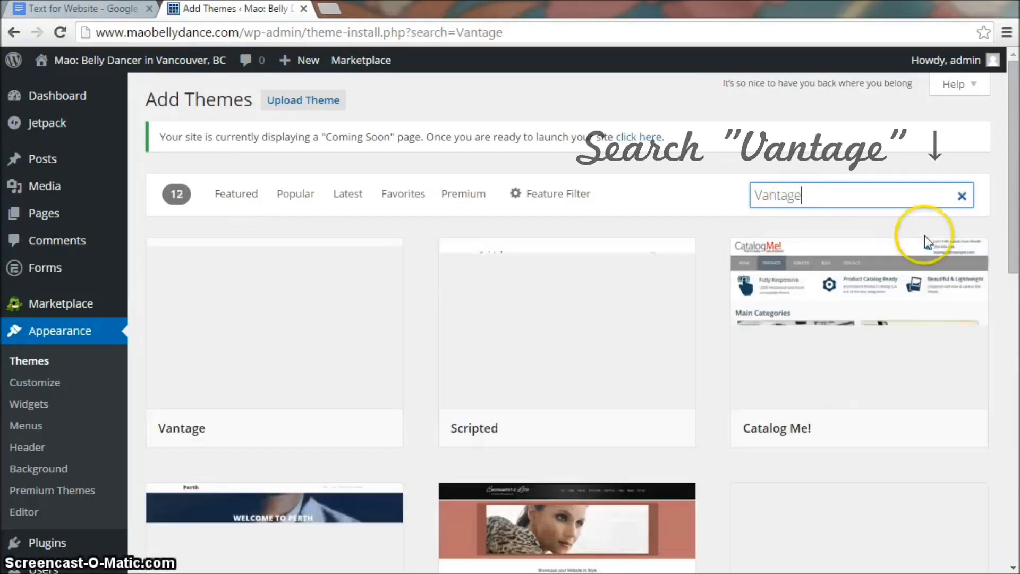
{"action": "left_click", "coordinate": [273, 323]}
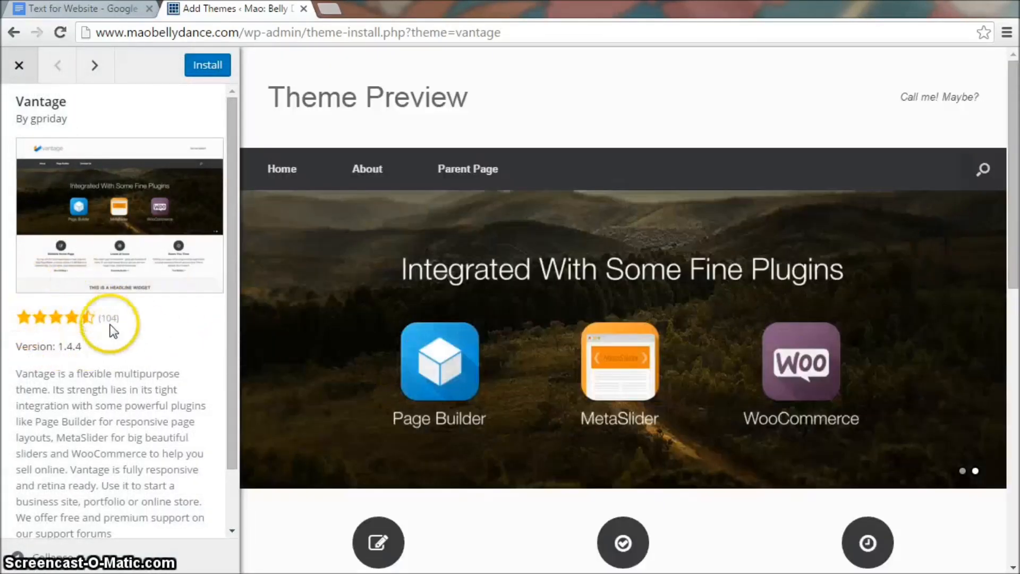
{"action": "left_click", "coordinate": [208, 65]}
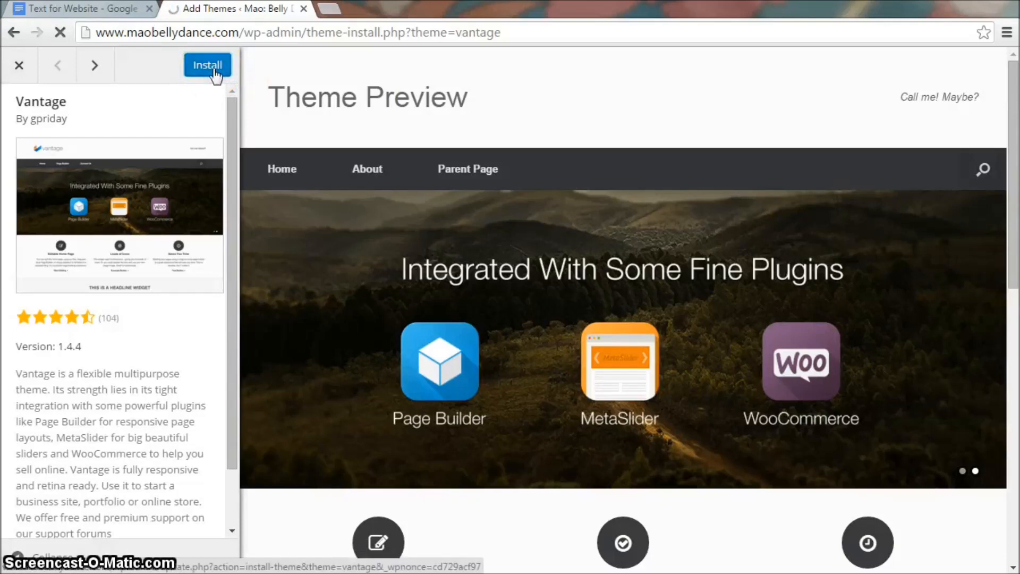
{"action": "left_click", "coordinate": [207, 65]}
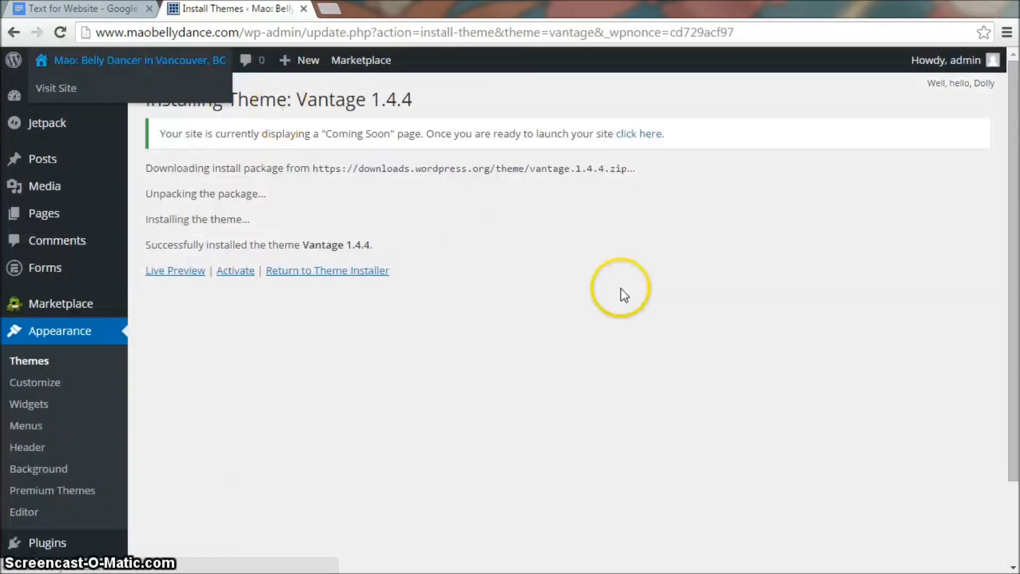
{"action": "mouse_move", "coordinate": [235, 270]}
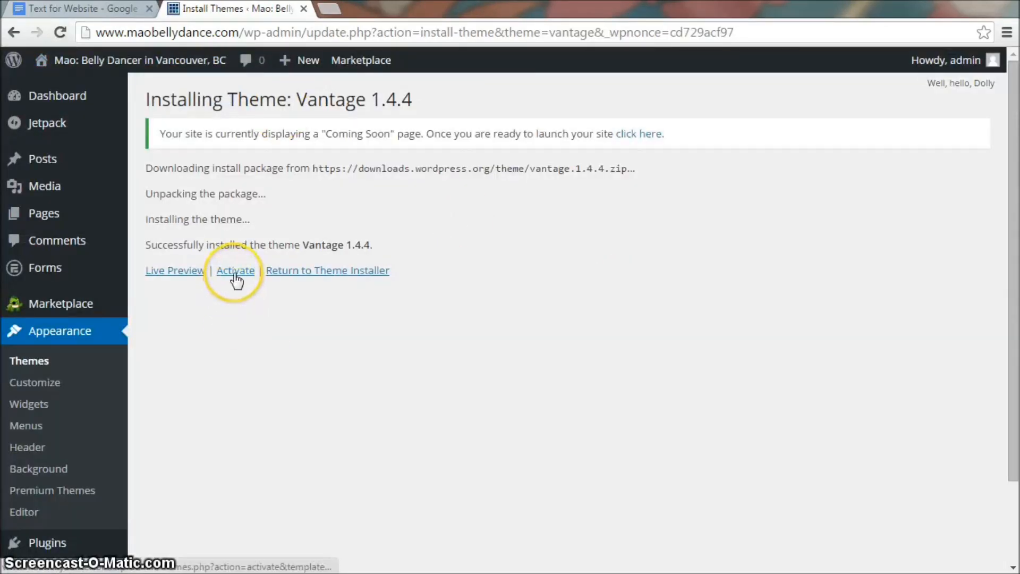
{"action": "left_click", "coordinate": [235, 270]}
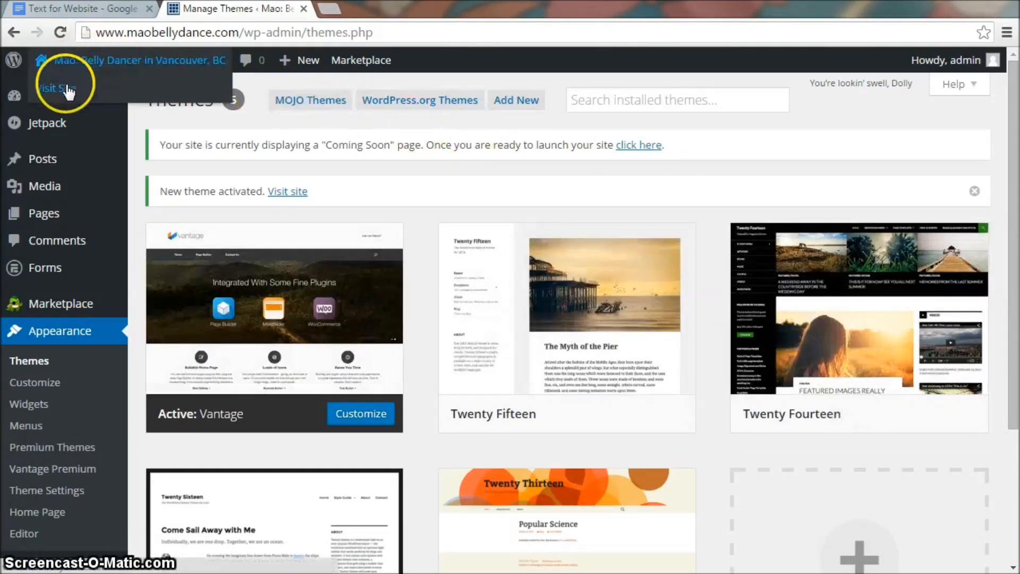
{"action": "left_click", "coordinate": [56, 89]}
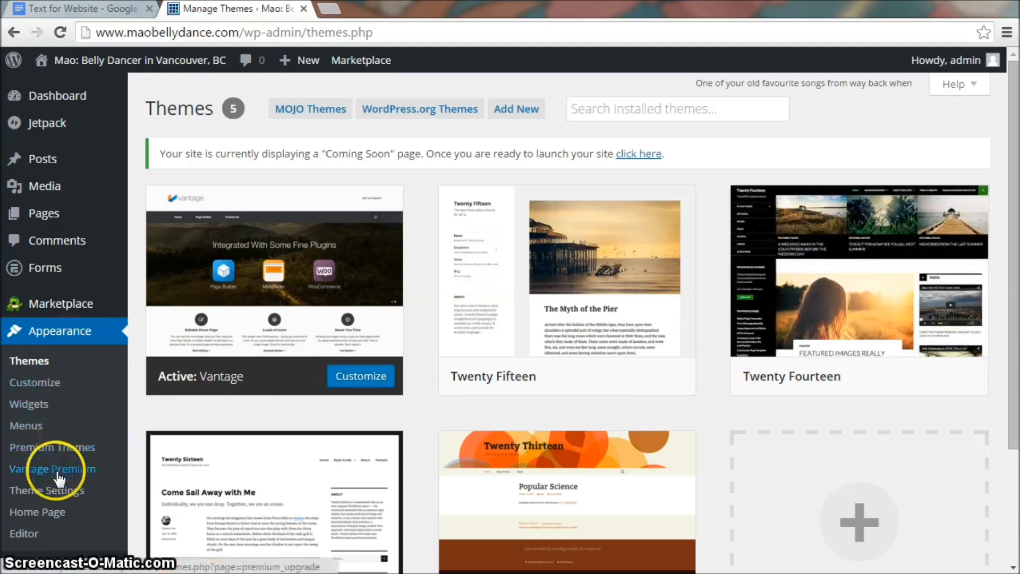
{"action": "mouse_move", "coordinate": [24, 532]}
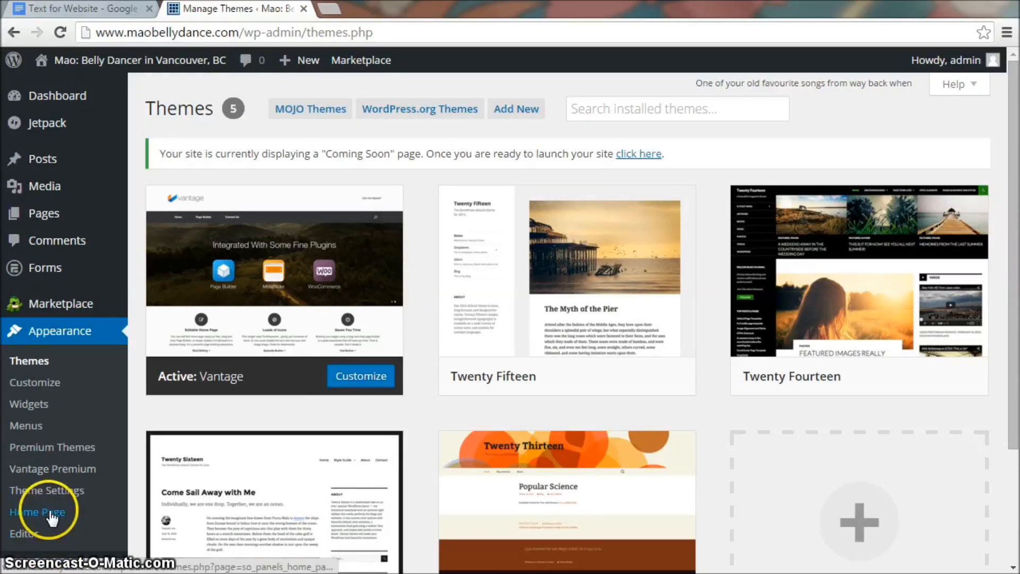
- Install the Page Builder plugin from Vantage's Custom Home Page screen and activate it
{"action": "left_click", "coordinate": [38, 512]}
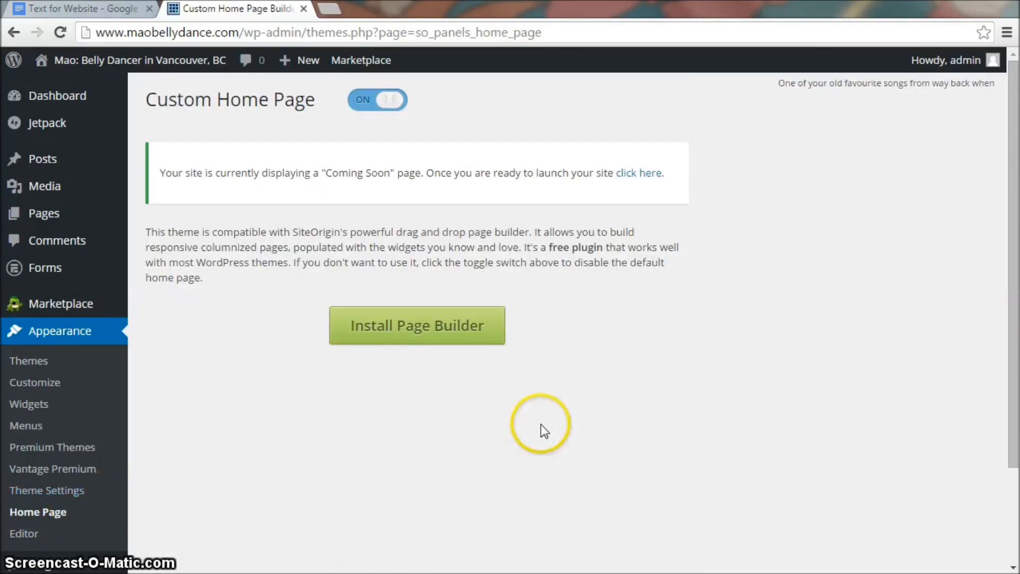
{"action": "mouse_move", "coordinate": [637, 423]}
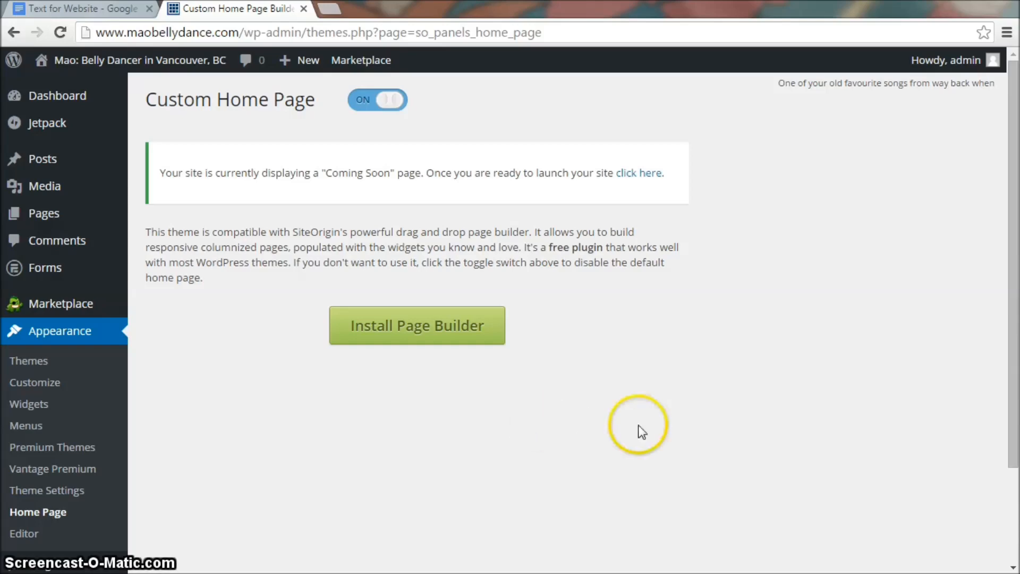
{"action": "left_click", "coordinate": [416, 325]}
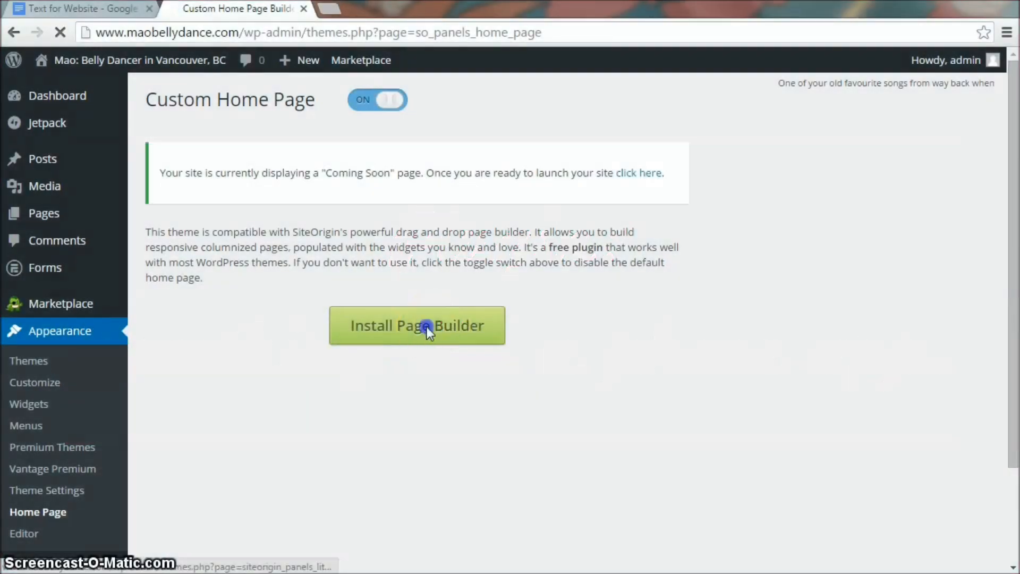
{"action": "left_click", "coordinate": [417, 325]}
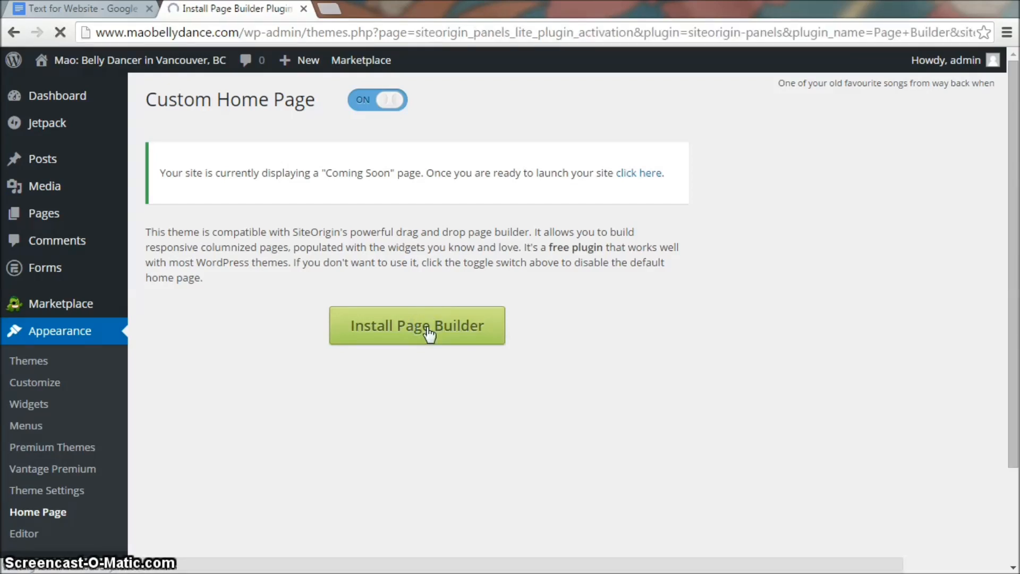
{"action": "left_click", "coordinate": [417, 325]}
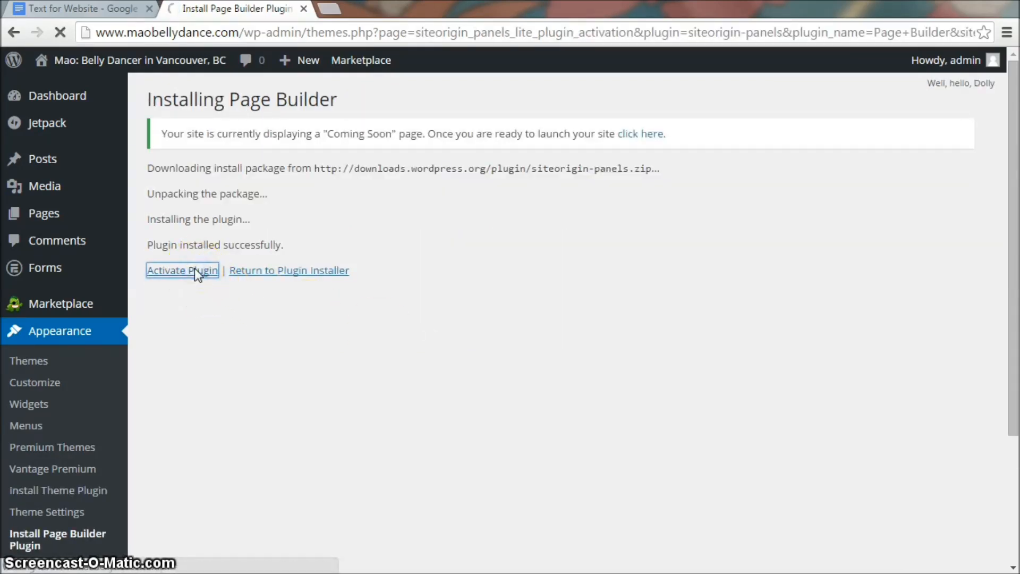
{"action": "left_click", "coordinate": [182, 270]}
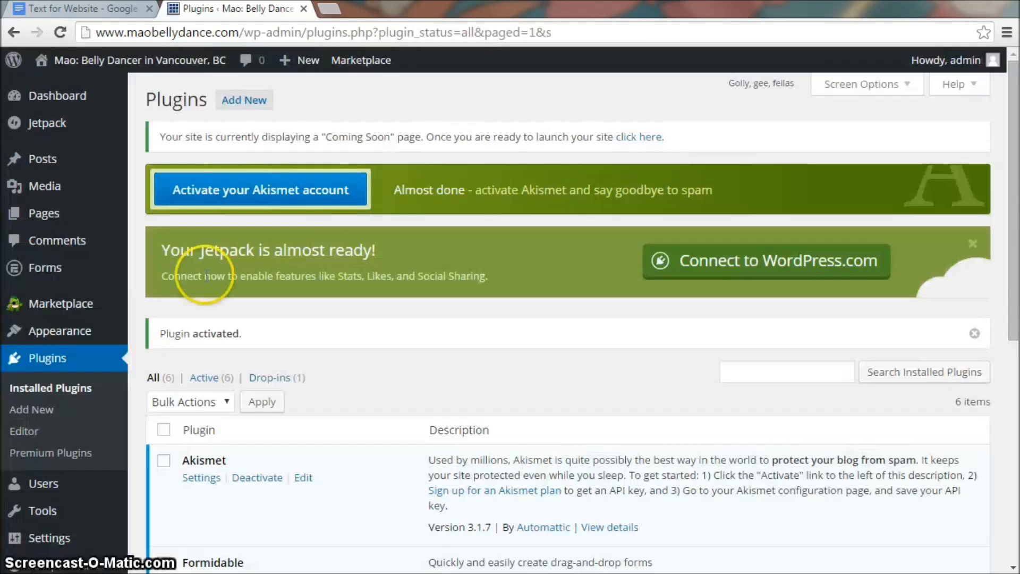
{"action": "mouse_move", "coordinate": [59, 330]}
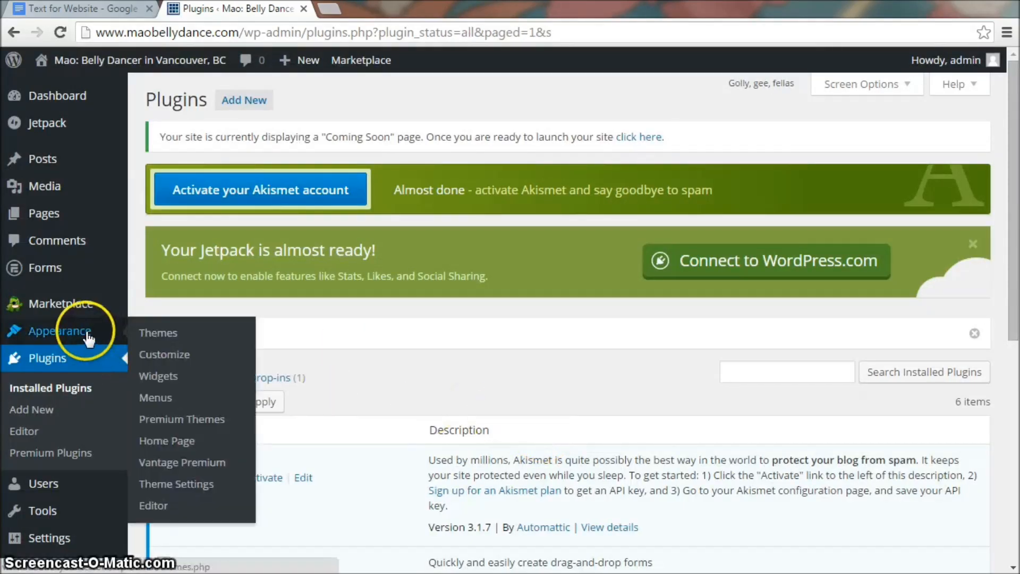
- View the live site with the default Page Builder home page layout
{"action": "left_click", "coordinate": [167, 440]}
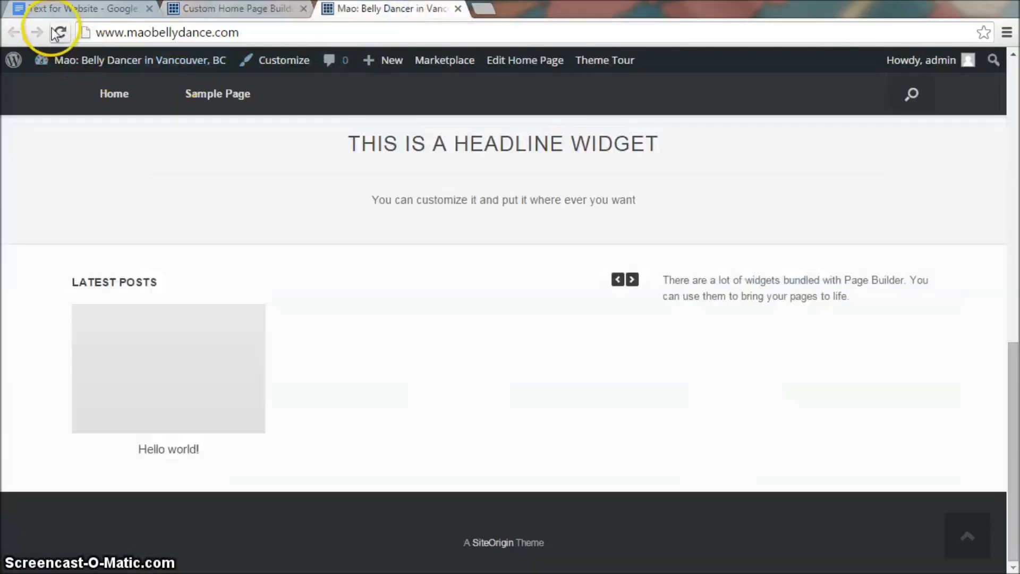
- Reload the live site, then start the Live Editor for the home page
{"action": "left_click", "coordinate": [58, 33]}
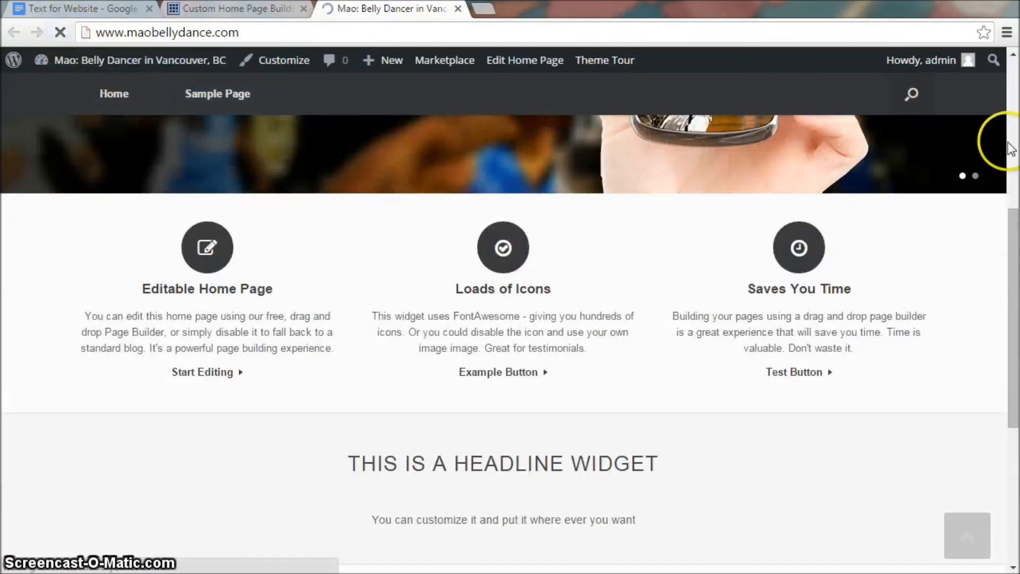
{"action": "scroll", "scroll_direction": "down", "scroll_amount": 3}
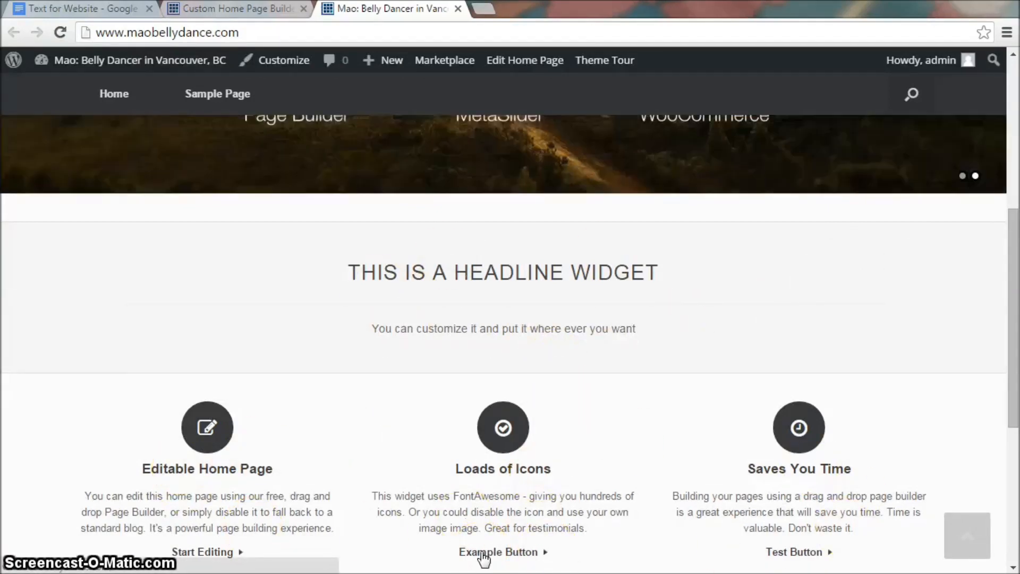
{"action": "left_click", "coordinate": [524, 60]}
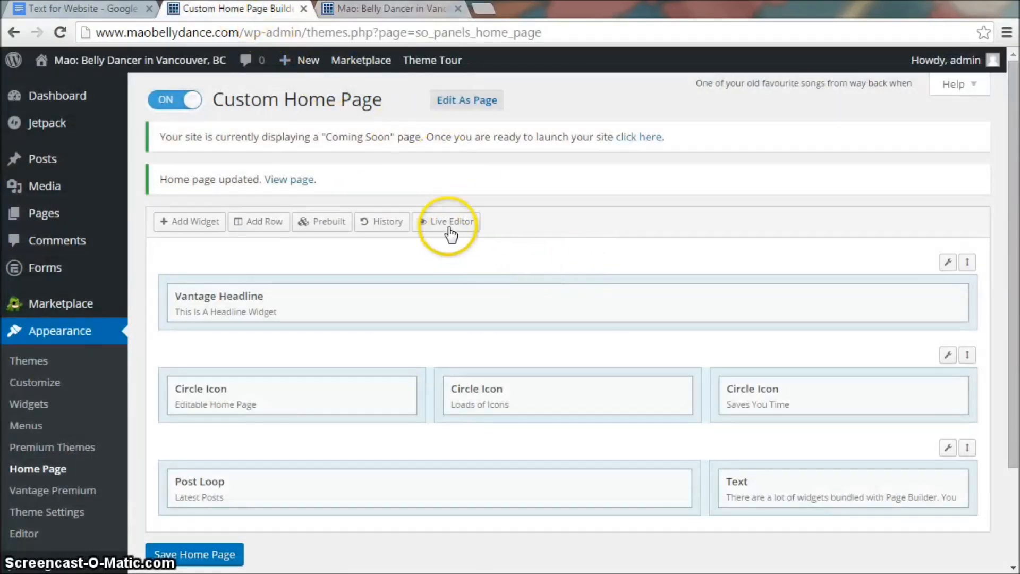
{"action": "left_click", "coordinate": [451, 221]}
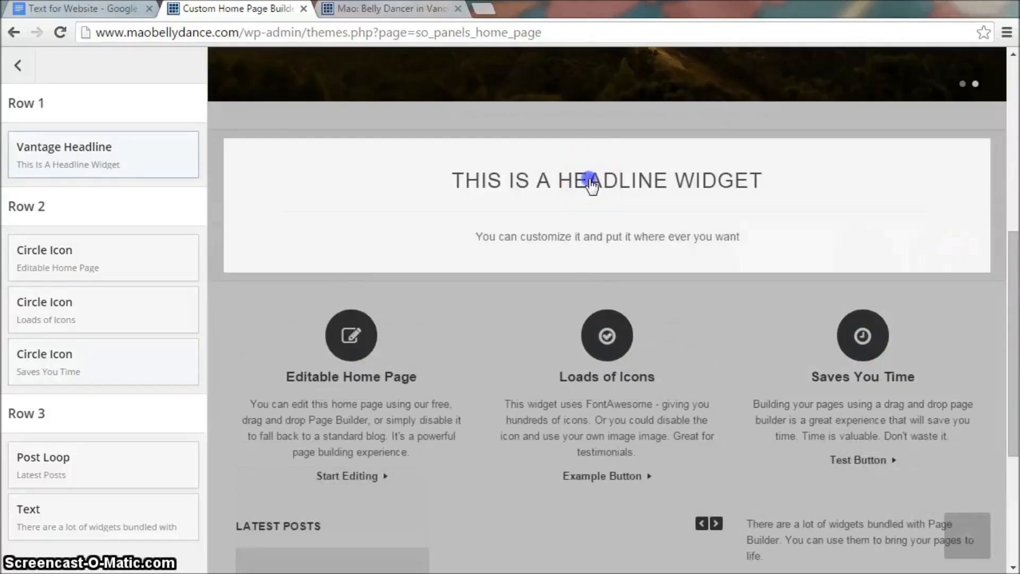
- Set the headline to 'Want to learn belly dance?' with subheadline 'Check out my belly dance lessons in Vancouver, BC!'
{"action": "left_click", "coordinate": [589, 181]}
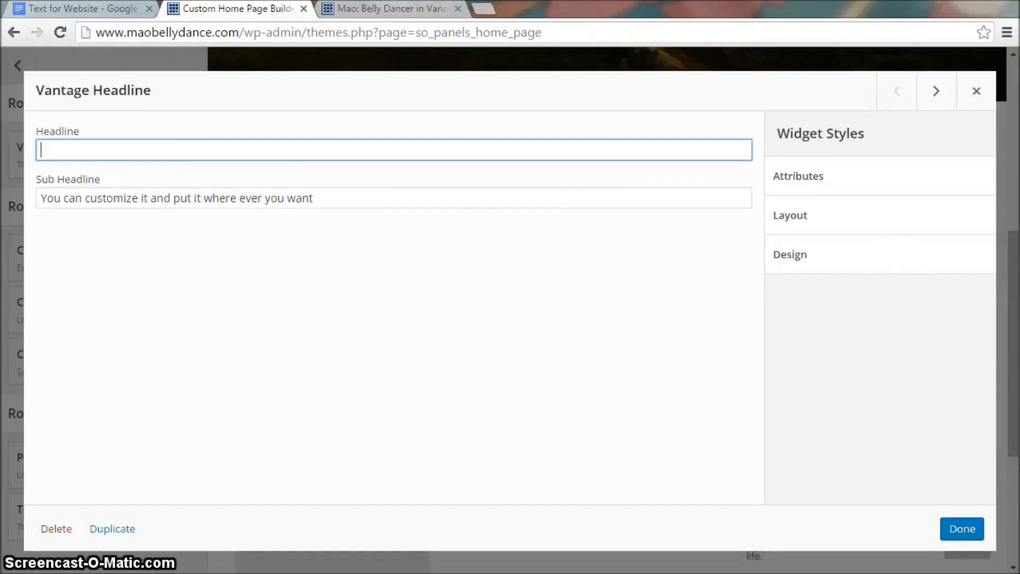
{"action": "type", "text": "Want to learn belly dance?"}
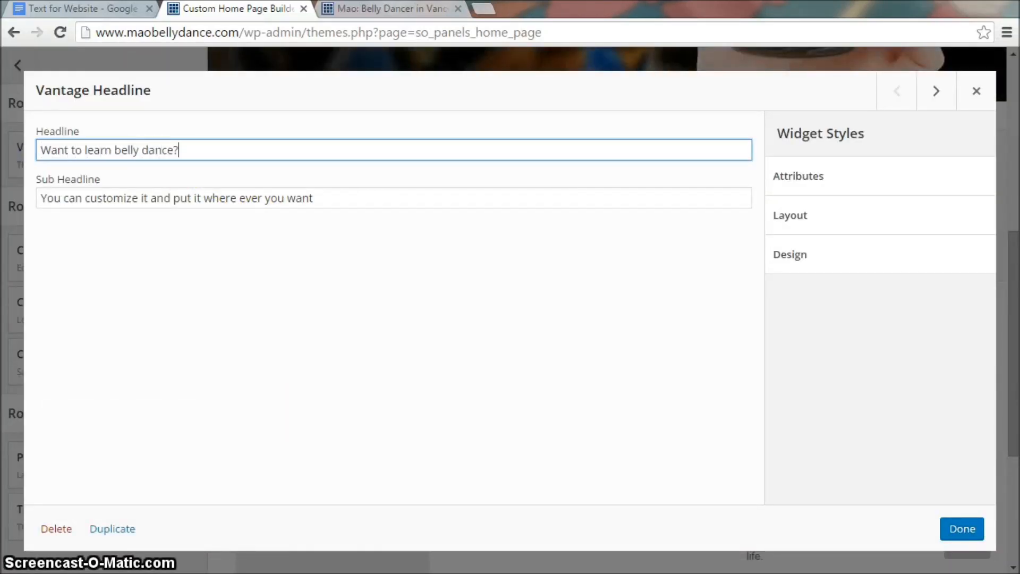
{"action": "triple_click", "coordinate": [175, 198]}
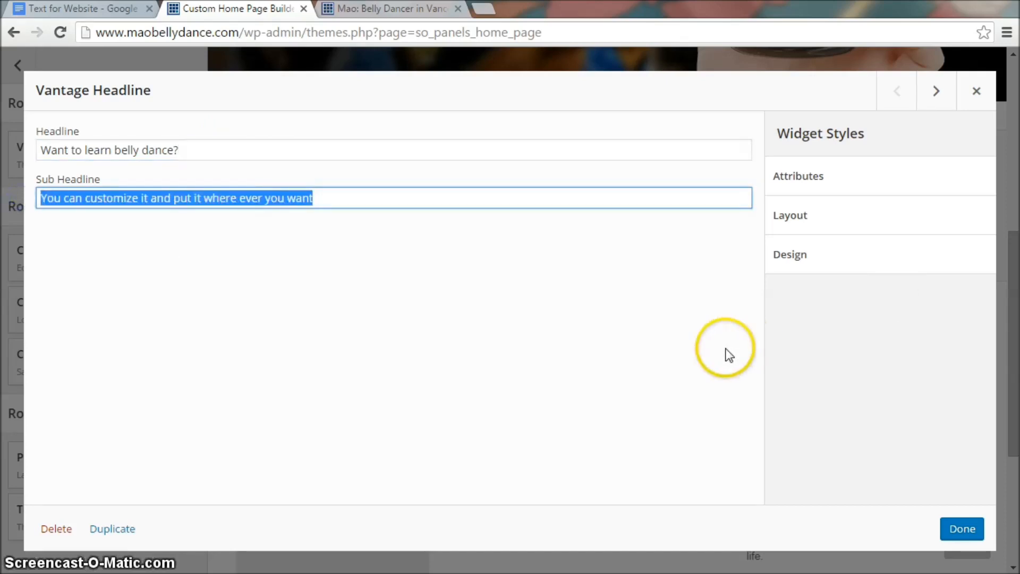
{"action": "type", "text": "Check out my belly dance lessons"}
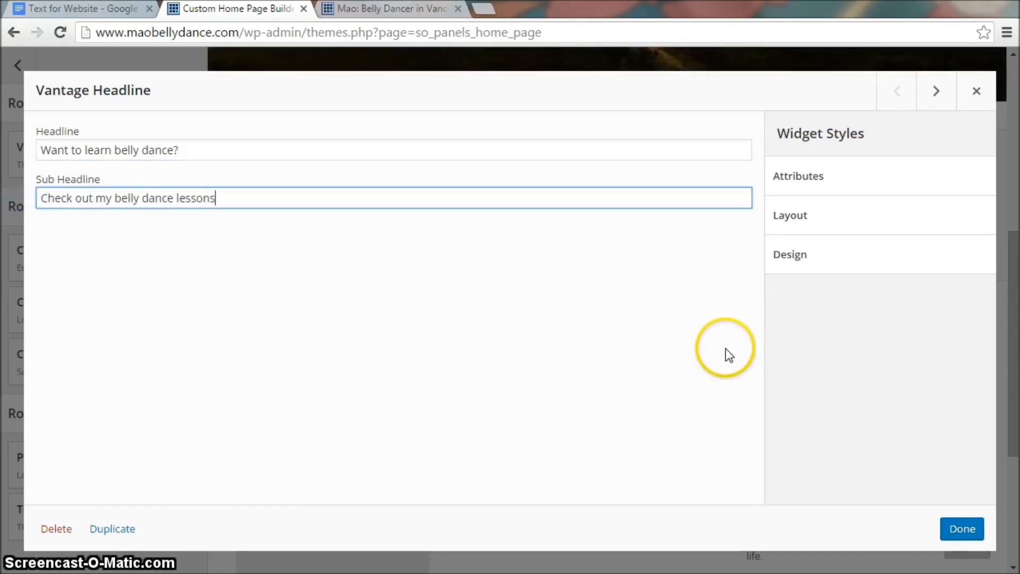
{"action": "type", "text": "in Vancouver, BC!"}
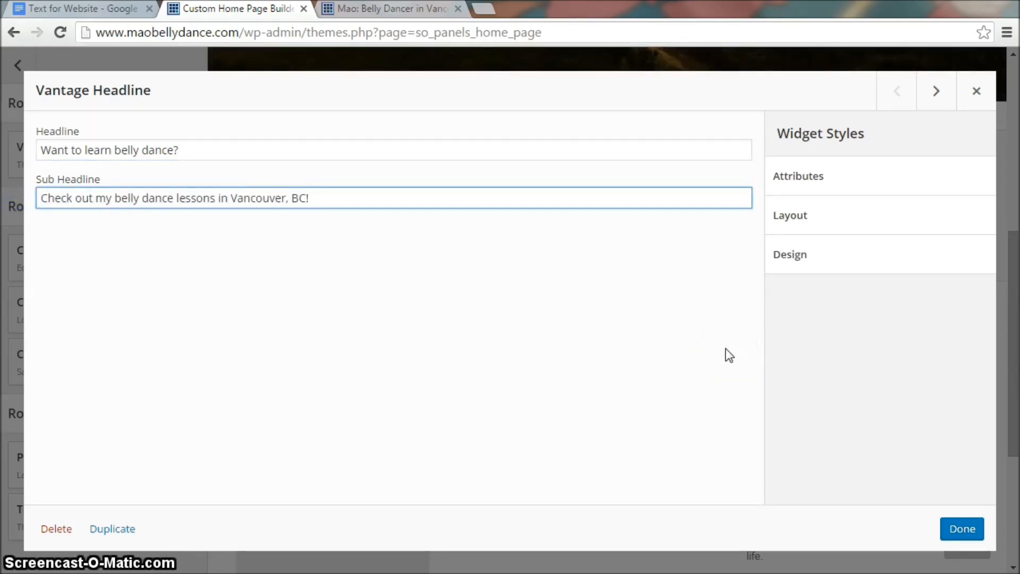
{"action": "left_click", "coordinate": [962, 528]}
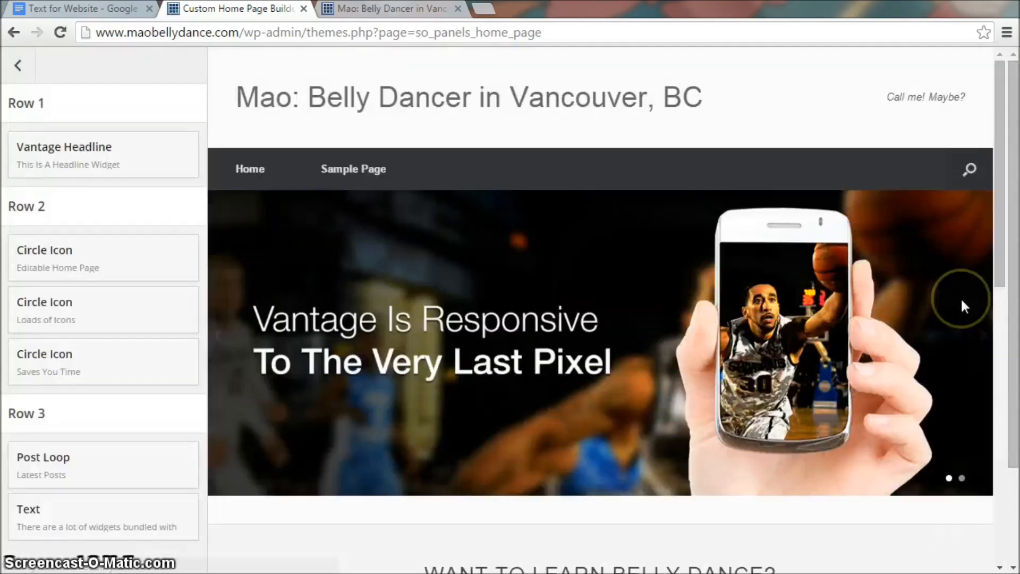
- Retitle the first icon block 'Take a Lesson!' with text about fun weekly belly dance lessons
{"action": "scroll", "scroll_direction": "down", "scroll_amount": 3}
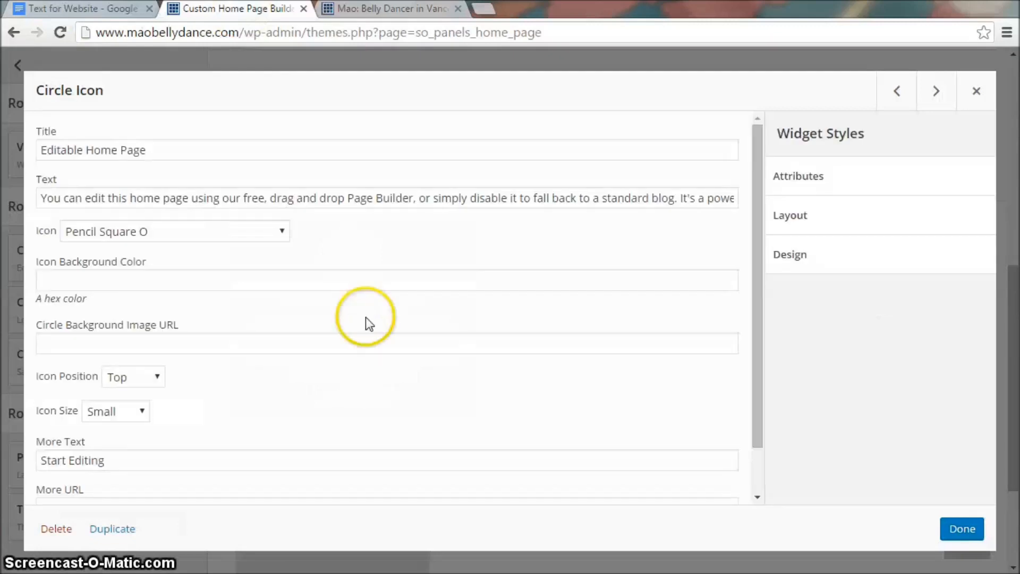
{"action": "type", "text": "Take a Lesson!"}
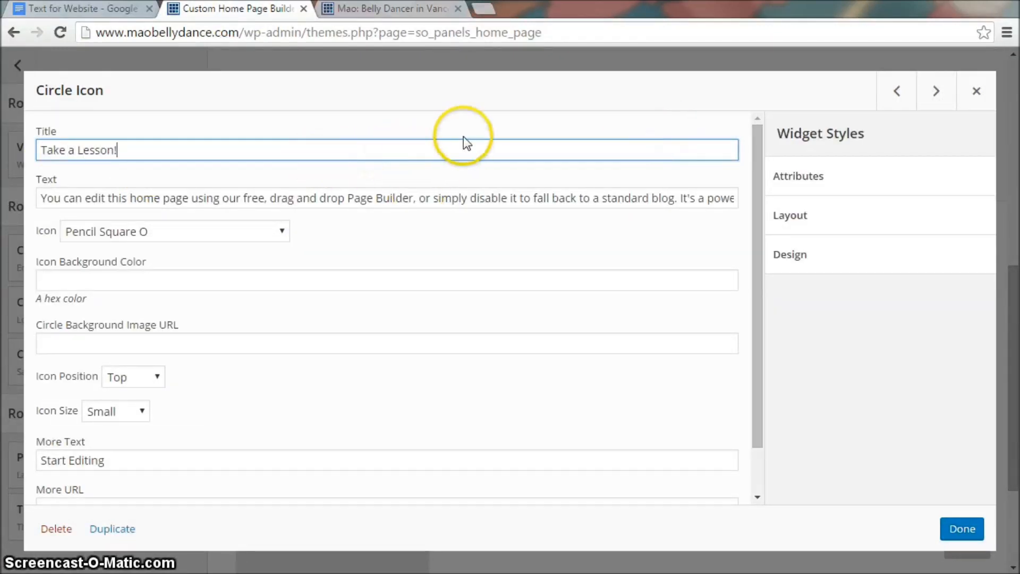
{"action": "left_click", "coordinate": [78, 8]}
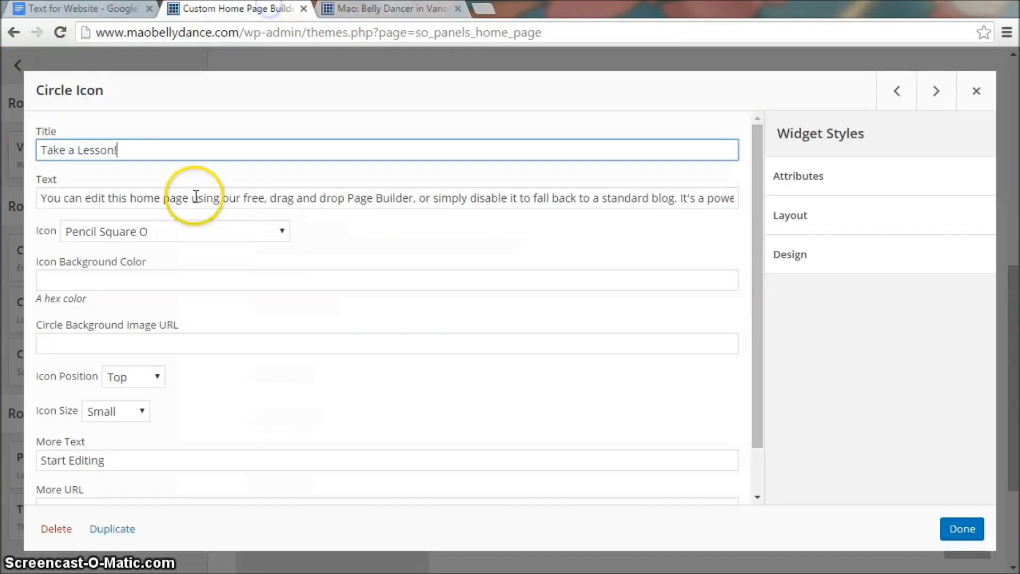
{"action": "type", "text": "Looking for a belly dance lesson? Join my fun weekly lessons."}
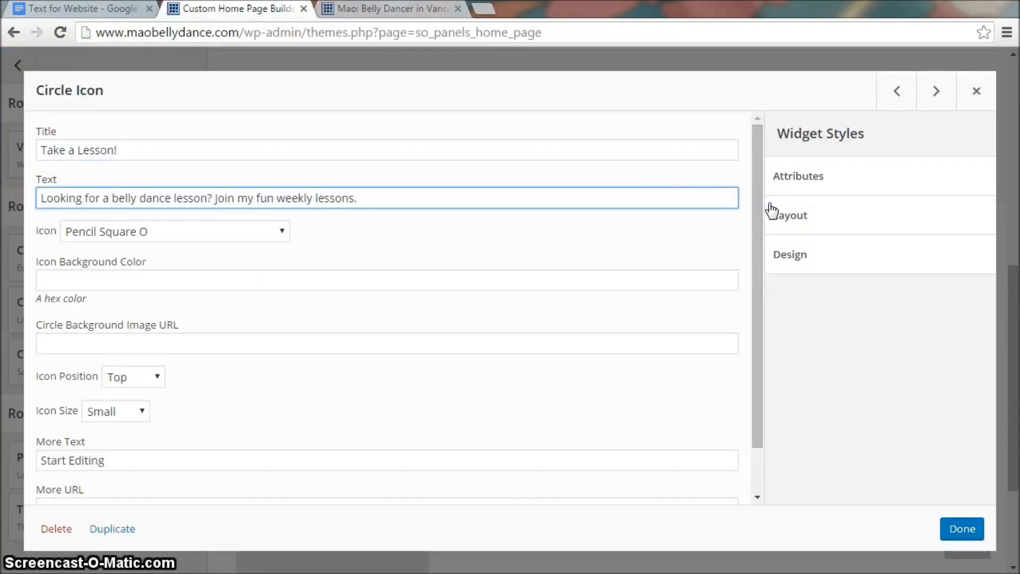
- Give the first icon block the Female icon and a 'Learn more' link, and confirm it
{"action": "left_click", "coordinate": [173, 231]}
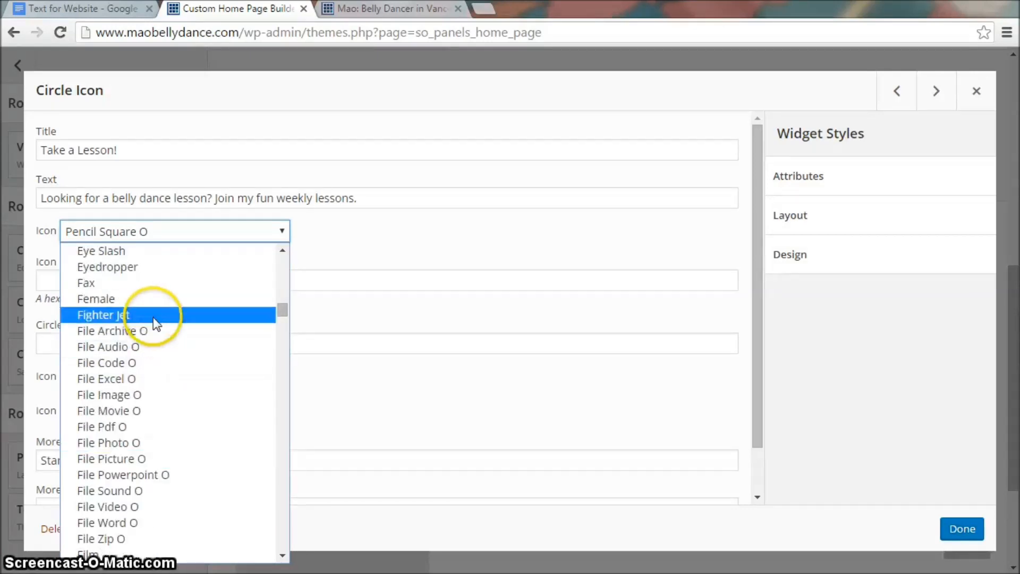
{"action": "left_click", "coordinate": [95, 299]}
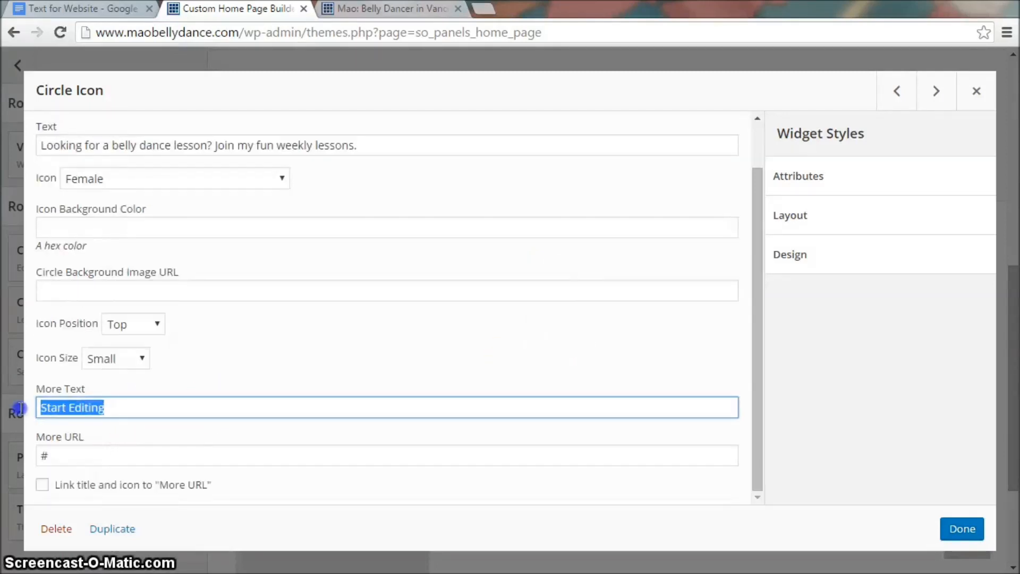
{"action": "type", "text": "Learn more"}
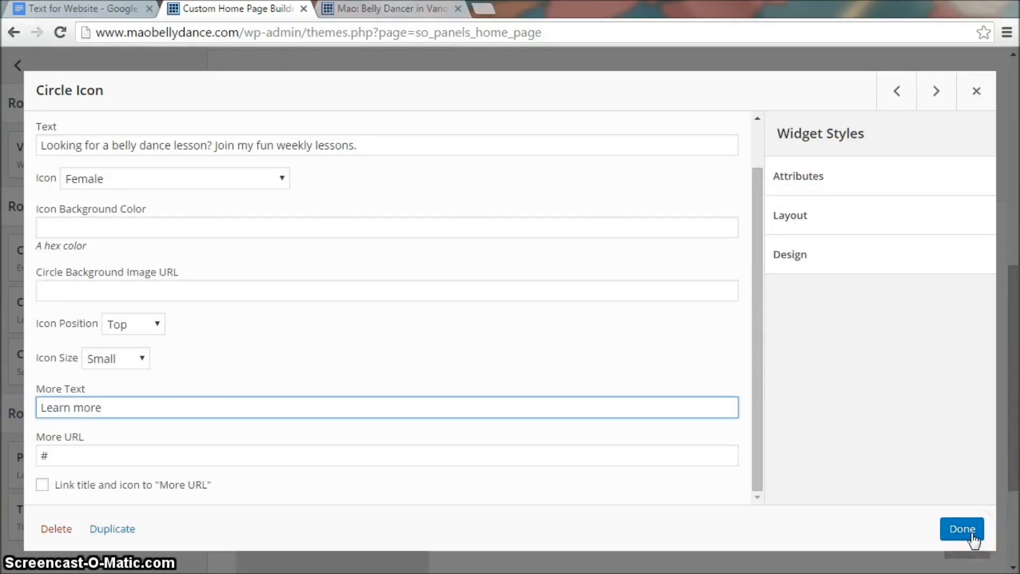
{"action": "left_click", "coordinate": [961, 528]}
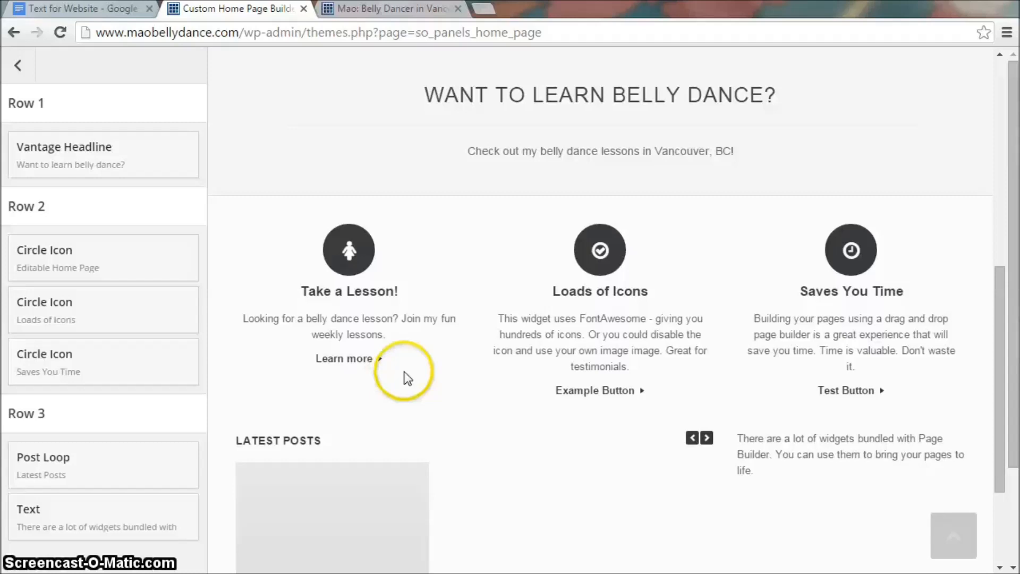
{"action": "mouse_move", "coordinate": [416, 369]}
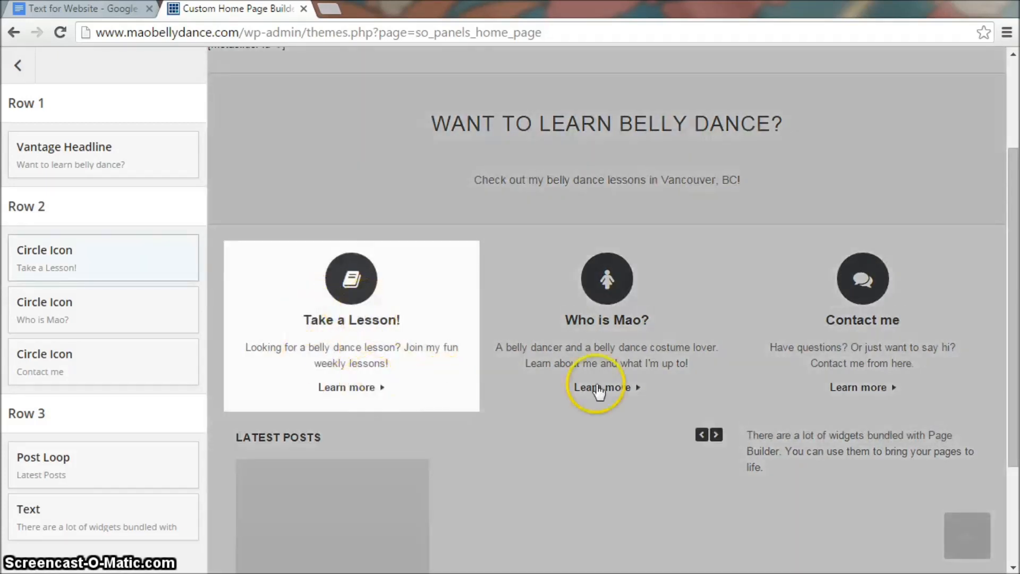
{"action": "mouse_move", "coordinate": [905, 404]}
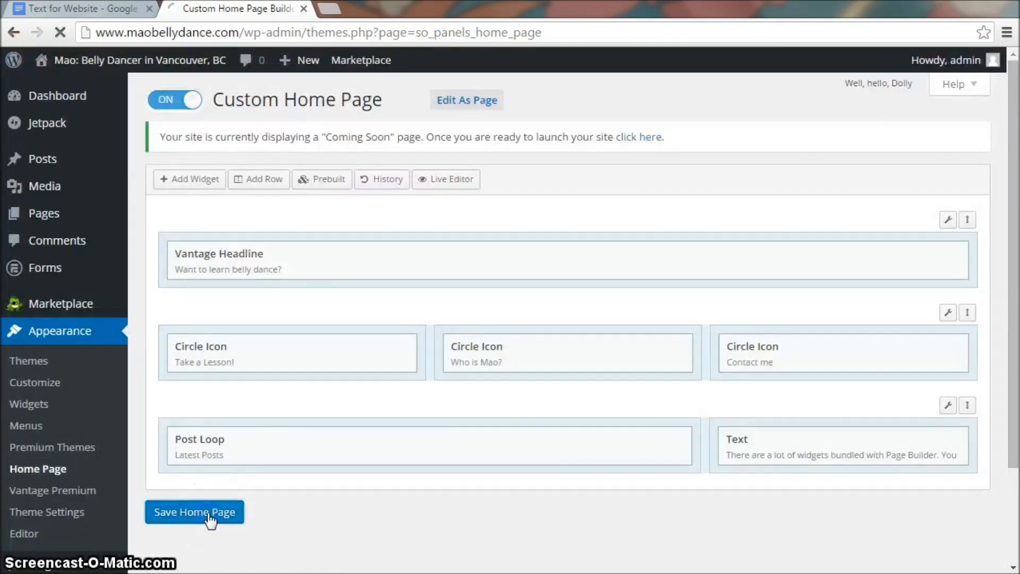
- Save the custom home page layout with its Take a Lesson!, Who is Mao? and Contact me icon boxes
{"action": "left_click", "coordinate": [193, 512]}
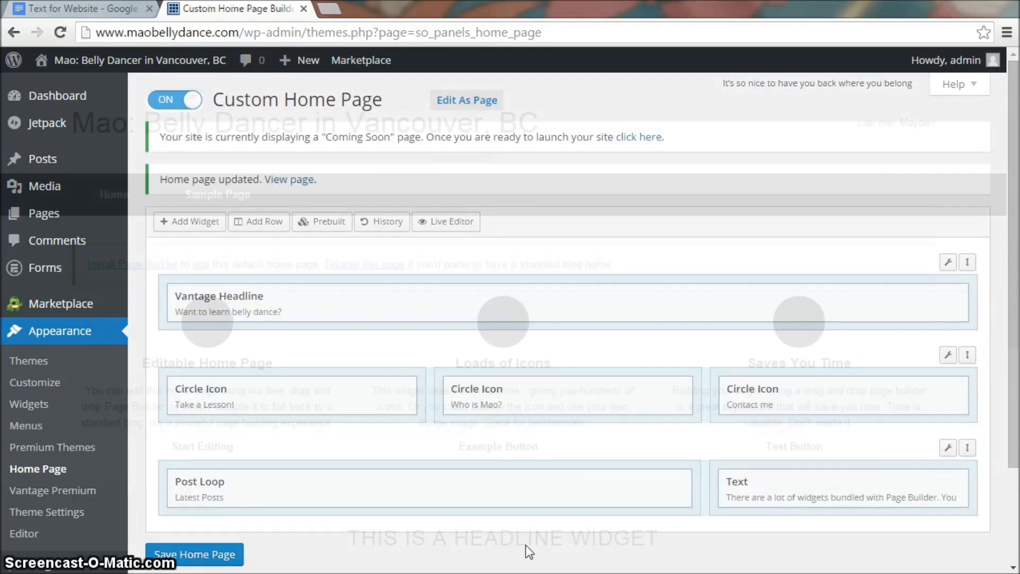
{"action": "left_click", "coordinate": [289, 179]}
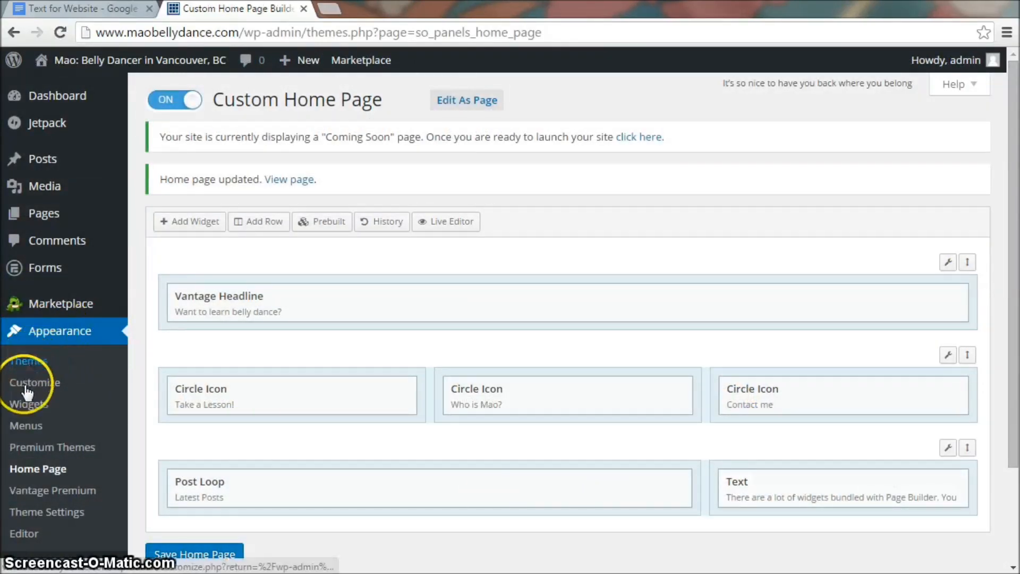
- Go to Vantage Theme Settings and find the home slider section
{"action": "left_click", "coordinate": [47, 512]}
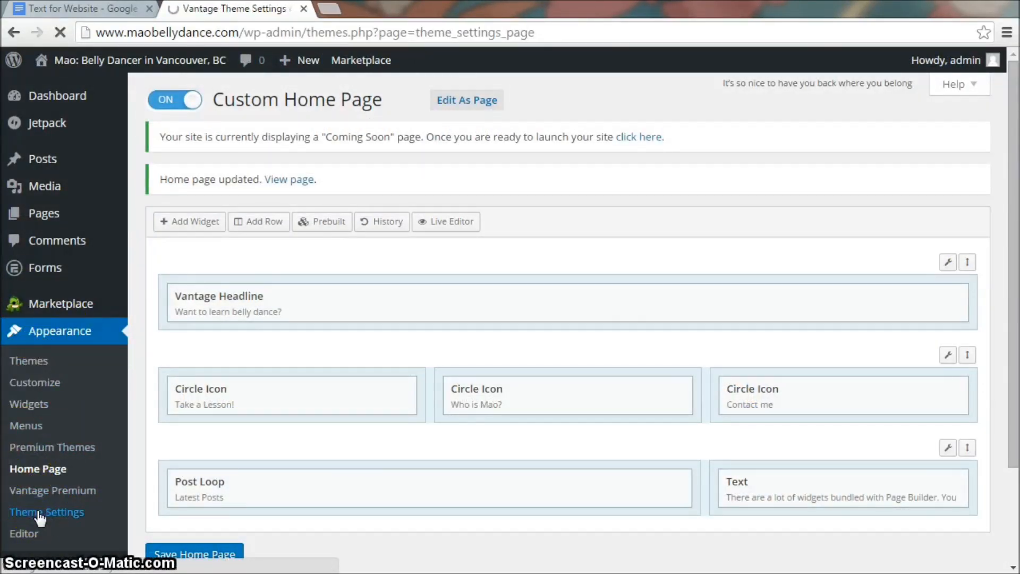
{"action": "left_click", "coordinate": [47, 513]}
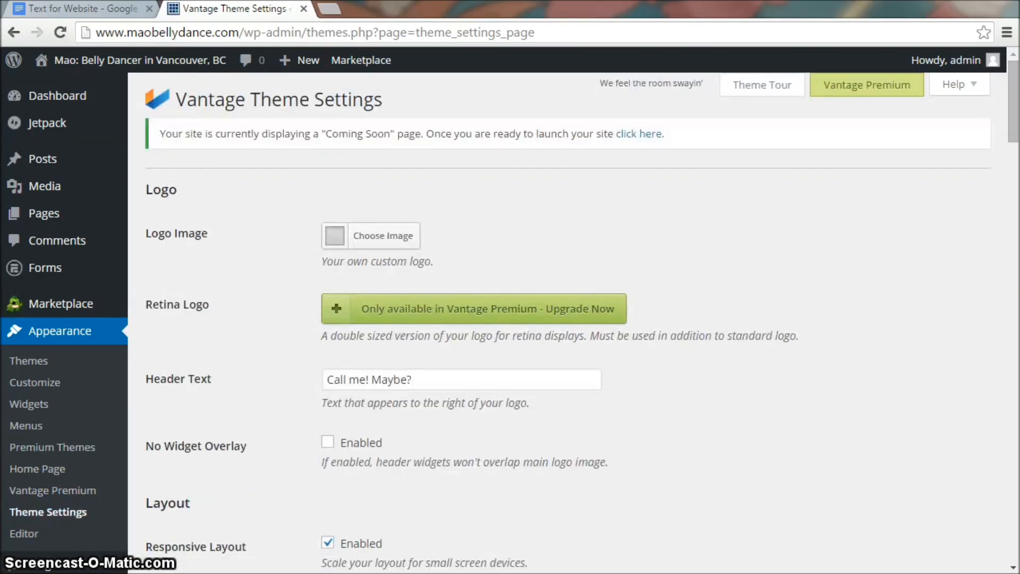
{"action": "scroll", "scroll_direction": "down", "scroll_amount": 3}
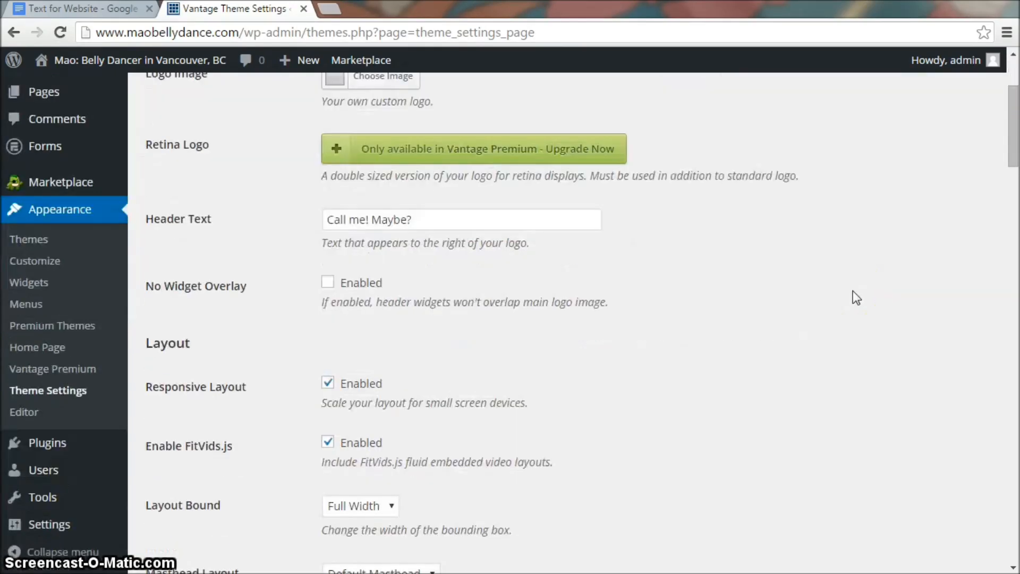
{"action": "scroll", "scroll_direction": "down", "scroll_amount": 3}
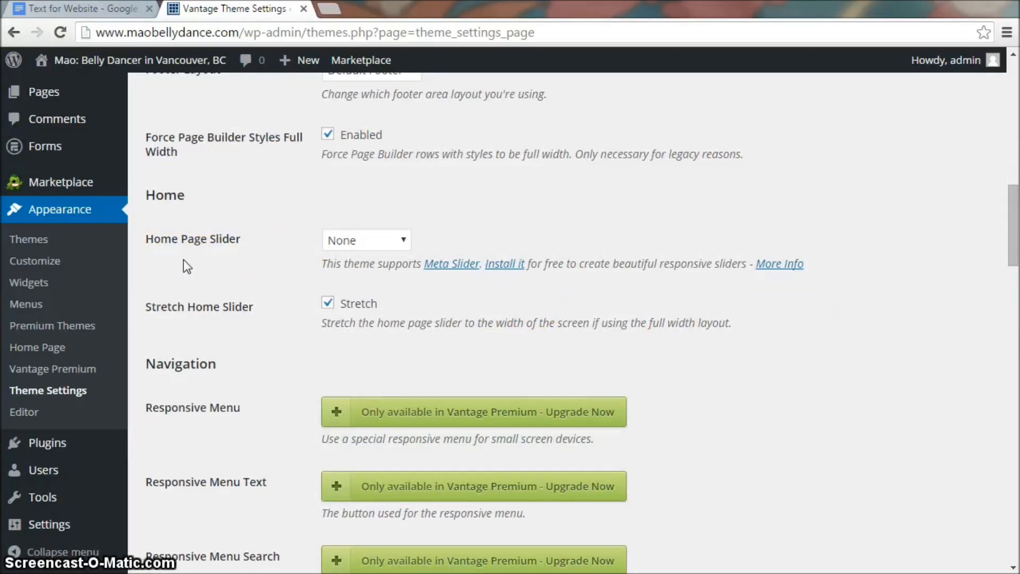
{"action": "mouse_move", "coordinate": [526, 285]}
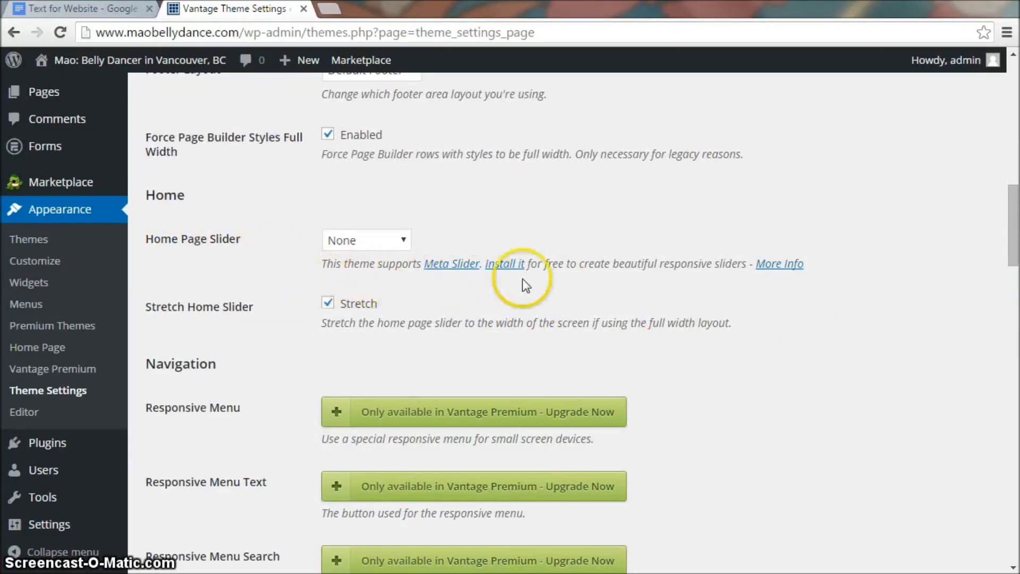
- Install the MetaSlider plugin from the slider settings and activate it
{"action": "left_click", "coordinate": [503, 264]}
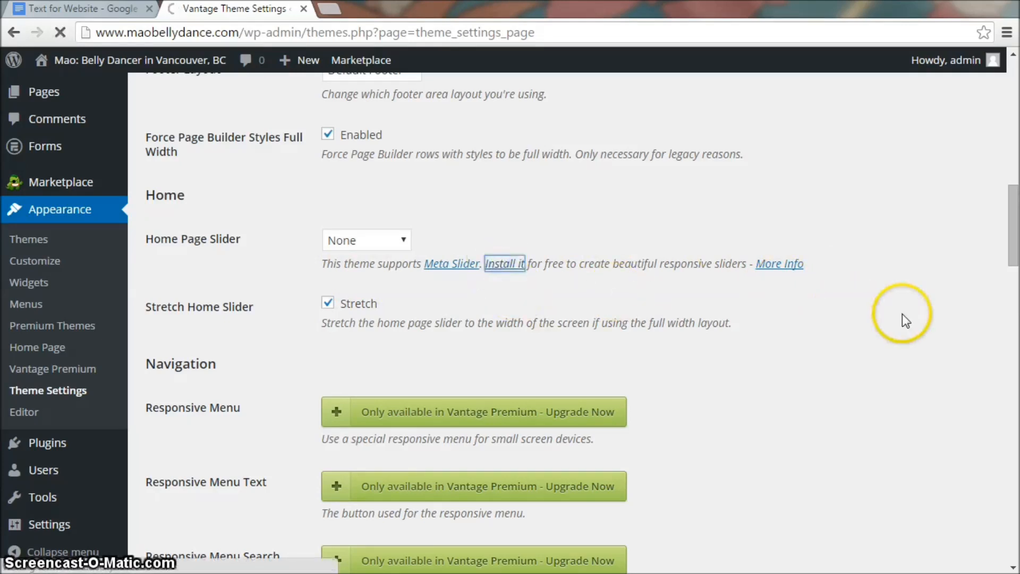
{"action": "left_click", "coordinate": [503, 264]}
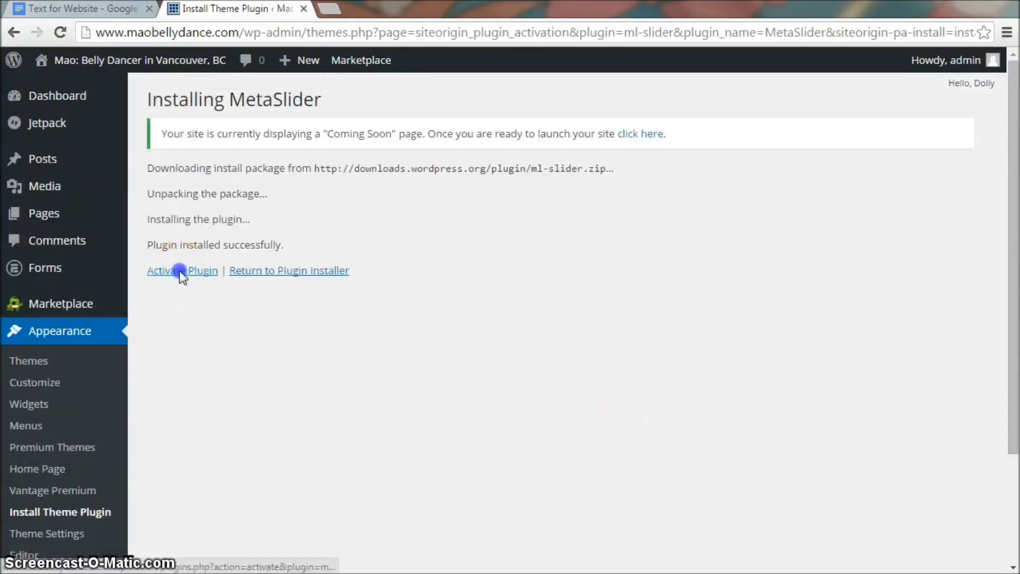
{"action": "left_click", "coordinate": [182, 270]}
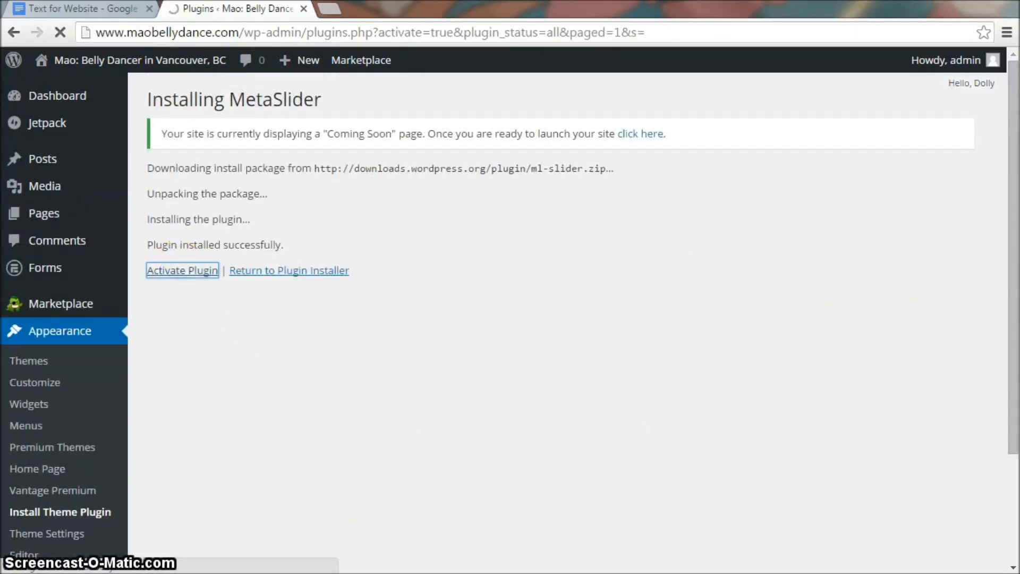
{"action": "left_click", "coordinate": [182, 270]}
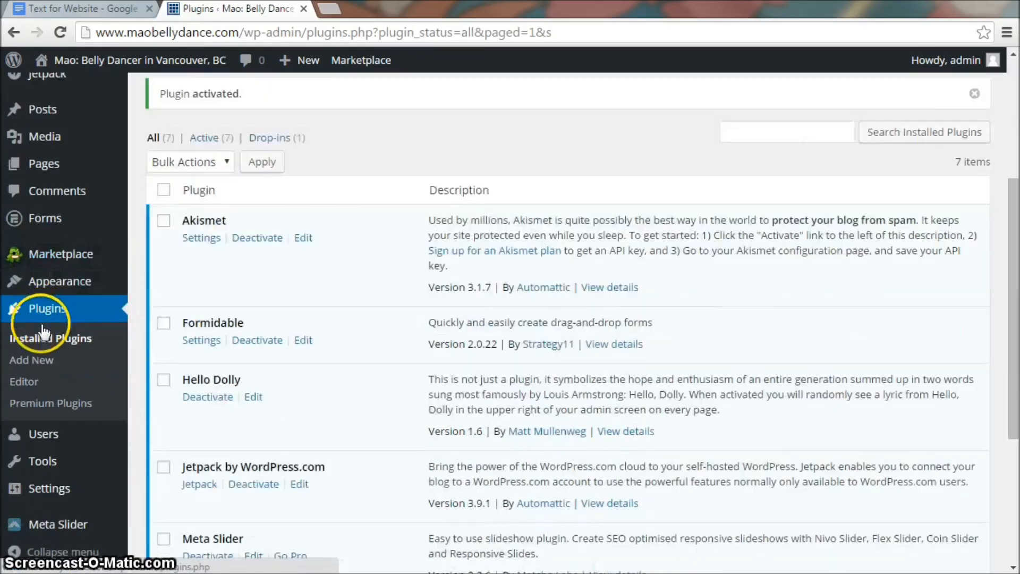
- Create a new Meta Slider with two image slides, the DIY Baladi Dress and costume-tips graphics
{"action": "left_click", "coordinate": [57, 524]}
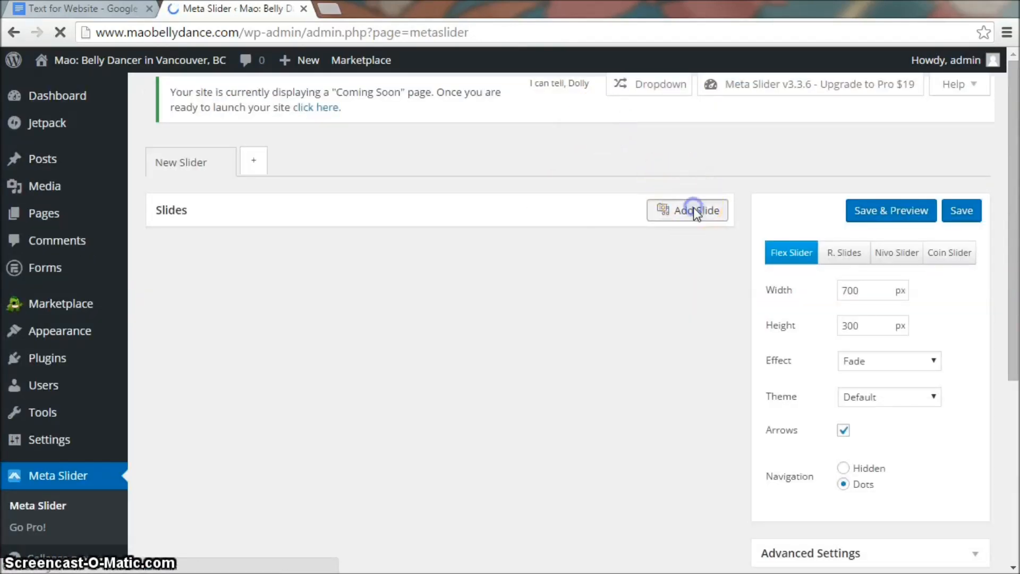
{"action": "left_click", "coordinate": [688, 210]}
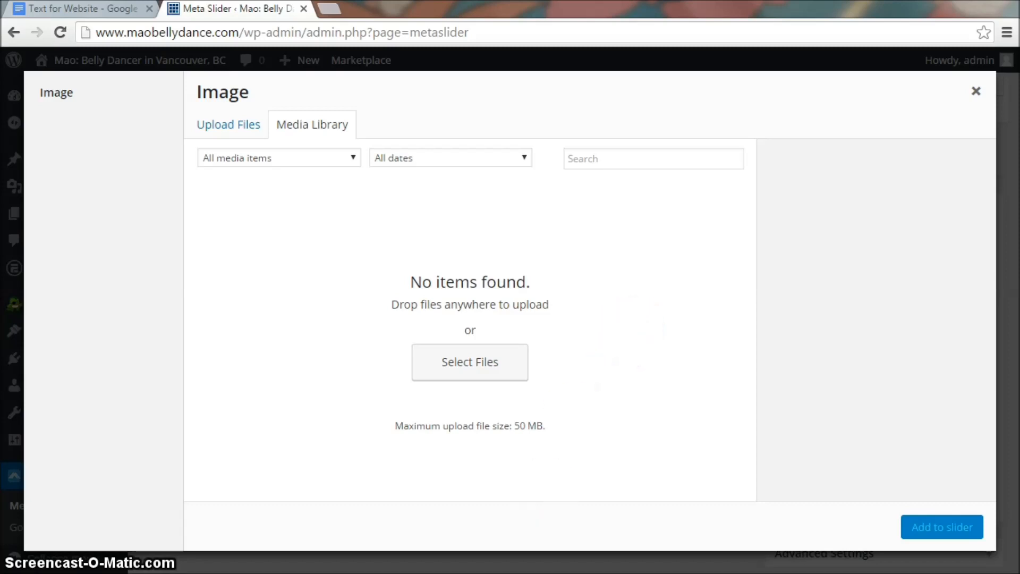
{"action": "left_click", "coordinate": [468, 361]}
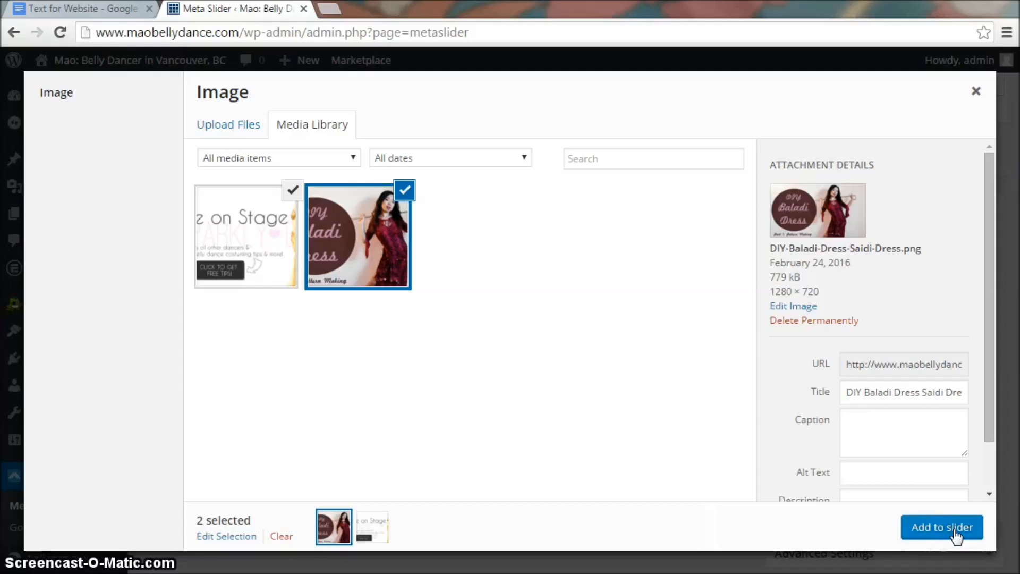
{"action": "left_click", "coordinate": [943, 527]}
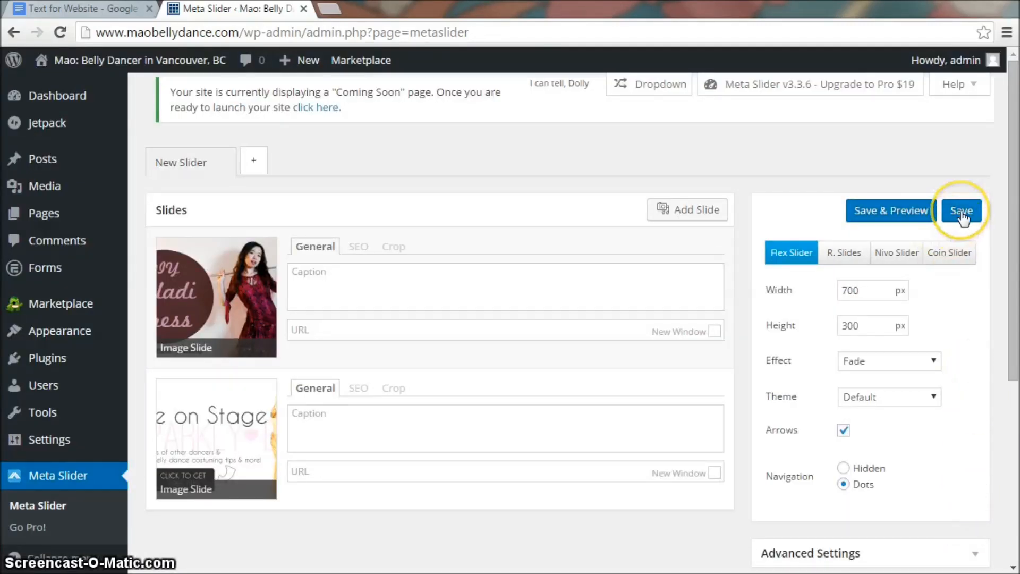
{"action": "mouse_move", "coordinate": [58, 330]}
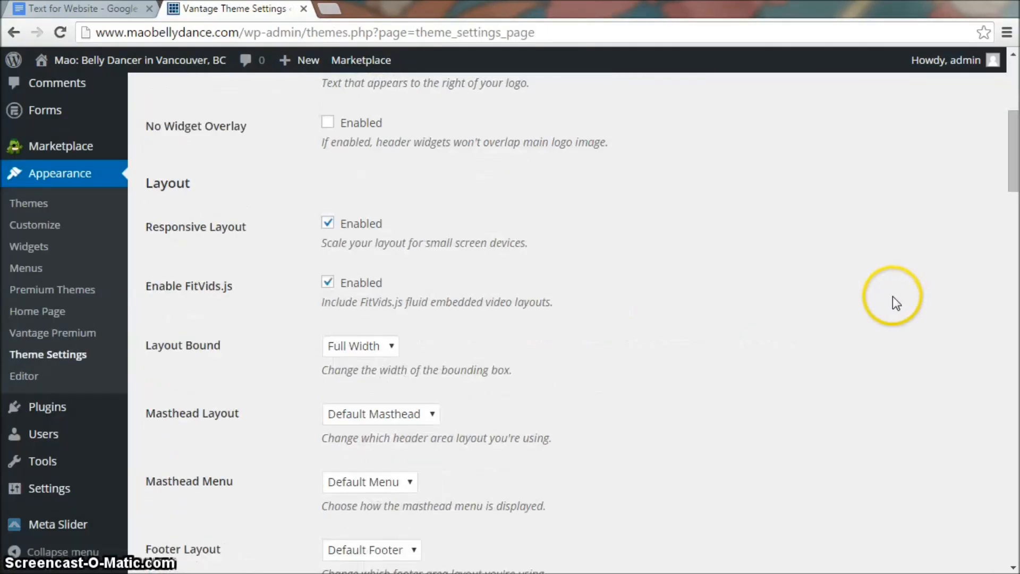
- Set the Vantage Home Page Slider to 'Slider: New Slider' and view the live site
{"action": "scroll", "scroll_direction": "down", "scroll_amount": 3}
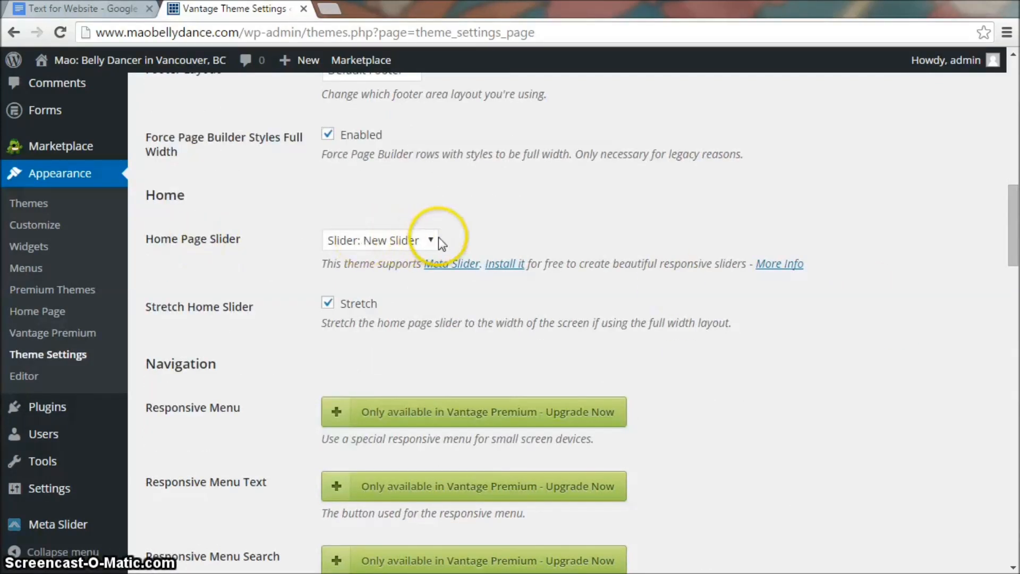
{"action": "left_click", "coordinate": [380, 240]}
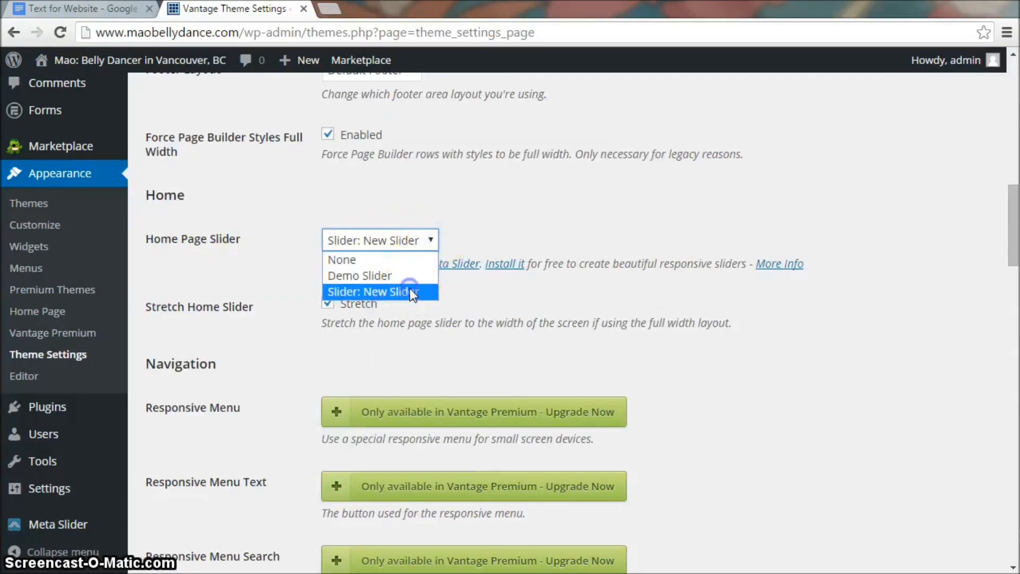
{"action": "left_click", "coordinate": [380, 291]}
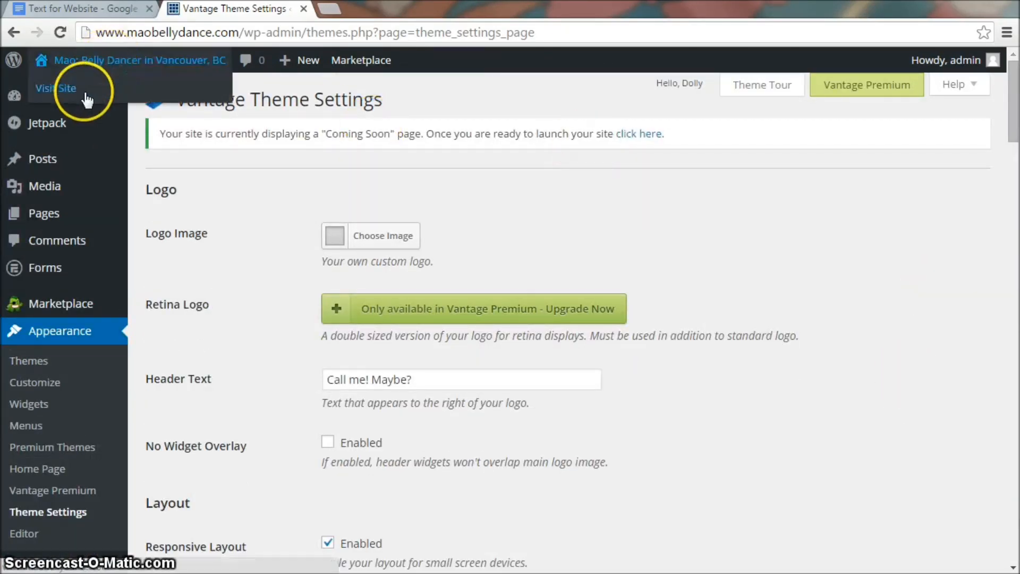
{"action": "left_click", "coordinate": [56, 89]}
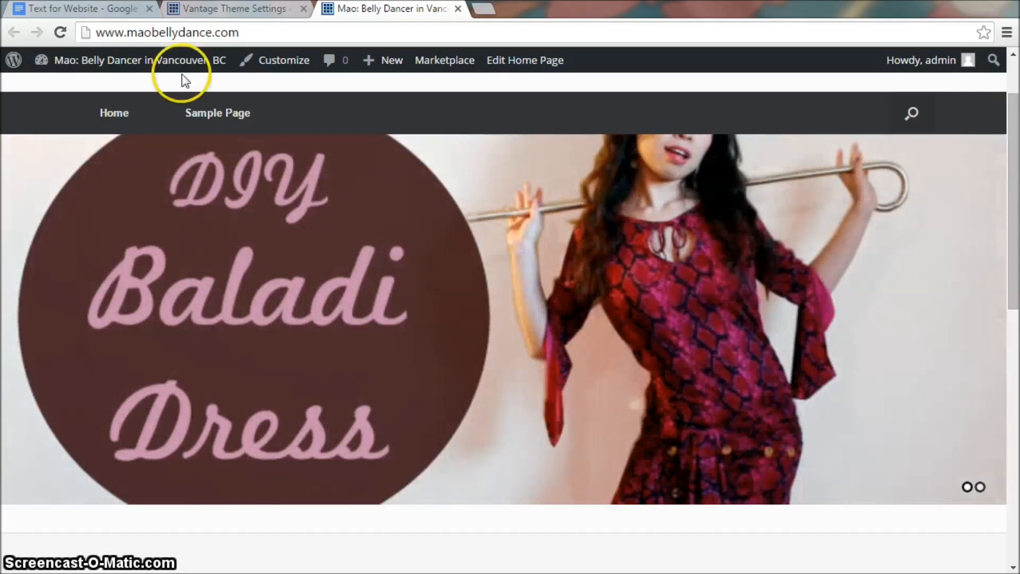
- Return to the Meta Slider editor to review the DIY Baladi Dress slide's crop position
{"action": "left_click", "coordinate": [234, 8]}
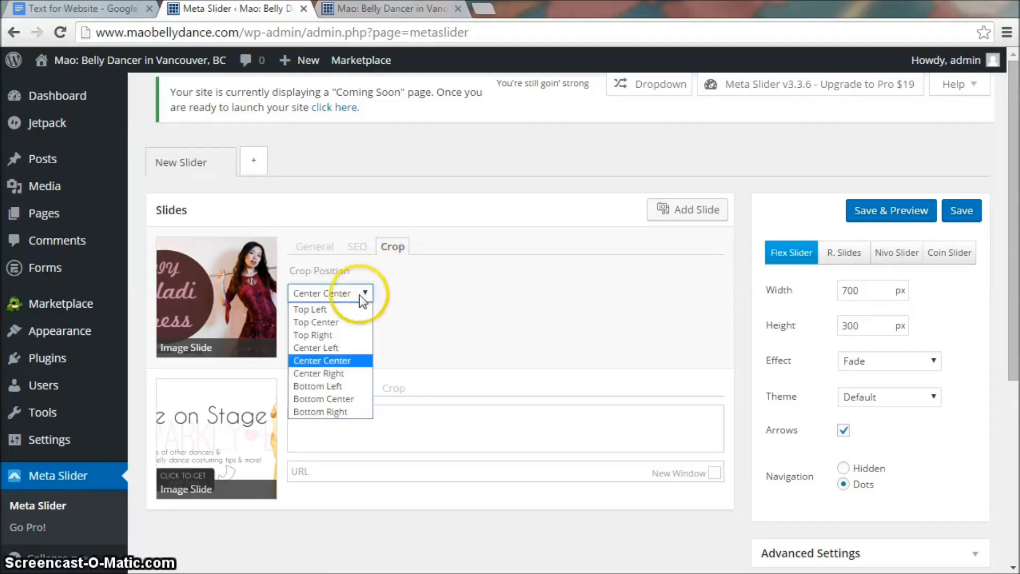
- Set both slides' Crop Position to Top Center and save and preview the slider
{"action": "left_click", "coordinate": [315, 321]}
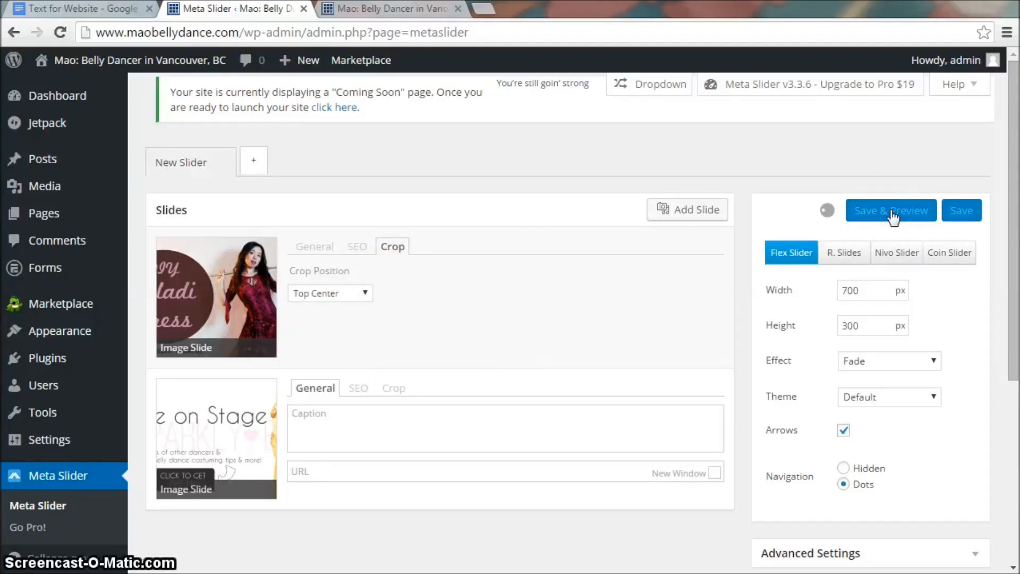
{"action": "left_click", "coordinate": [891, 210]}
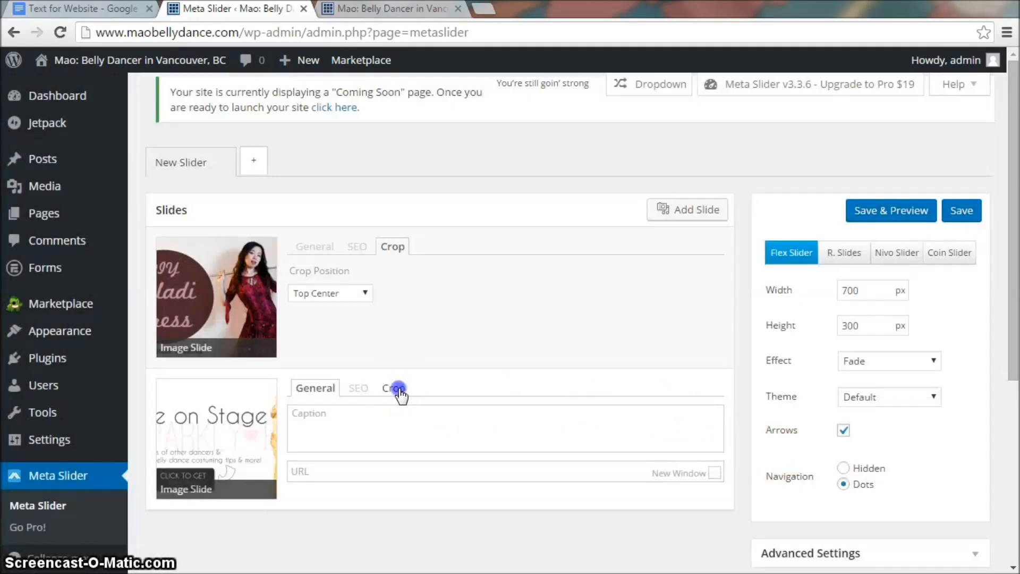
{"action": "left_click", "coordinate": [392, 388]}
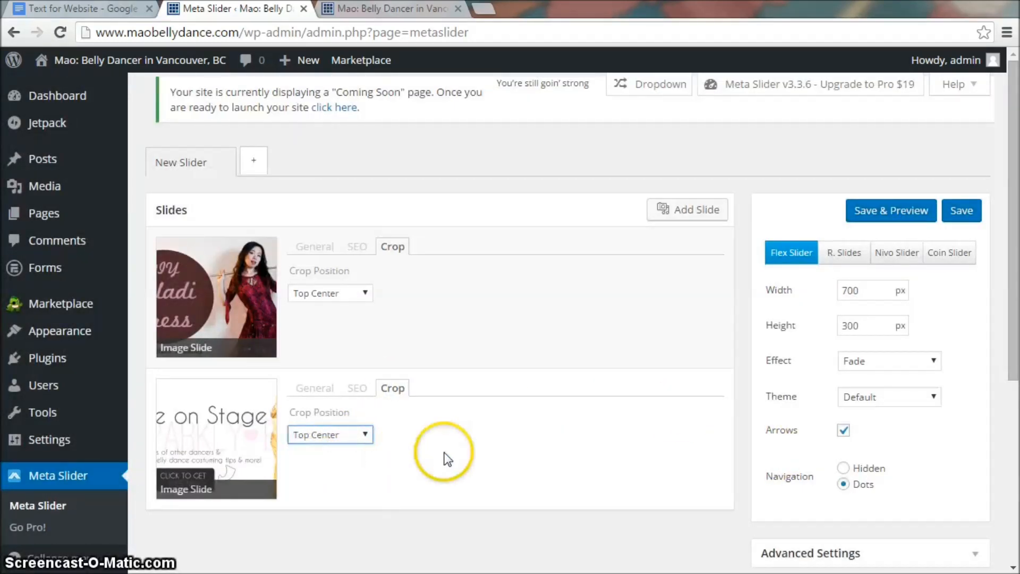
{"action": "left_click", "coordinate": [891, 211]}
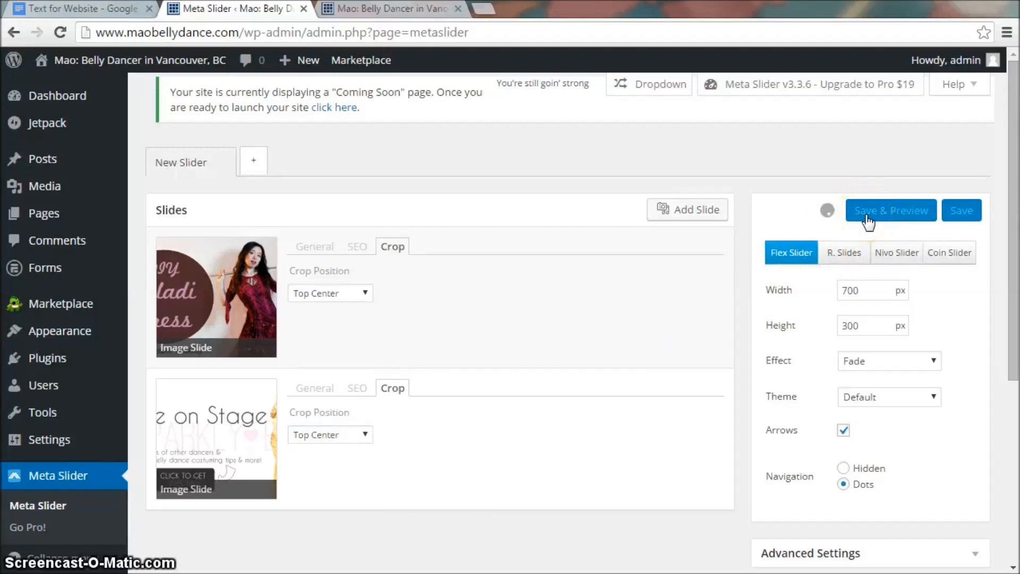
{"action": "left_click", "coordinate": [891, 210]}
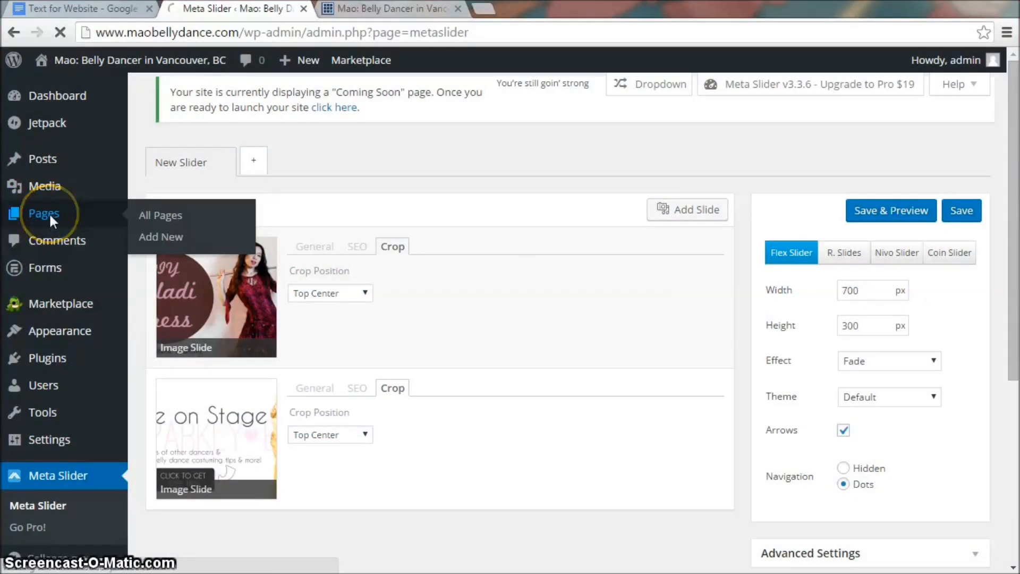
- Create a new page titled 'About' and switch to the website text document for its content
{"action": "left_click", "coordinate": [161, 215]}
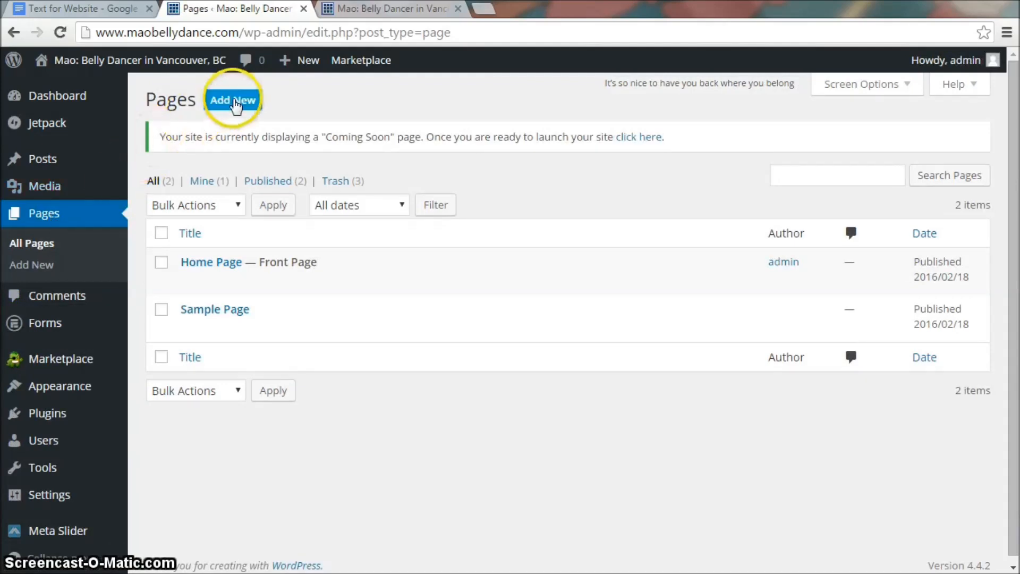
{"action": "left_click", "coordinate": [233, 100]}
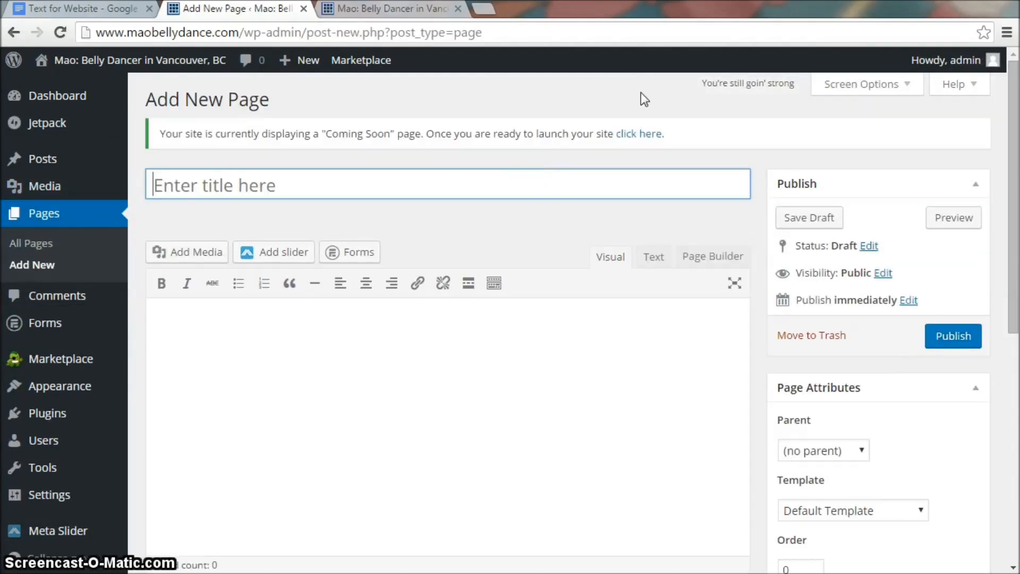
{"action": "type", "text": "About"}
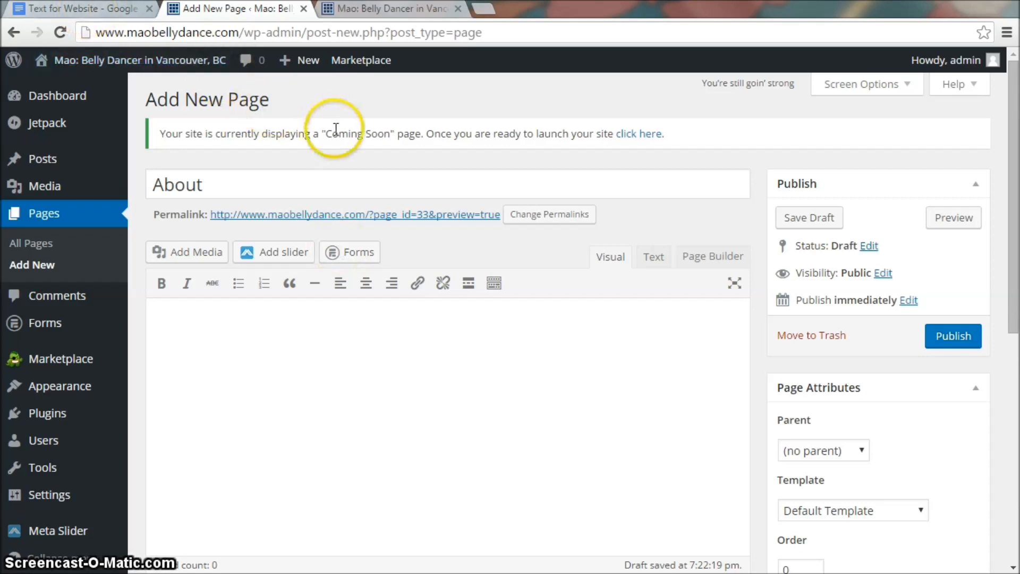
{"action": "left_click", "coordinate": [78, 9]}
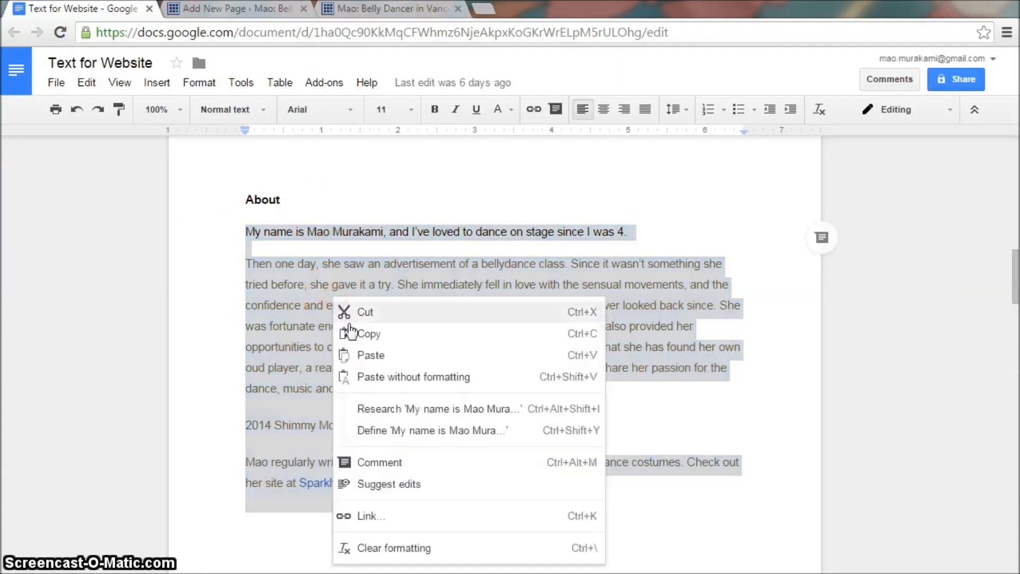
- Publish the About page with Mao's biography text
{"action": "left_click", "coordinate": [233, 8]}
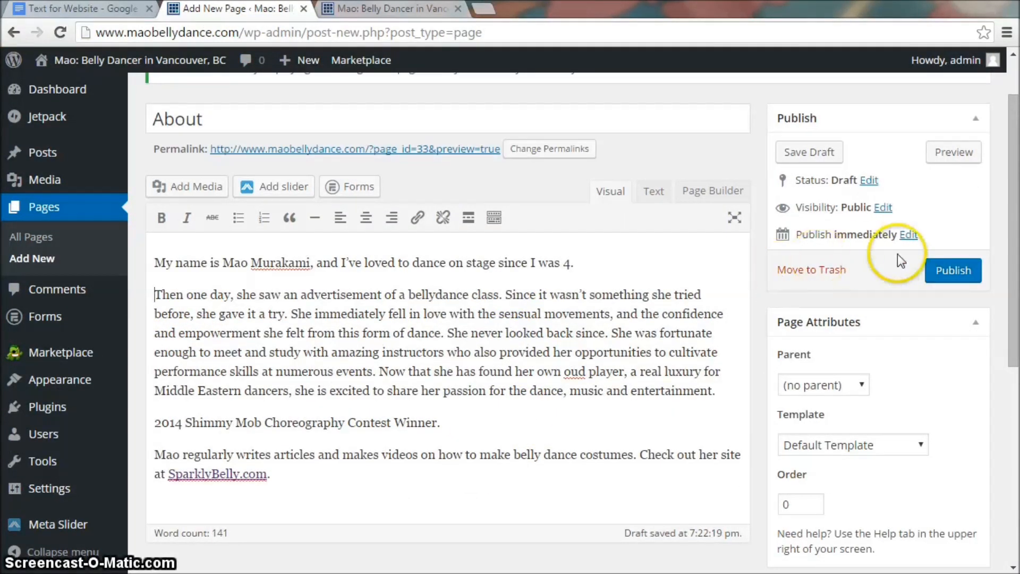
{"action": "left_click", "coordinate": [952, 270]}
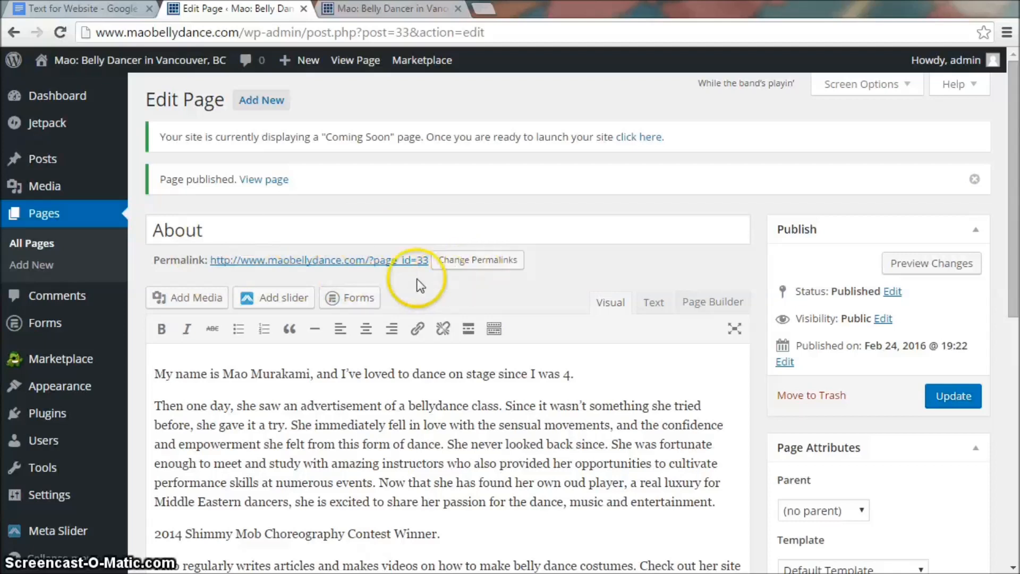
{"action": "mouse_move", "coordinate": [410, 283]}
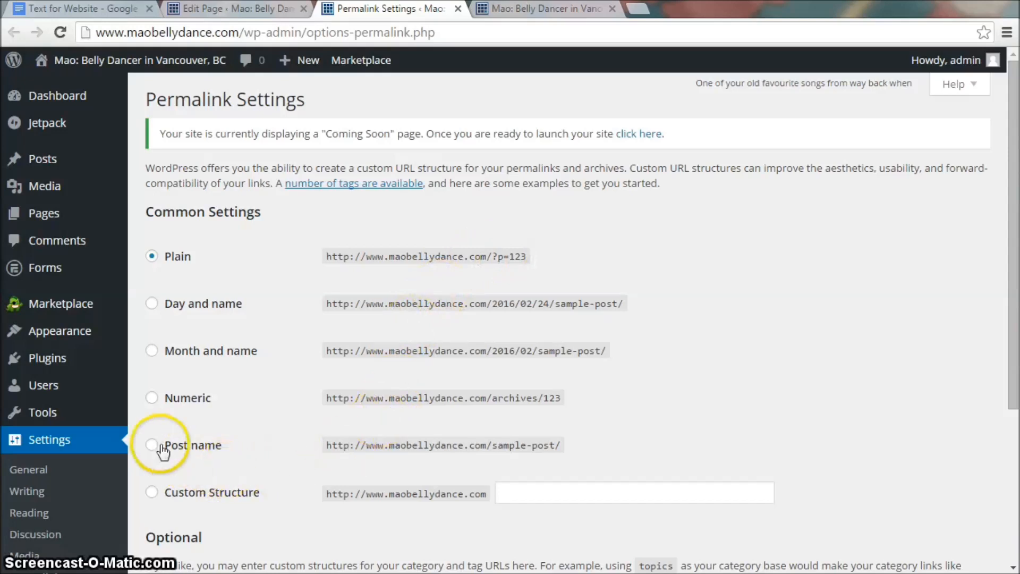
- Set permalinks to the Post name structure, save, and return to the About page editor
{"action": "left_click", "coordinate": [152, 444]}
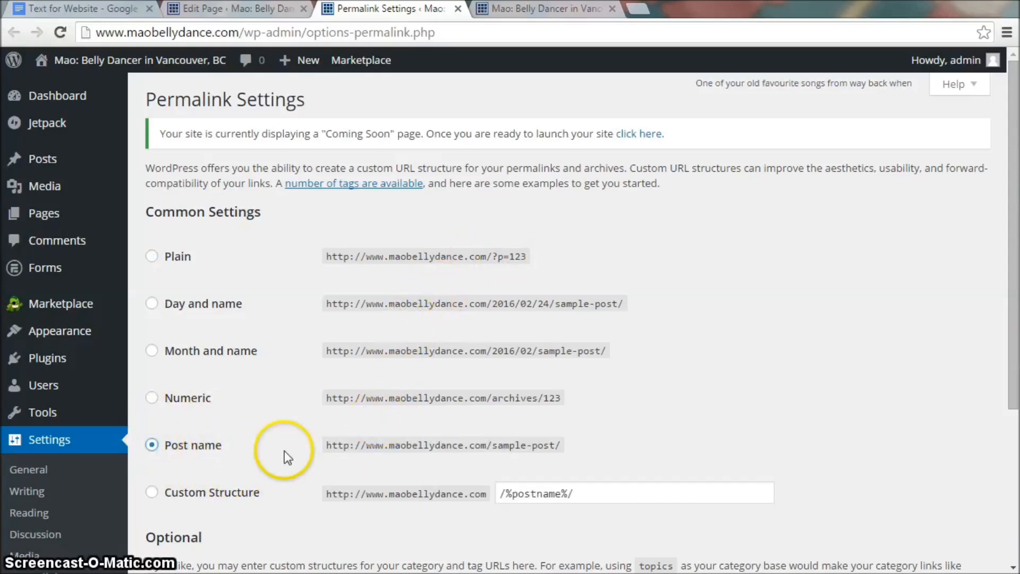
{"action": "mouse_move", "coordinate": [839, 376]}
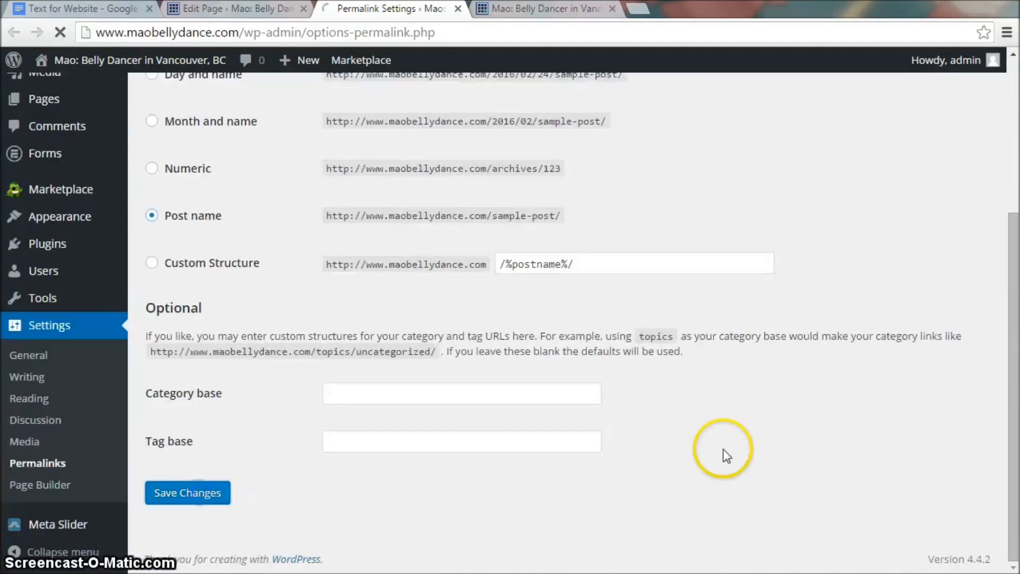
{"action": "left_click", "coordinate": [187, 492]}
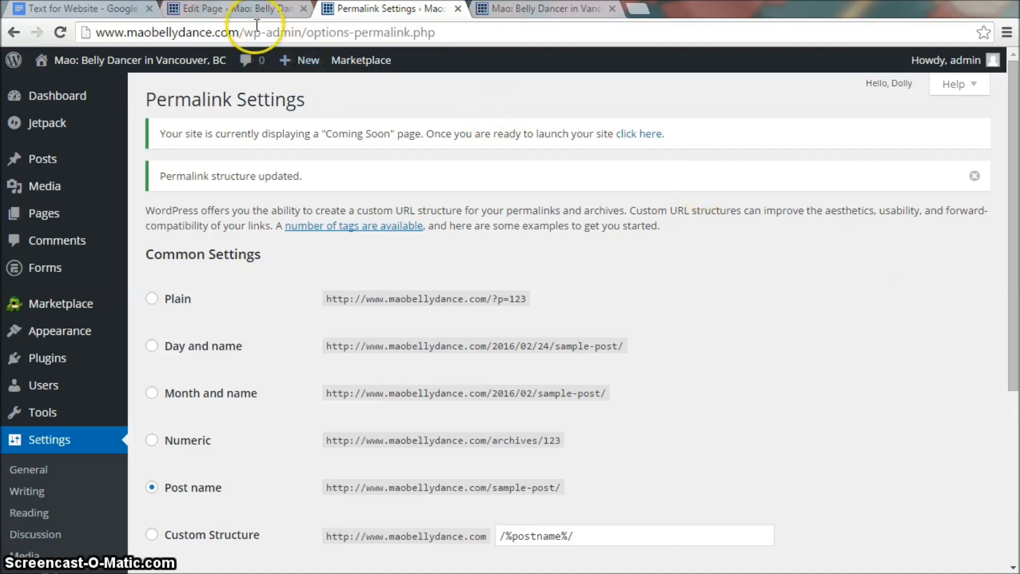
{"action": "left_click", "coordinate": [234, 8]}
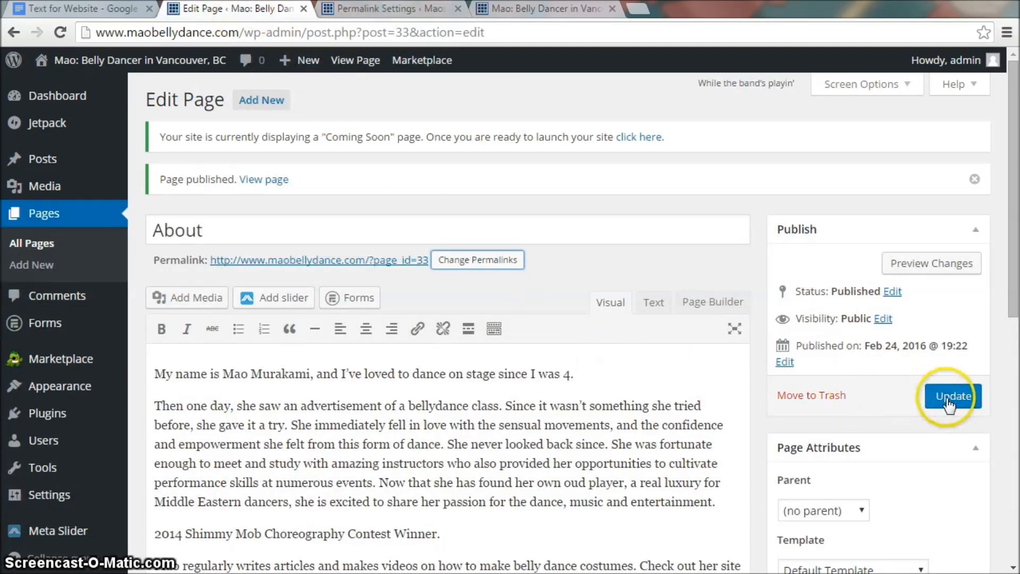
- Update the About page so its address ends in /about/ and view it live
{"action": "left_click", "coordinate": [952, 395]}
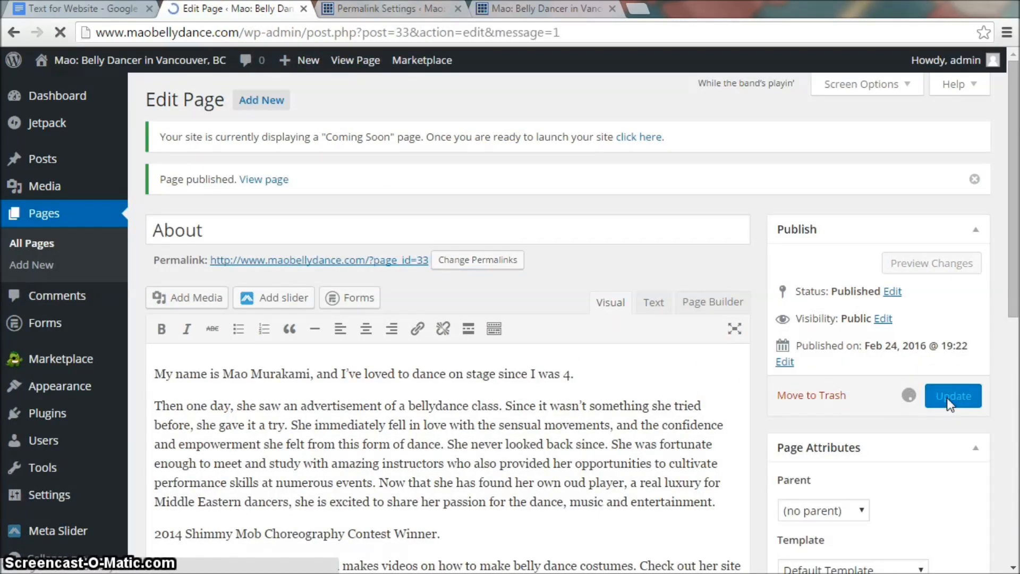
{"action": "left_click", "coordinate": [952, 396]}
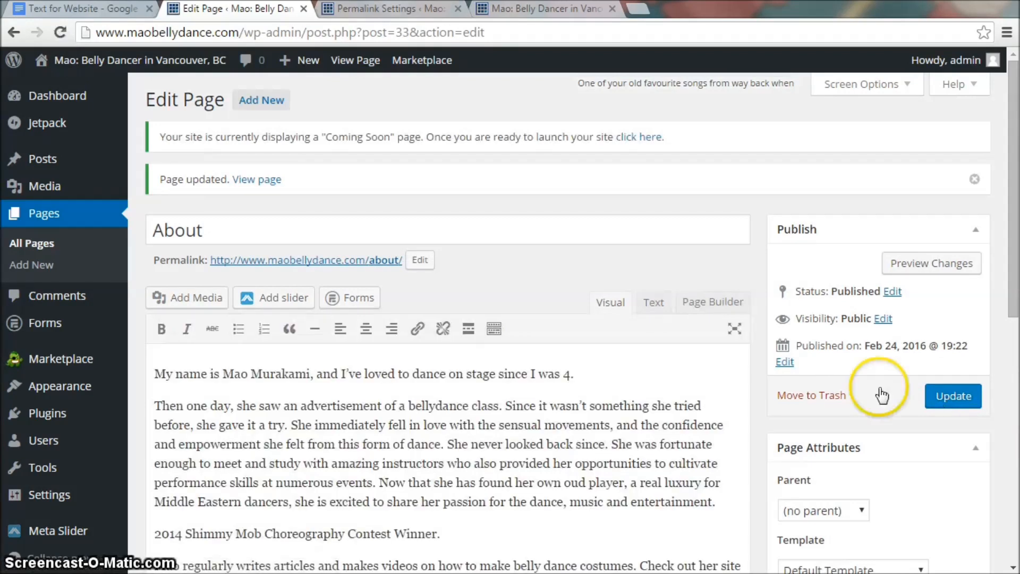
{"action": "mouse_move", "coordinate": [397, 278]}
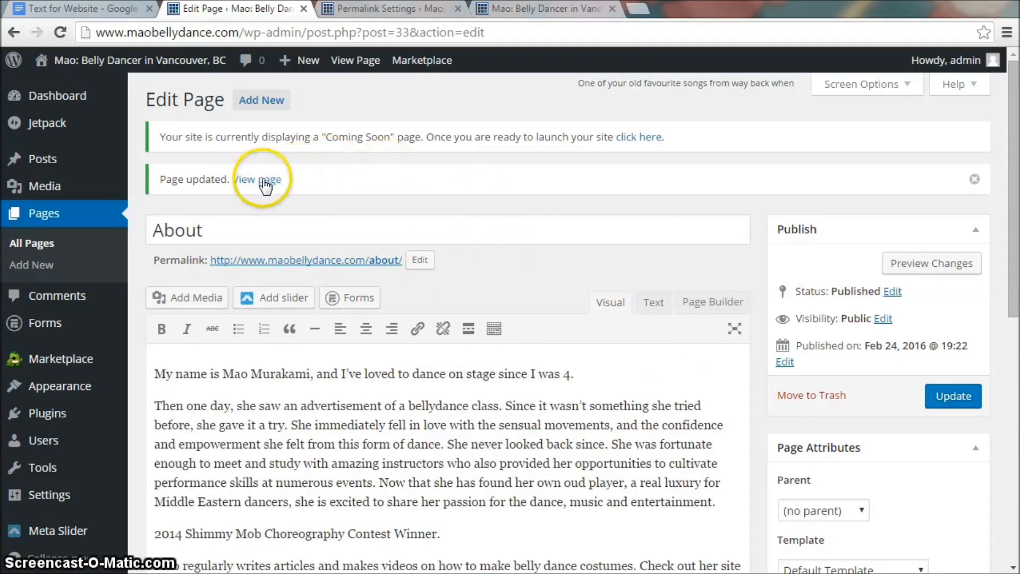
{"action": "left_click", "coordinate": [258, 179]}
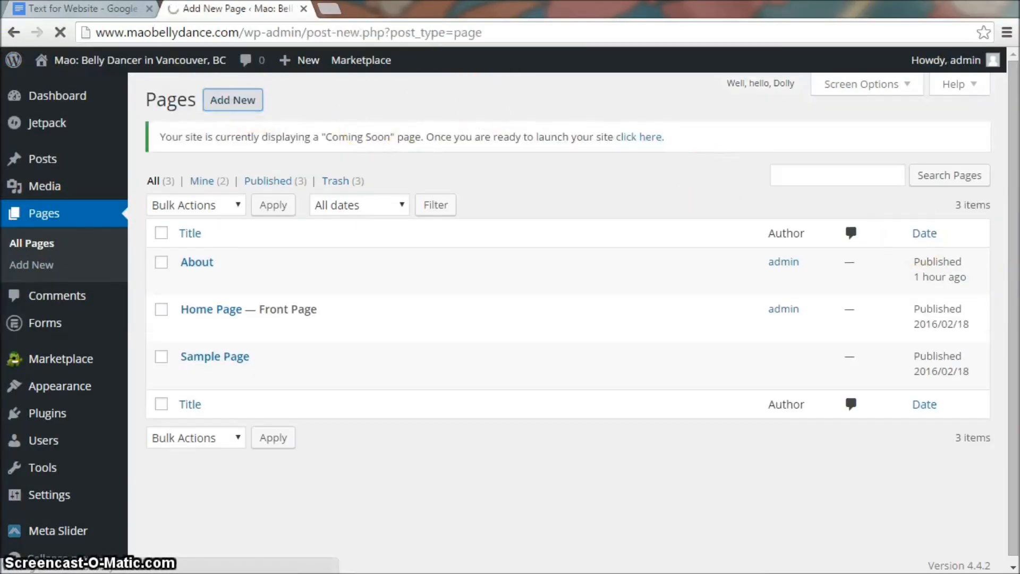
- Publish a 'Contact Me' page asking 'Do you have questions? Or just want to say hi? :)' and pointing to the form below
{"action": "left_click", "coordinate": [233, 100]}
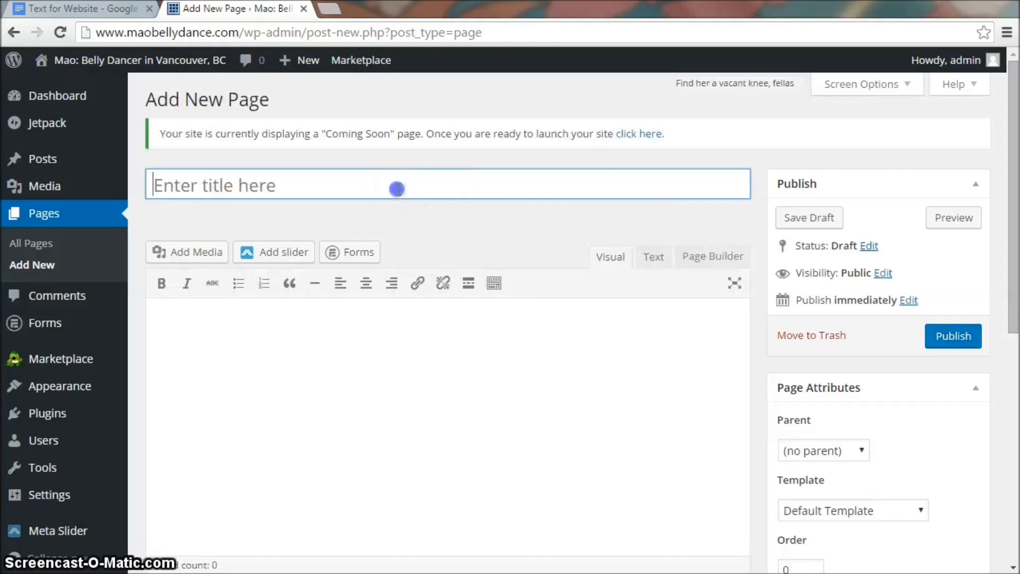
{"action": "type", "text": "Contact Me"}
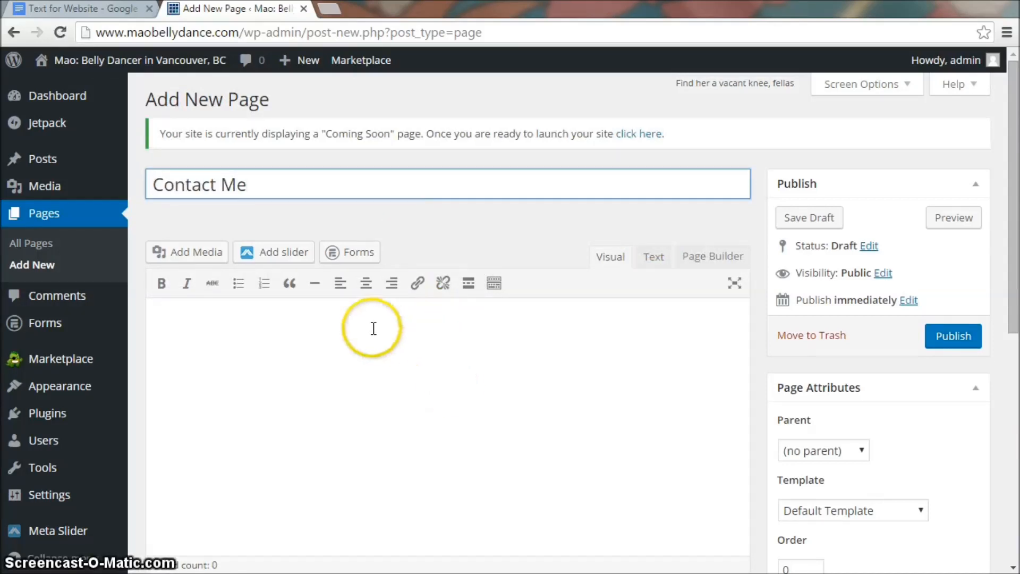
{"action": "type", "text": "Do you have questions?"}
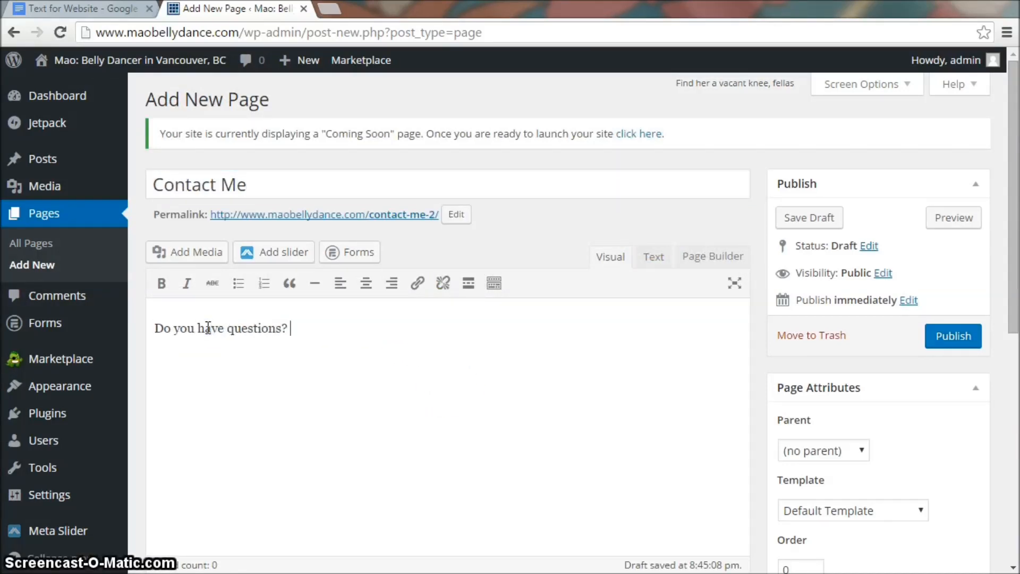
{"action": "type", "text": "Or just want to say hi"}
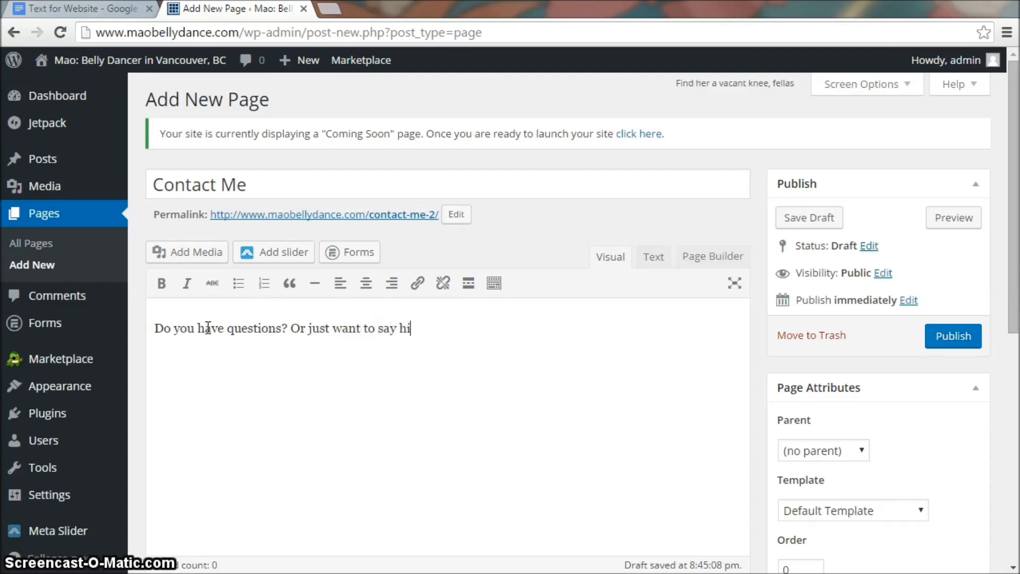
{"action": "type", "text": "? :)"}
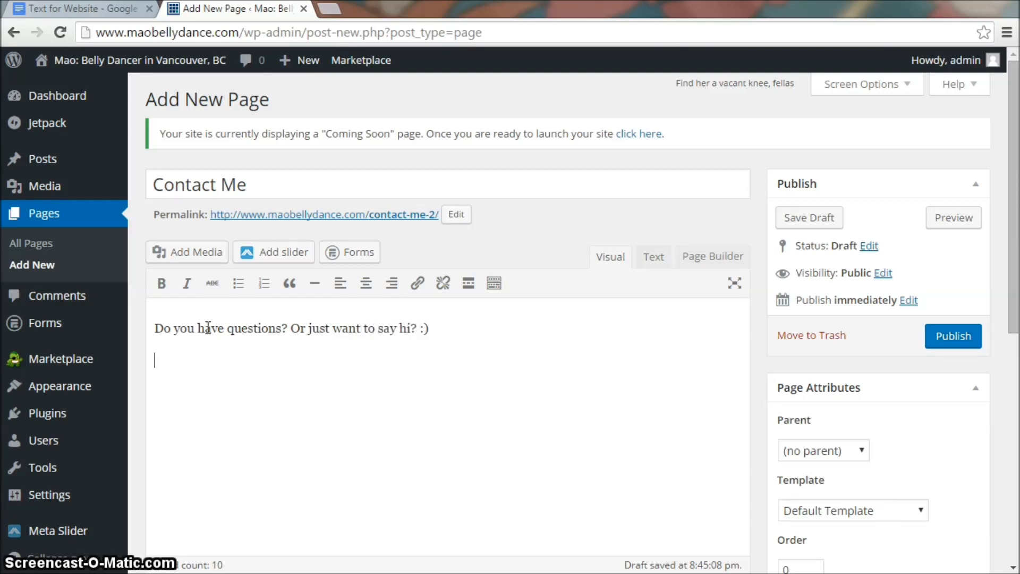
{"action": "type", "text": "Get in touch with me using the form b"}
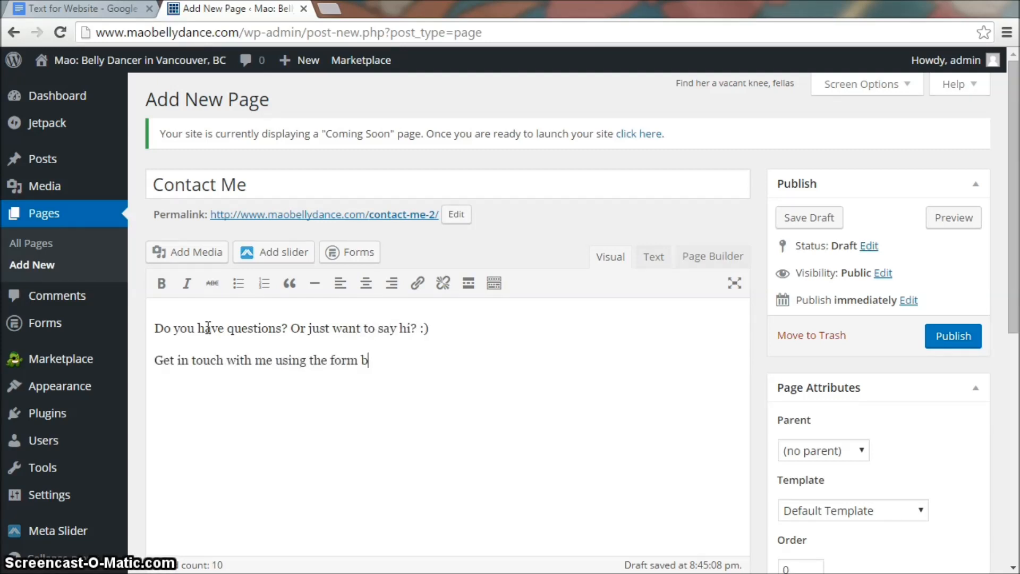
{"action": "type", "text": "elow!"}
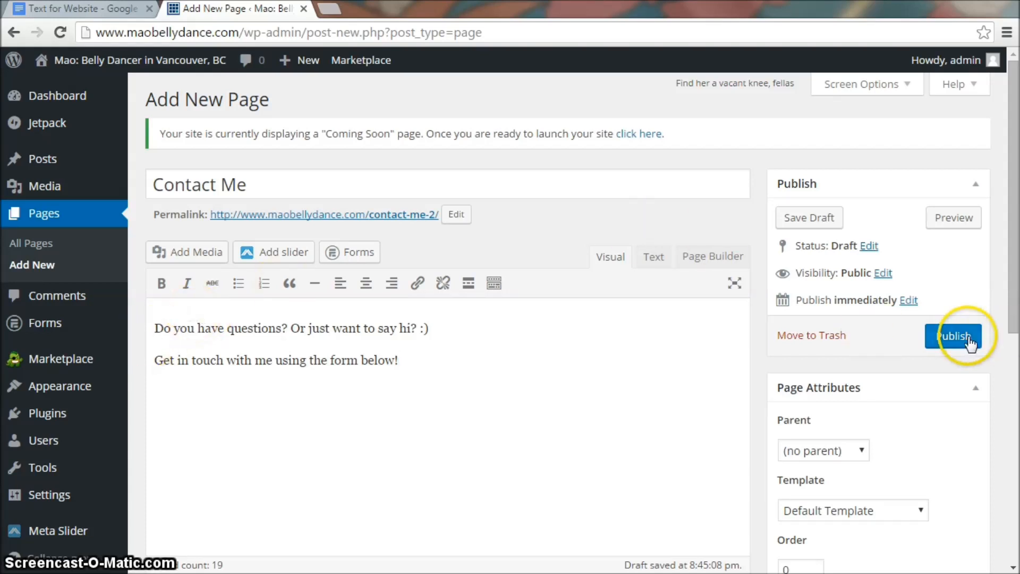
{"action": "left_click", "coordinate": [952, 337]}
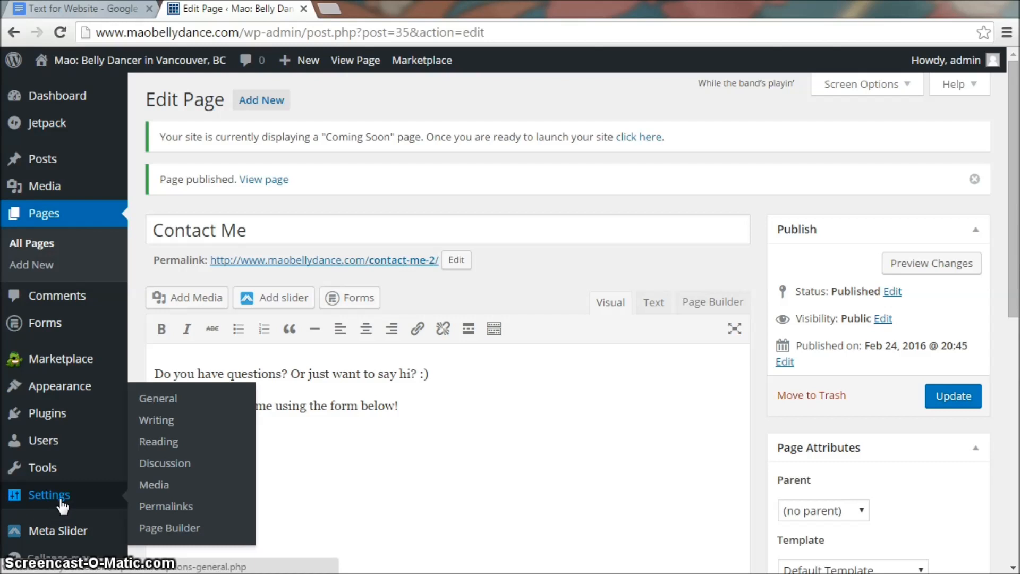
{"action": "right_click", "coordinate": [157, 398]}
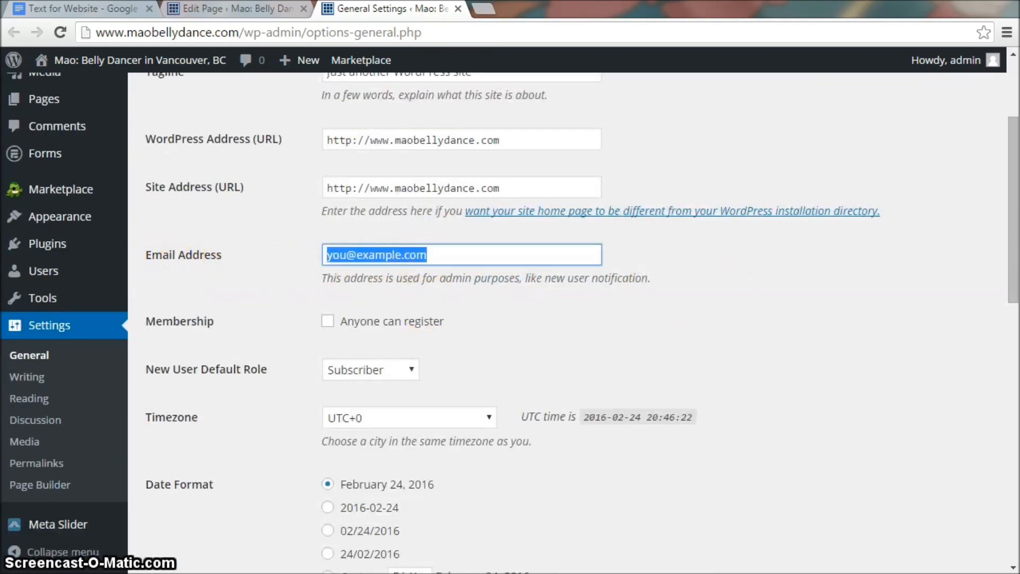
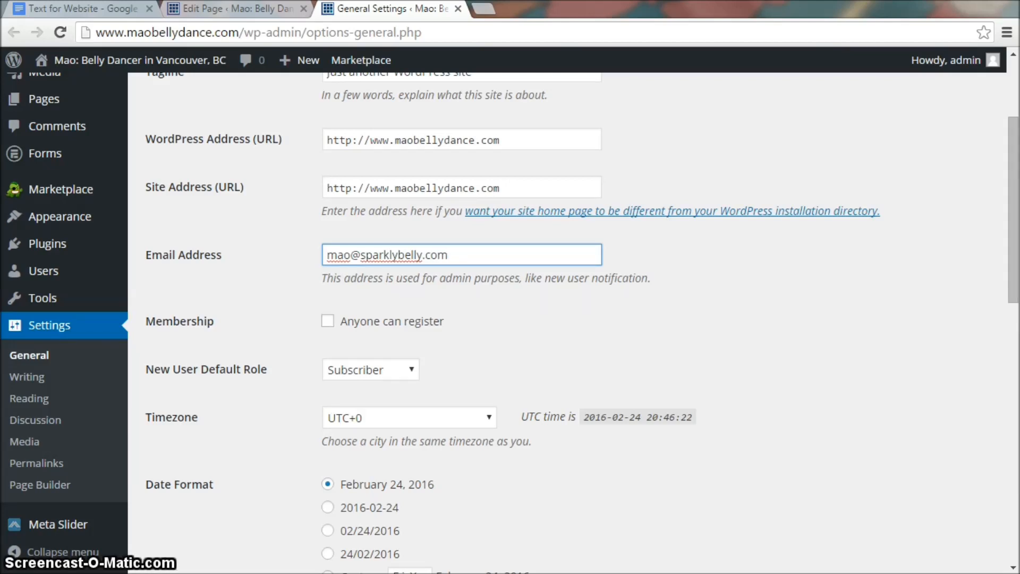
{"action": "scroll", "scroll_direction": "down", "scroll_amount": 3}
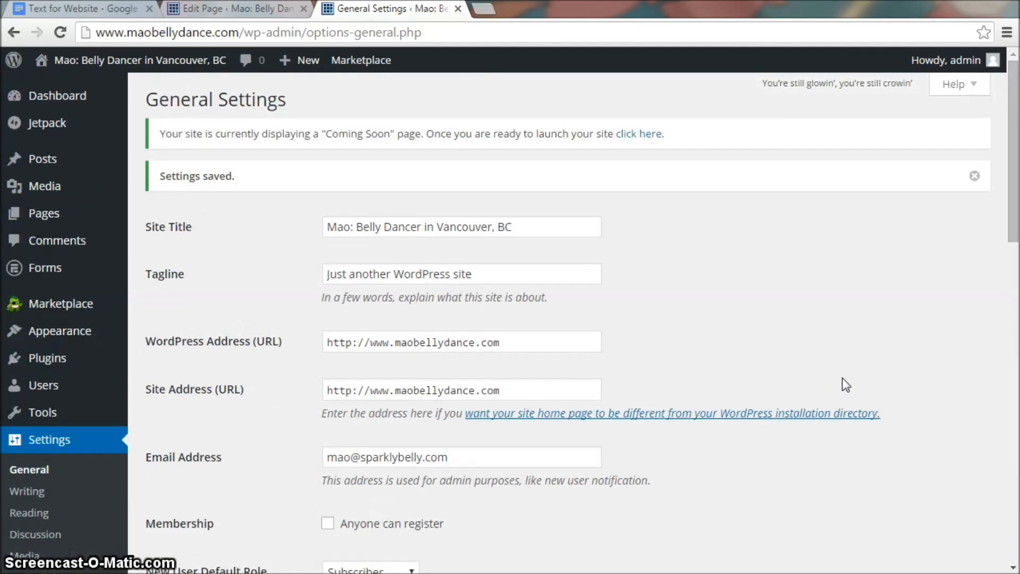
{"action": "mouse_move", "coordinate": [832, 309]}
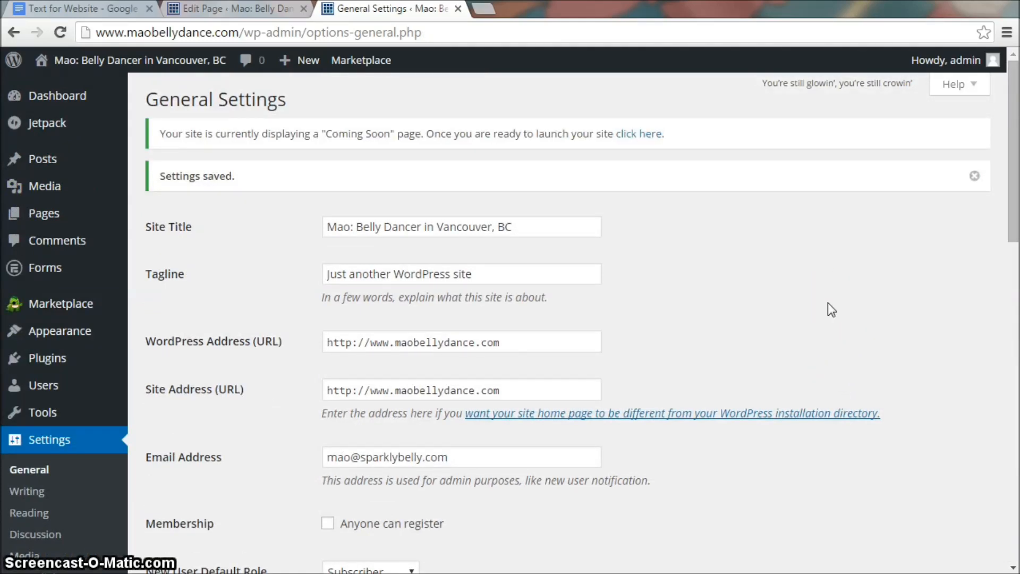
{"action": "mouse_move", "coordinate": [36, 268]}
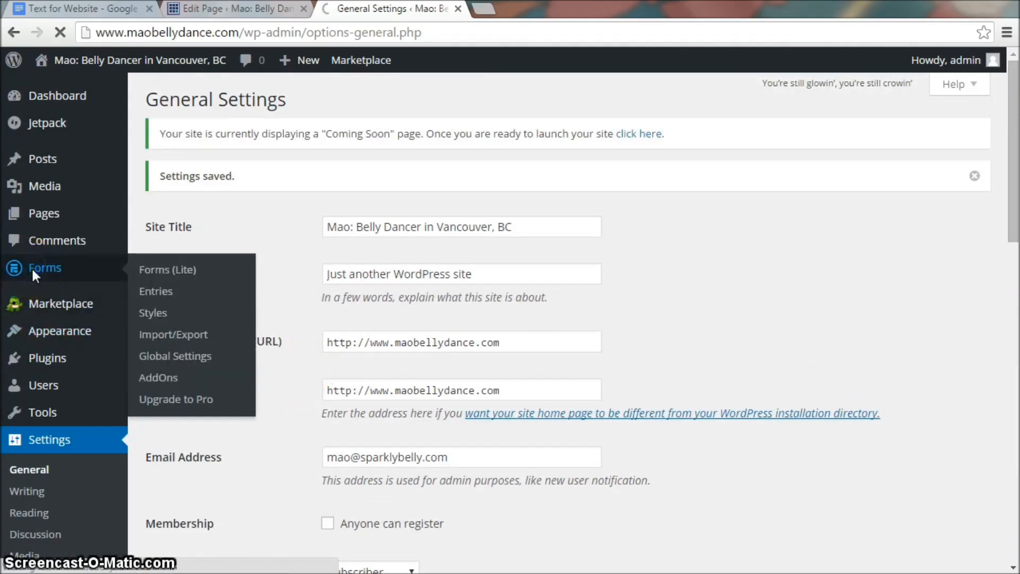
- Create a Contact Us form from the contact template and remove its Website field
{"action": "left_click", "coordinate": [167, 268]}
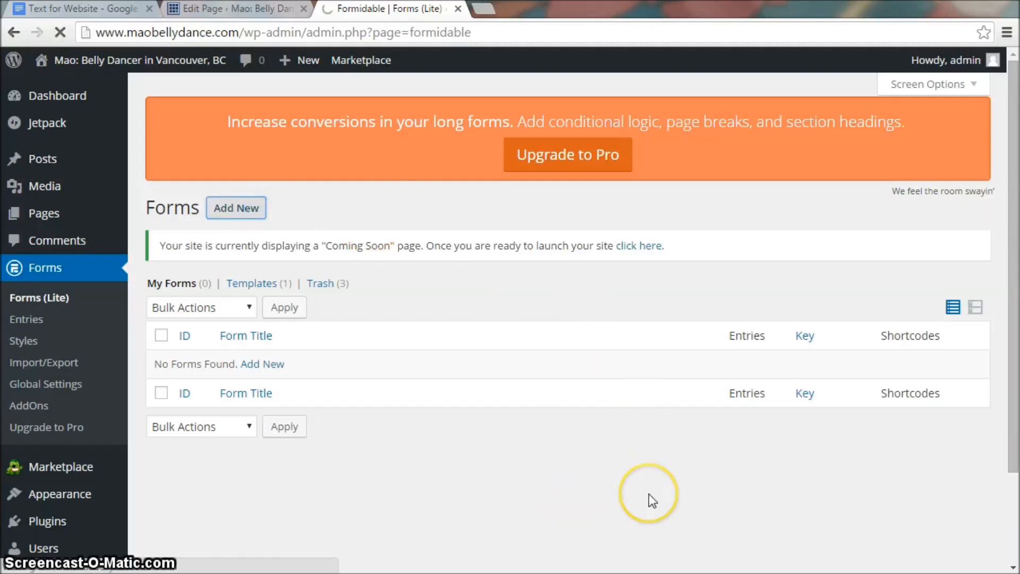
{"action": "left_click", "coordinate": [236, 207]}
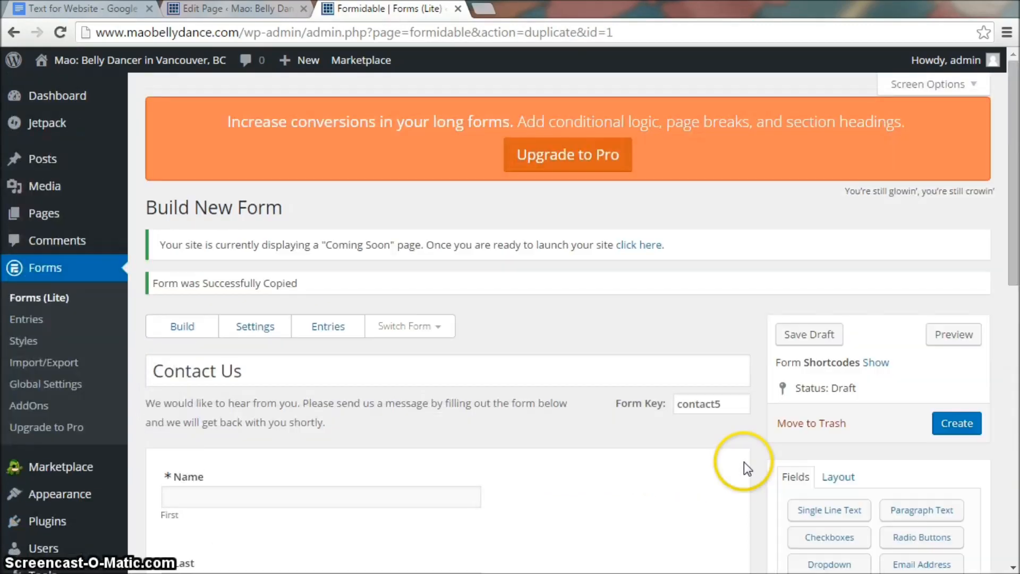
{"action": "scroll", "scroll_direction": "down", "scroll_amount": 3}
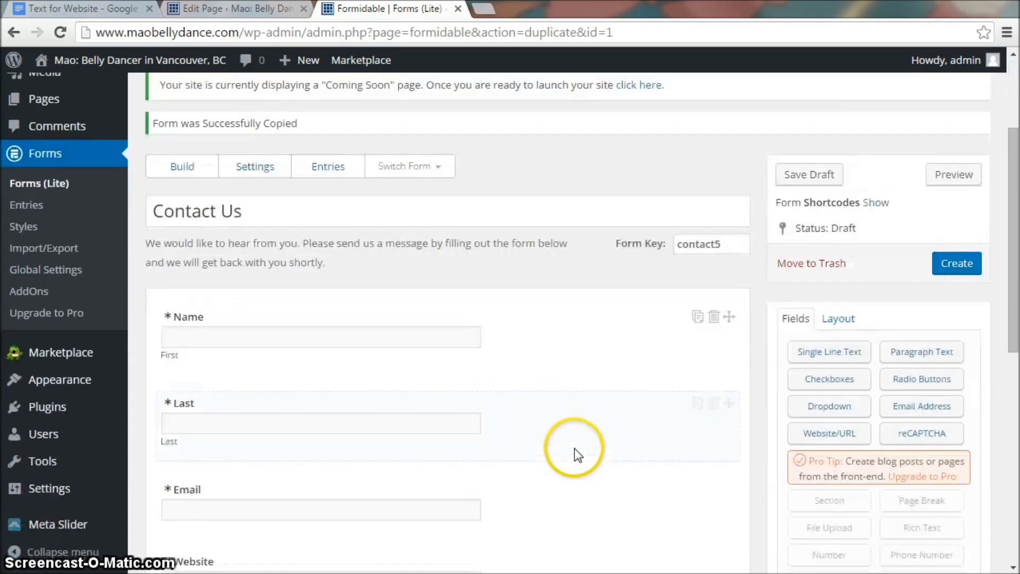
{"action": "scroll", "scroll_direction": "down", "scroll_amount": 3}
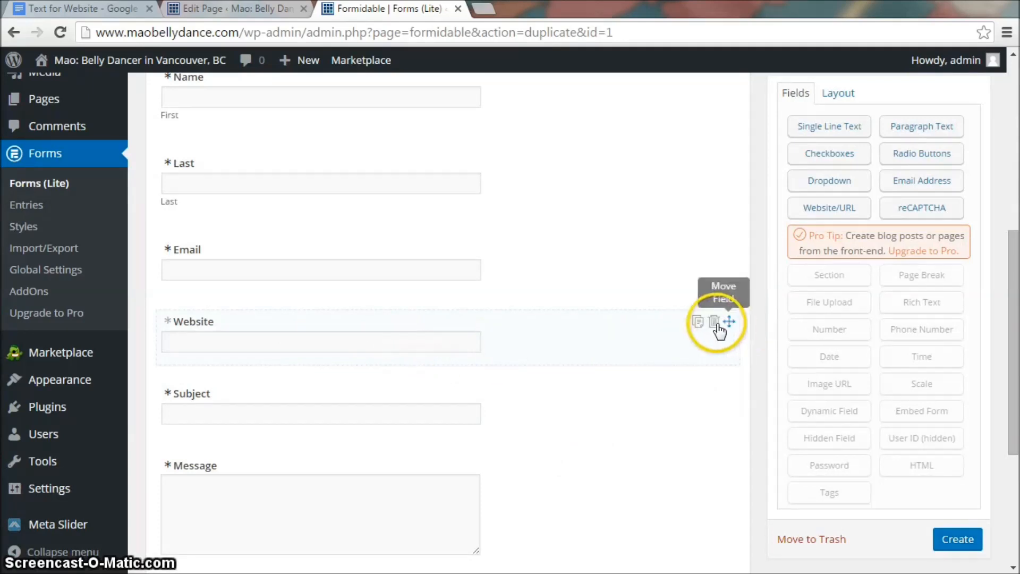
{"action": "left_click", "coordinate": [714, 320]}
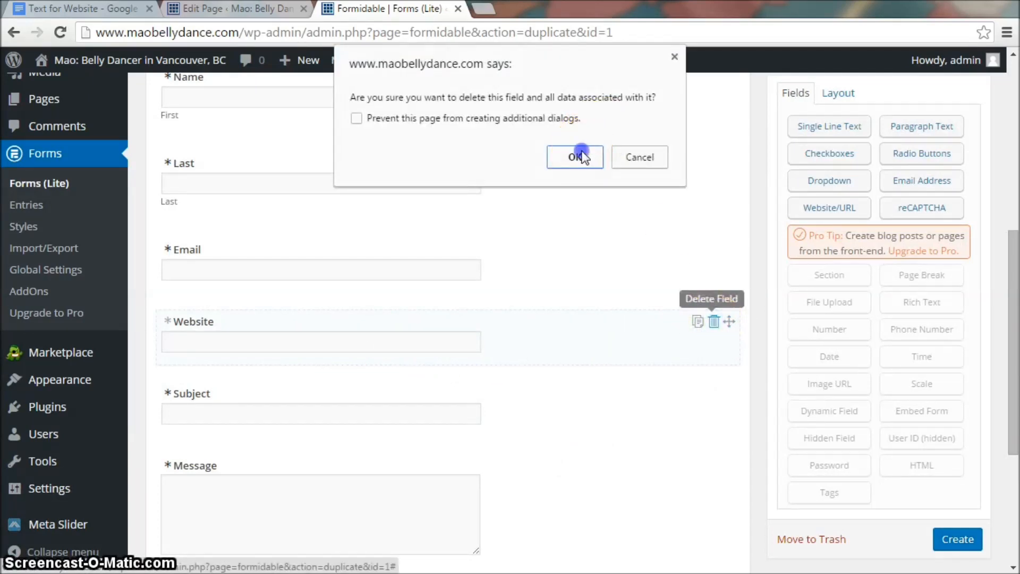
{"action": "left_click", "coordinate": [574, 157]}
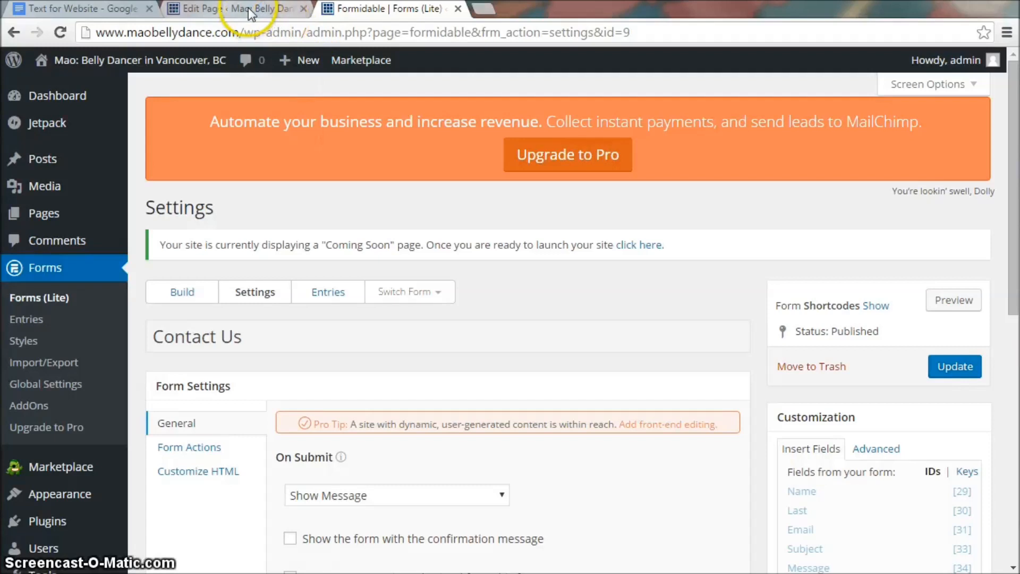
- Insert the Contact Us form into the Contact Me page content
{"action": "left_click", "coordinate": [234, 9]}
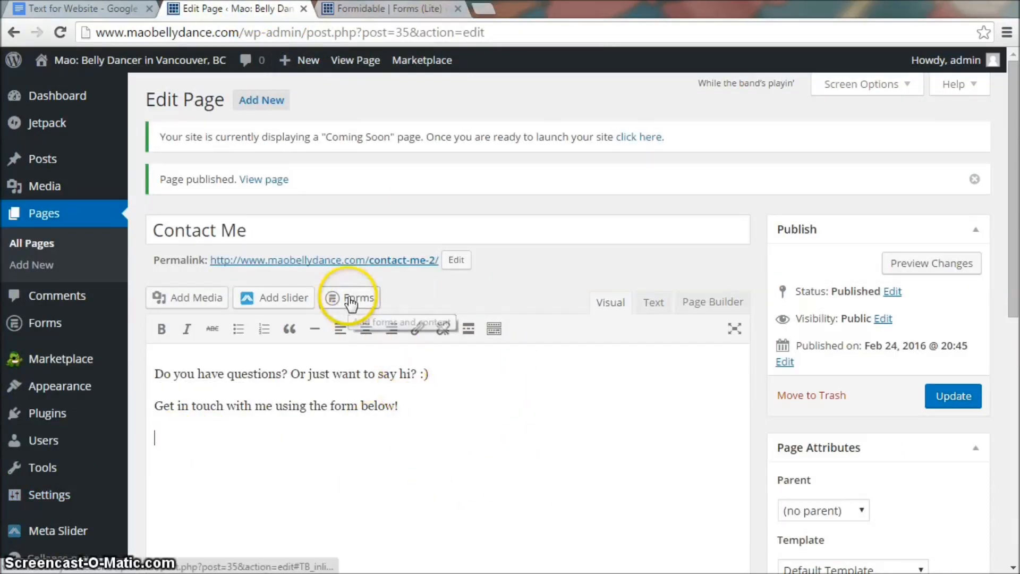
{"action": "left_click", "coordinate": [350, 298]}
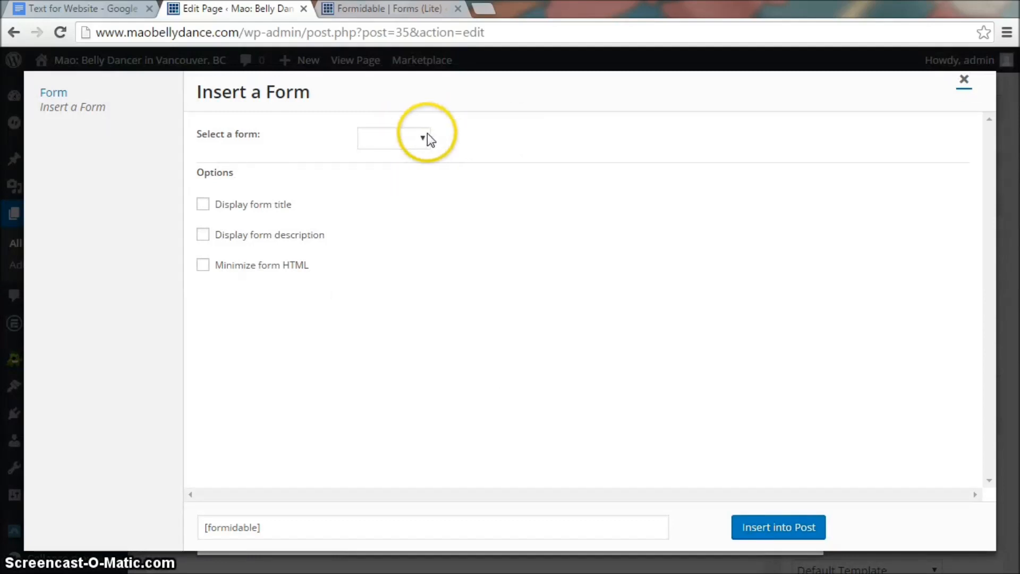
{"action": "left_click", "coordinate": [393, 138]}
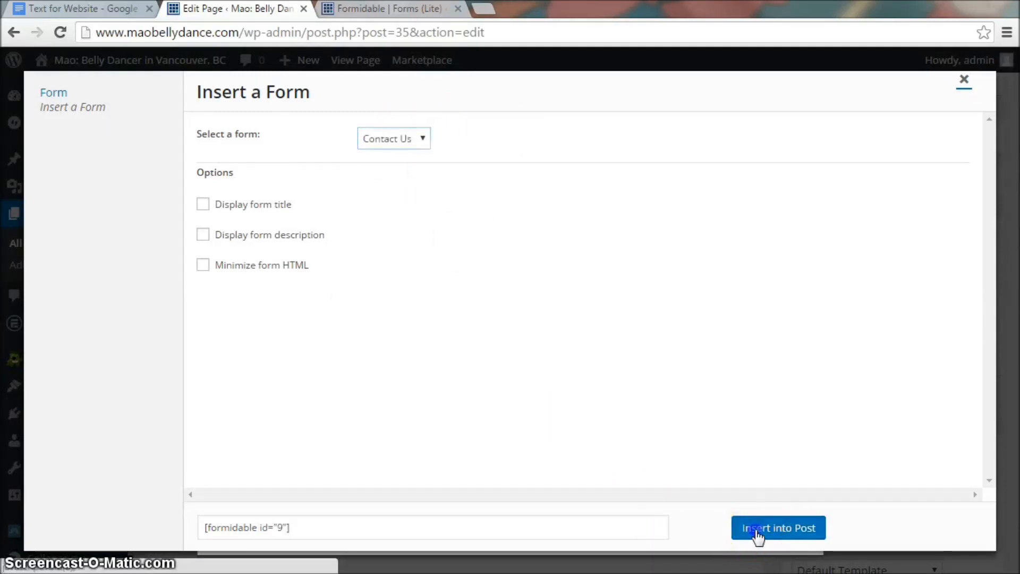
{"action": "left_click", "coordinate": [778, 528]}
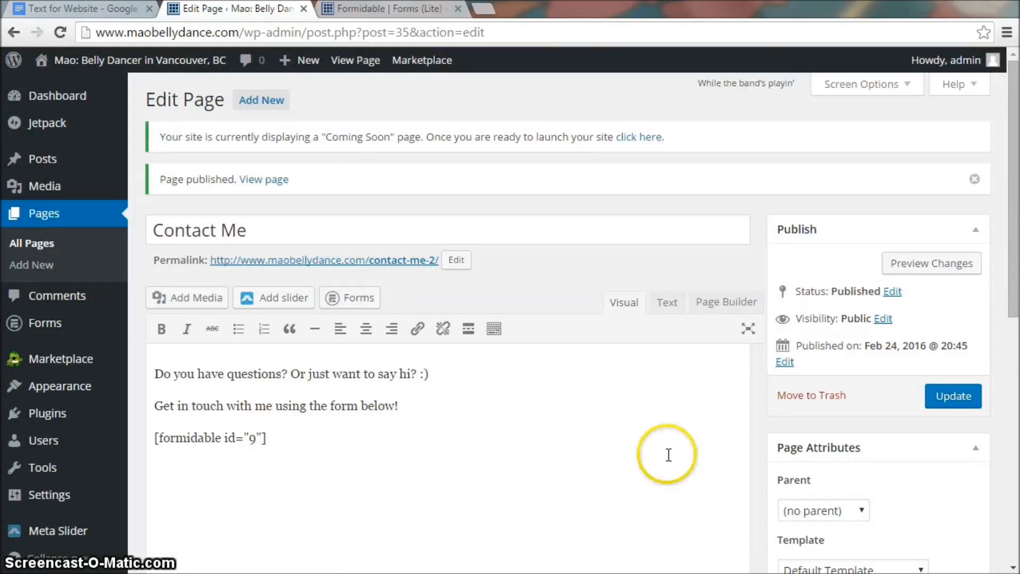
- Update the Contact Me page and view it on the live site
{"action": "left_click", "coordinate": [952, 395]}
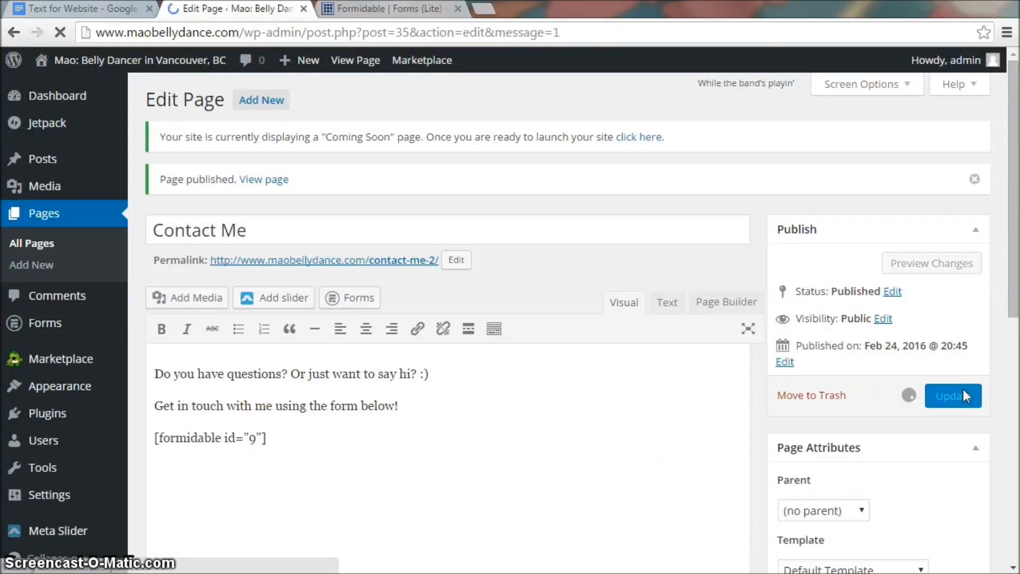
{"action": "left_click", "coordinate": [952, 396]}
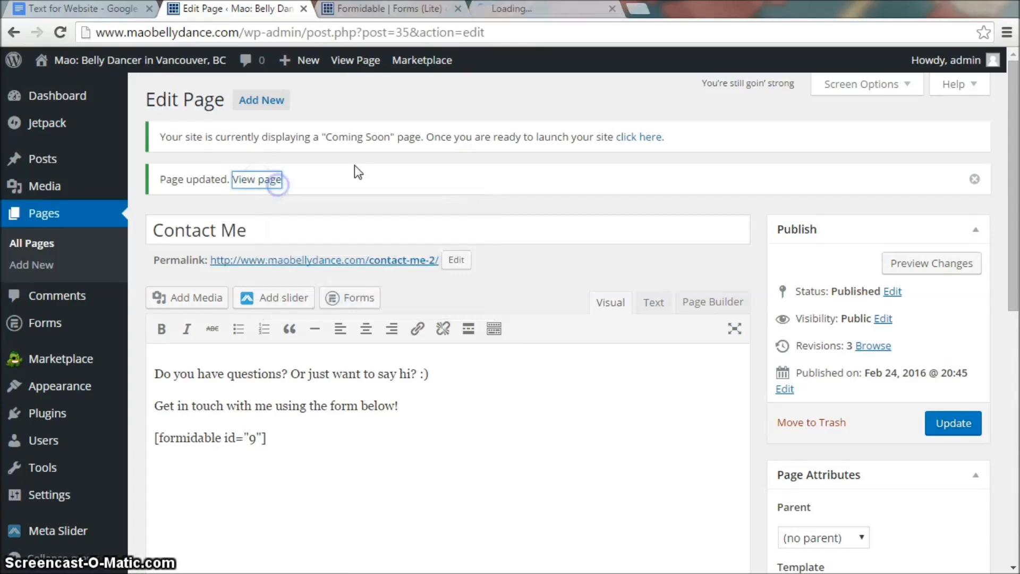
{"action": "left_click", "coordinate": [256, 179]}
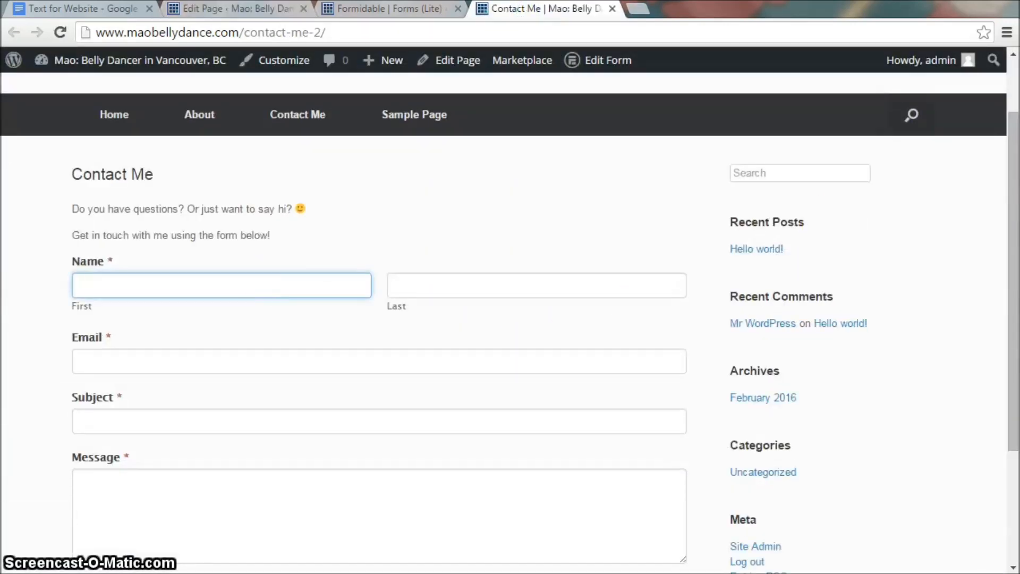
- Fill in the live contact form with a test message and submit it
{"action": "type", "text": "mao."}
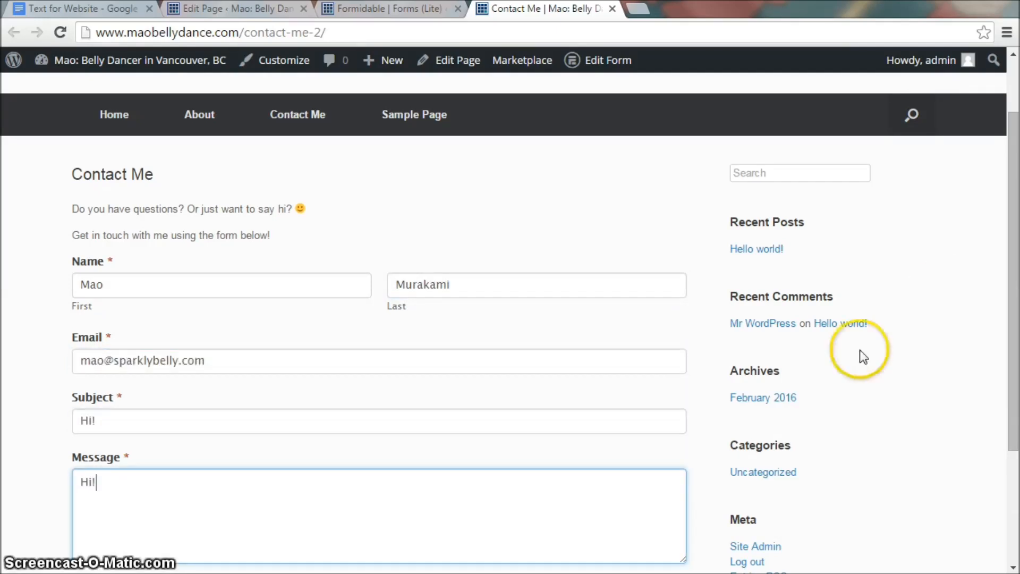
{"action": "scroll", "scroll_direction": "down", "scroll_amount": 3}
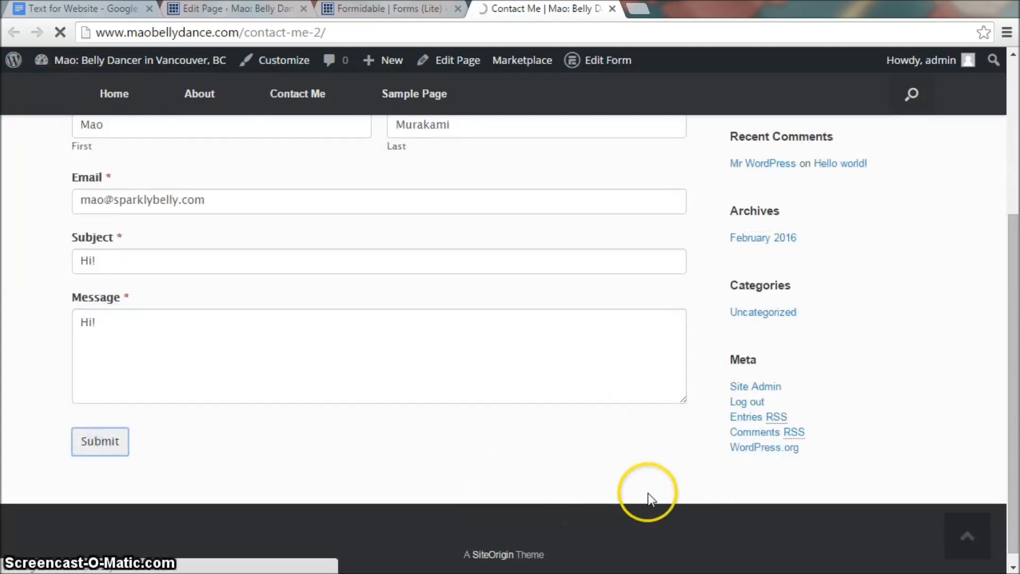
{"action": "left_click", "coordinate": [100, 441]}
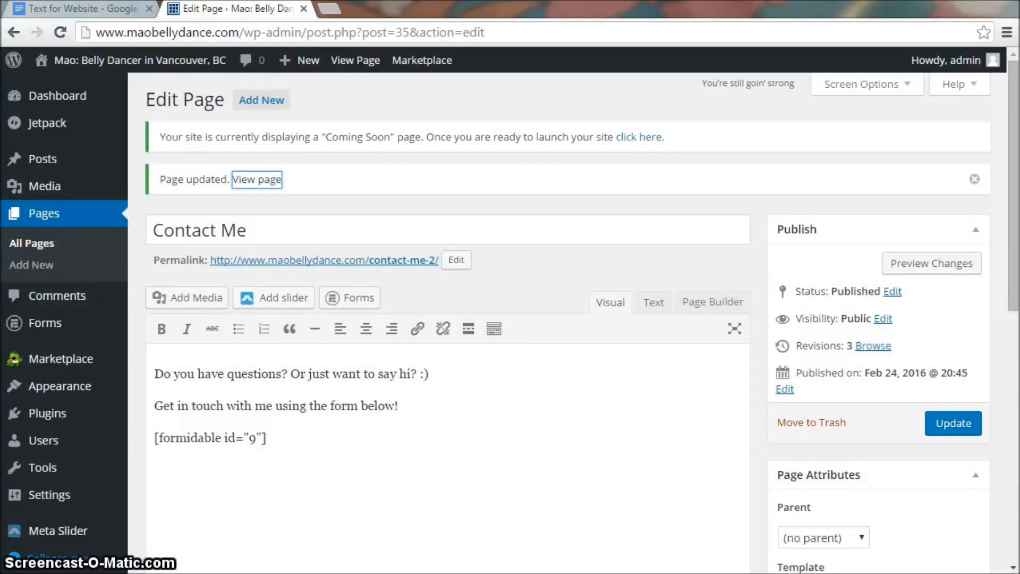
- Add a new page titled 'Gallery' and bring up Add Media for it
{"action": "left_click", "coordinate": [256, 179]}
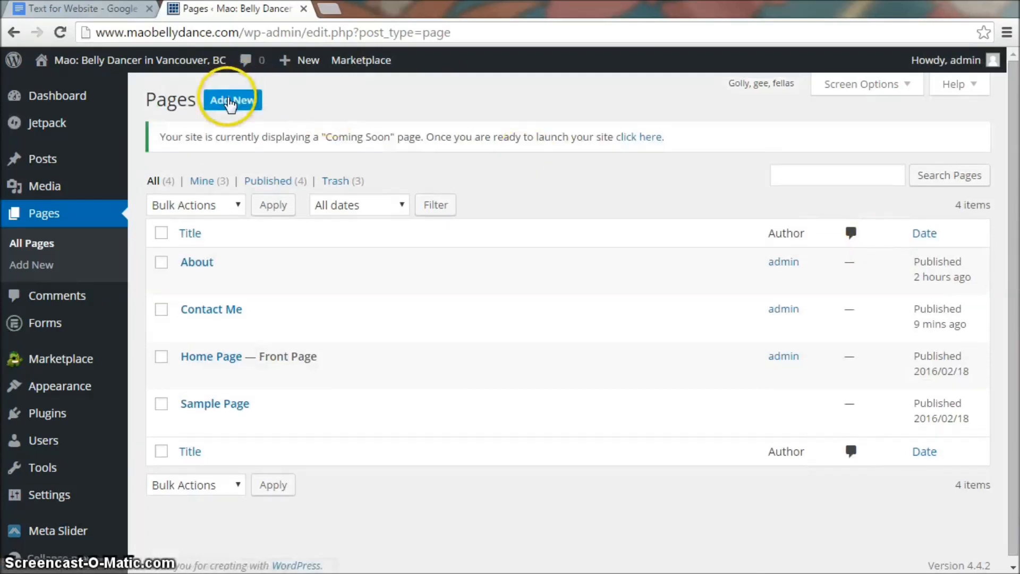
{"action": "left_click", "coordinate": [231, 100]}
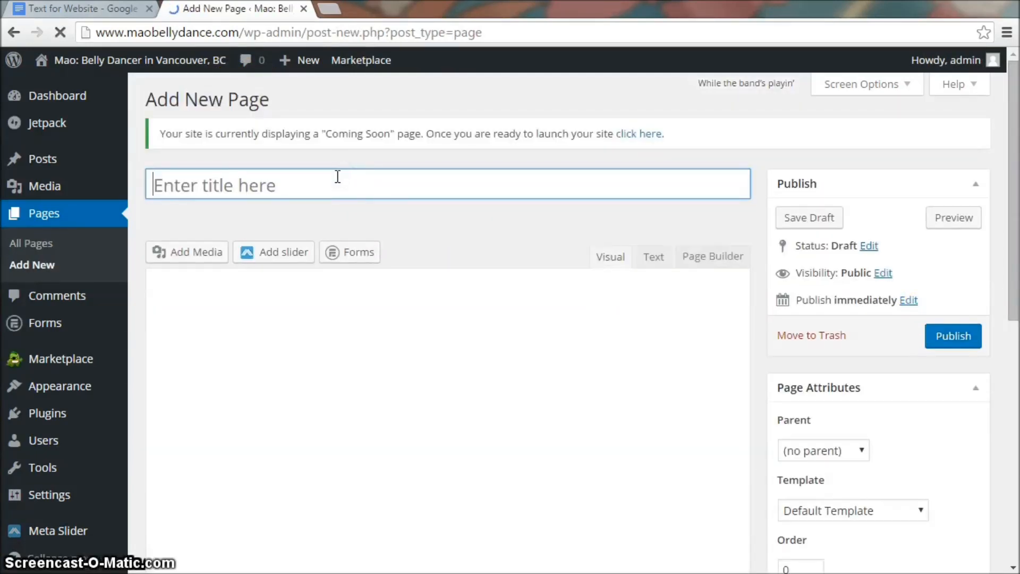
{"action": "type", "text": "Gallery"}
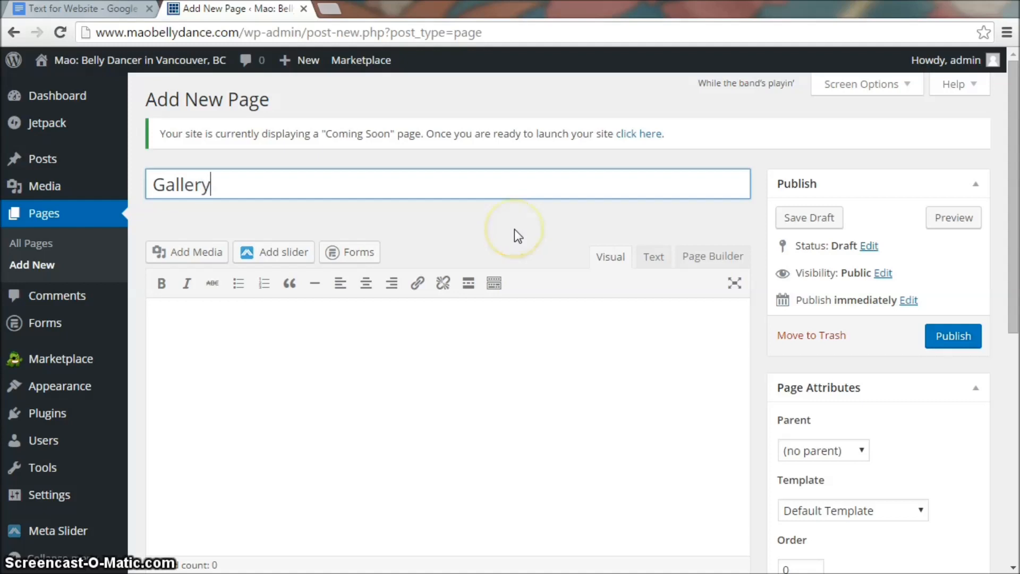
{"action": "left_click", "coordinate": [187, 252]}
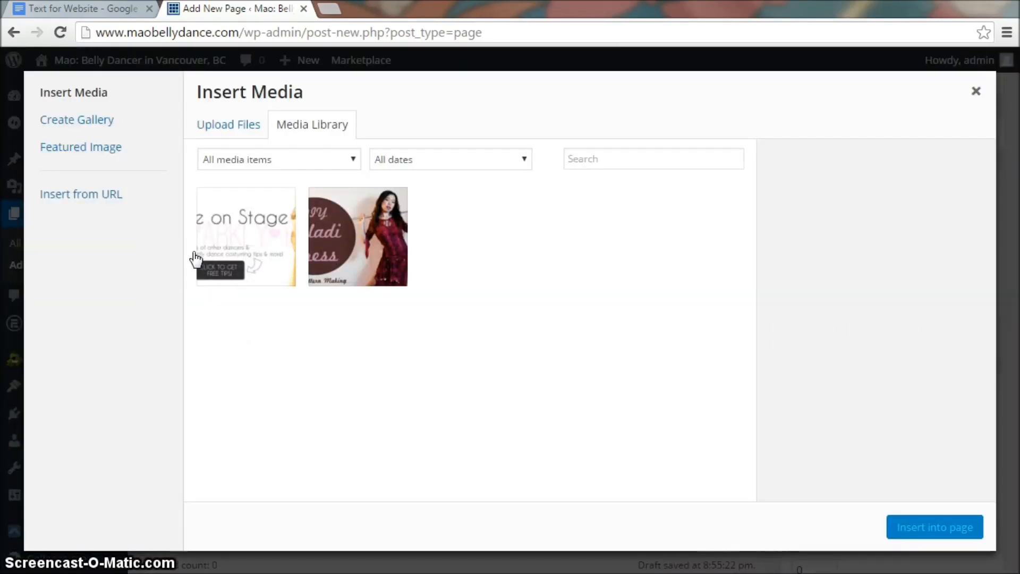
- Upload the belly dance photos and start a gallery from the Media Library images
{"action": "left_click", "coordinate": [228, 124]}
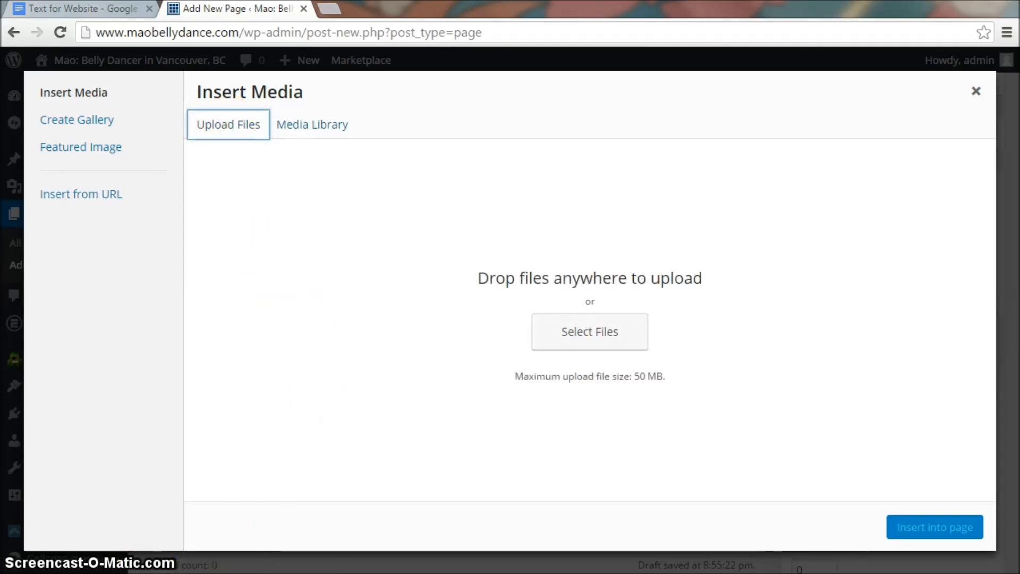
{"action": "left_click", "coordinate": [588, 331]}
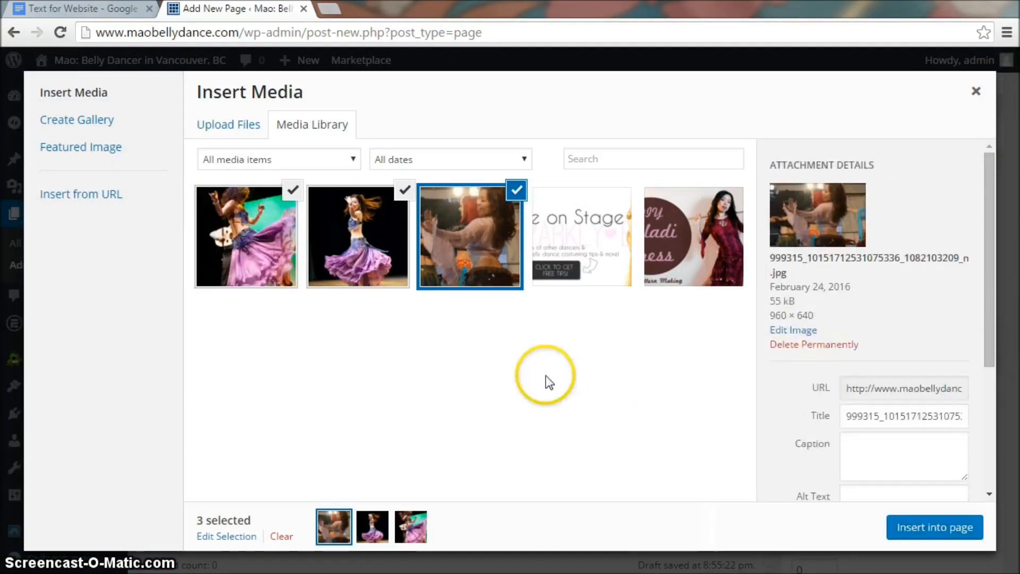
{"action": "left_click", "coordinate": [76, 119]}
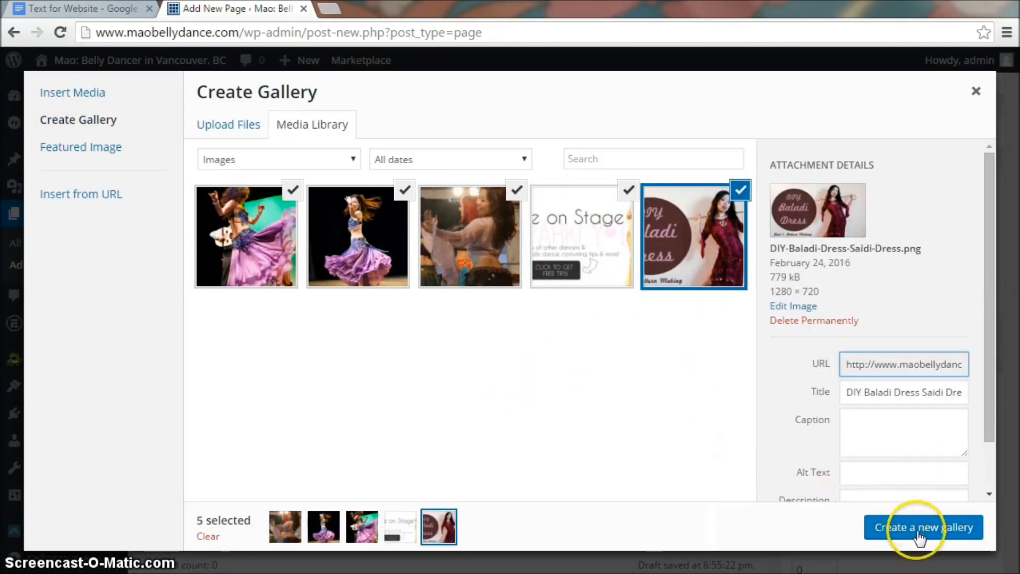
- Create a new gallery from the five images with Medium image size
{"action": "left_click", "coordinate": [922, 527]}
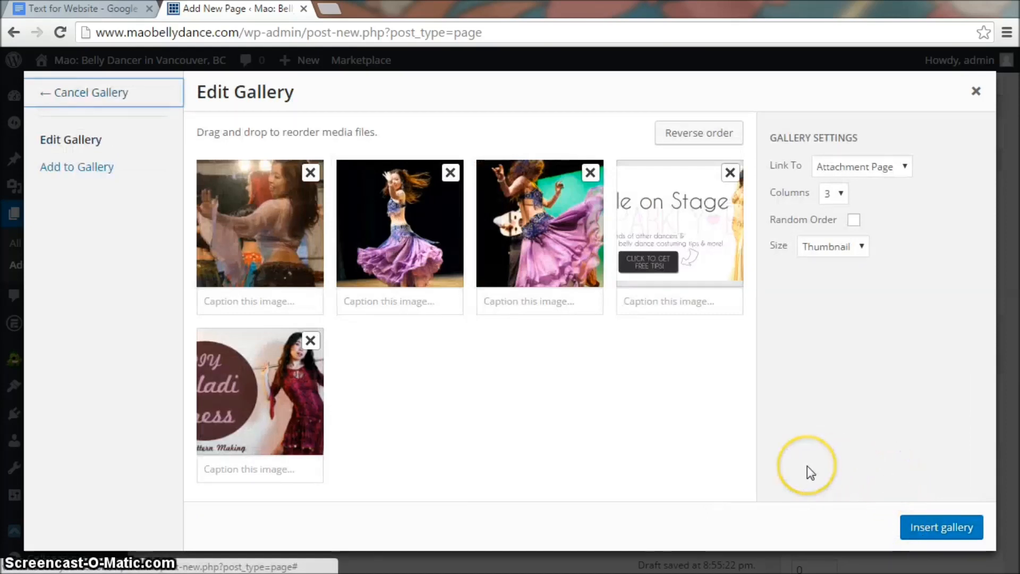
{"action": "left_click", "coordinate": [833, 245]}
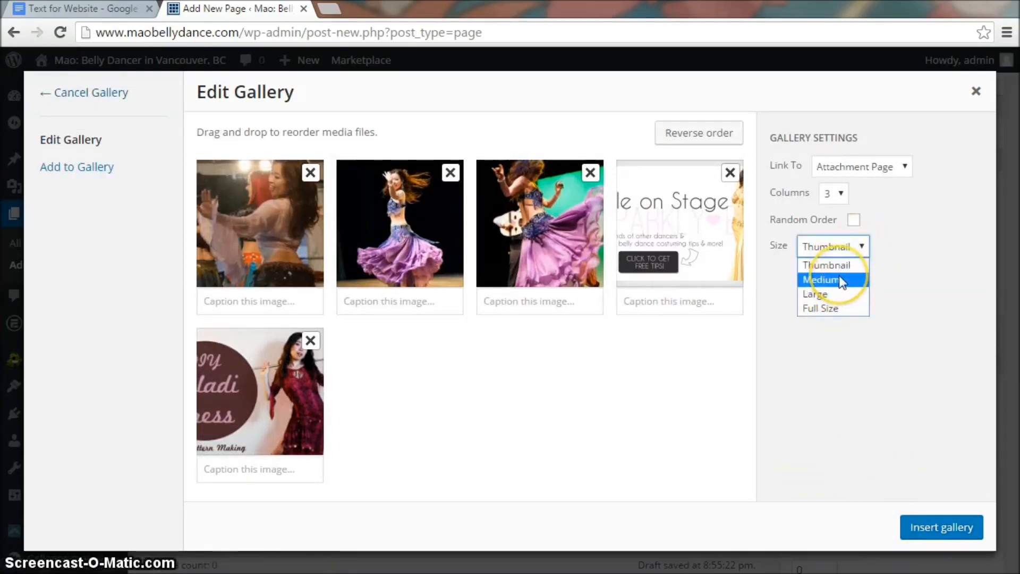
{"action": "left_click", "coordinate": [821, 279]}
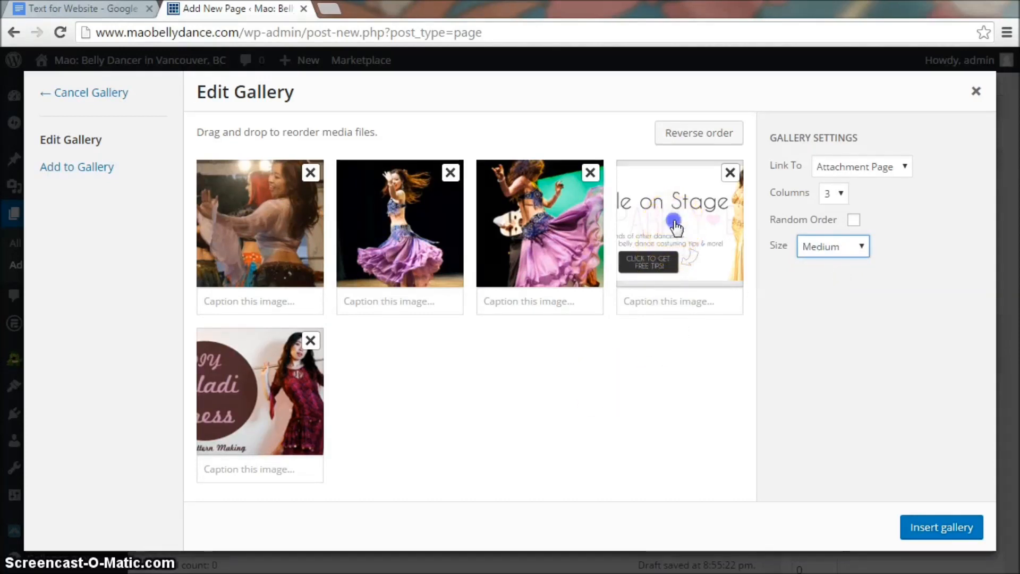
- Reorder with the green-background dancer first and DIY Baladi Dress fourth, then insert the gallery
{"action": "left_click_drag", "start_coordinate": [679, 222], "coordinate": [259, 390]}
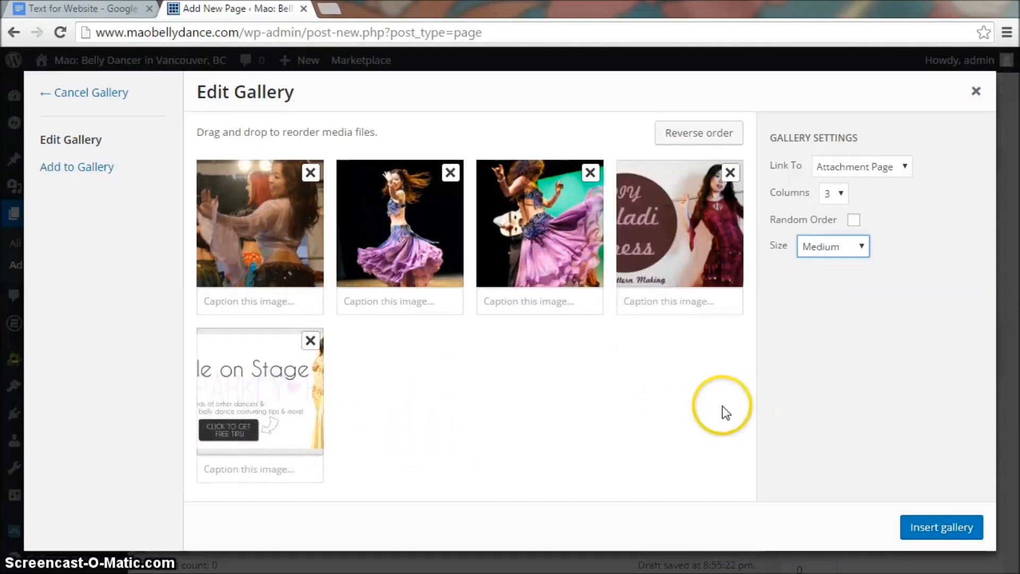
{"action": "left_click_drag", "start_coordinate": [539, 222], "coordinate": [382, 237]}
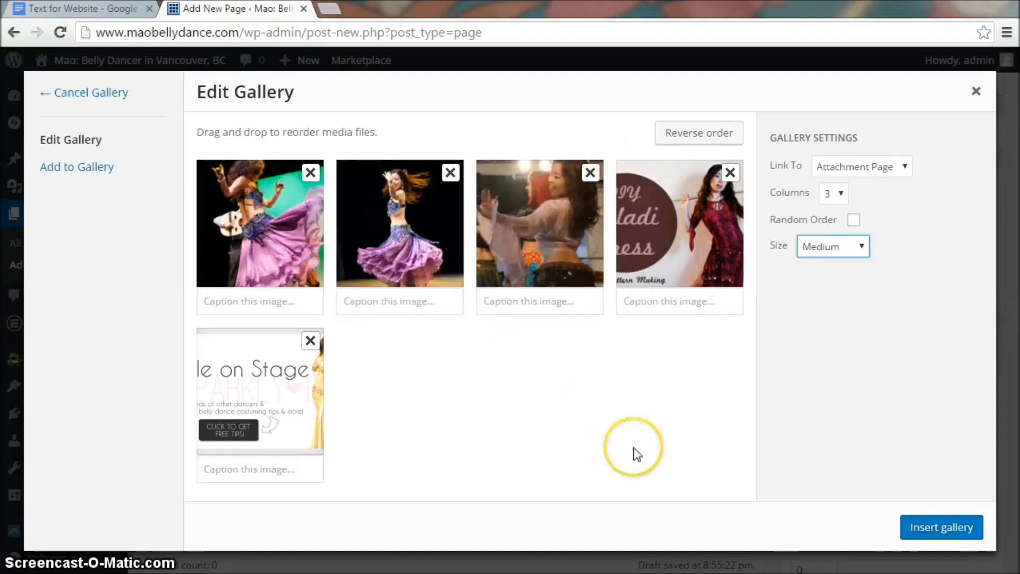
{"action": "left_click", "coordinate": [941, 527]}
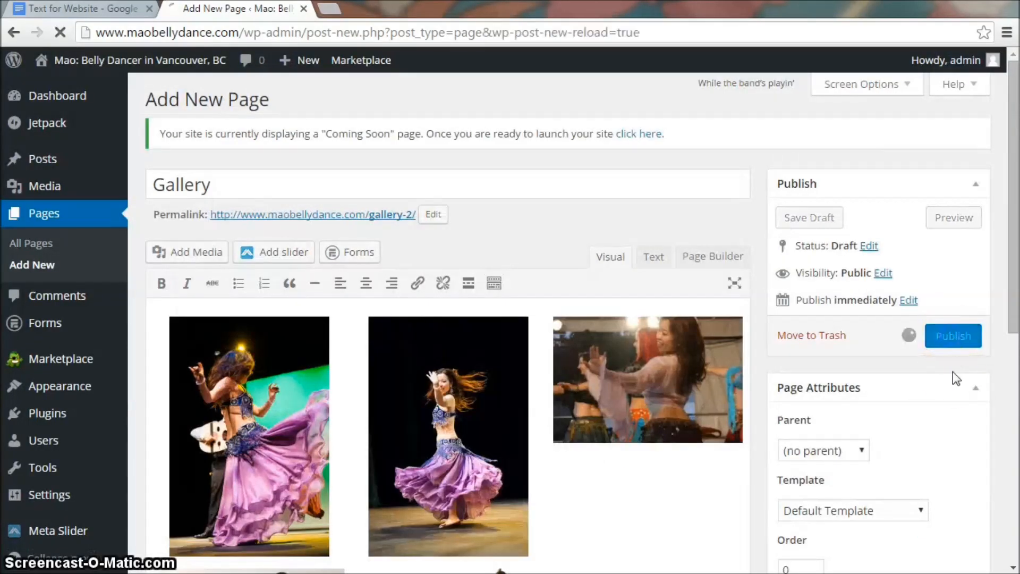
- Publish the Gallery page and view one photo's attachment page on the live site
{"action": "left_click", "coordinate": [952, 336]}
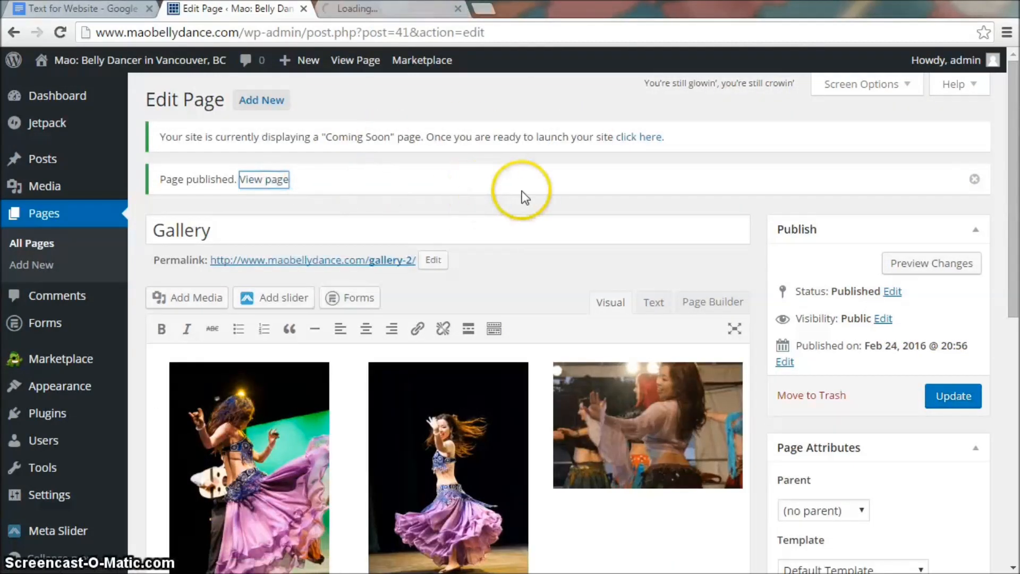
{"action": "left_click", "coordinate": [264, 178]}
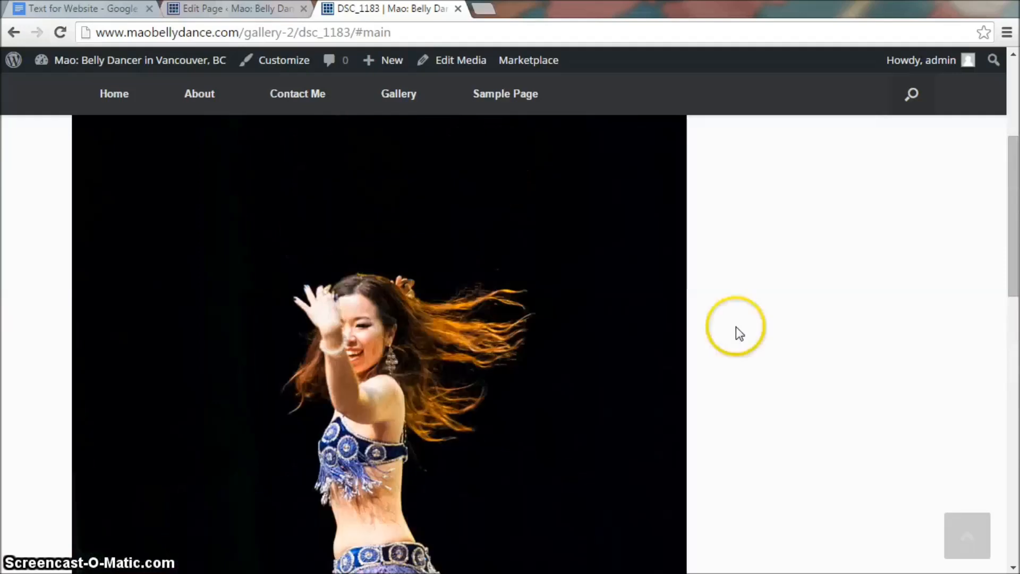
{"action": "mouse_move", "coordinate": [624, 214]}
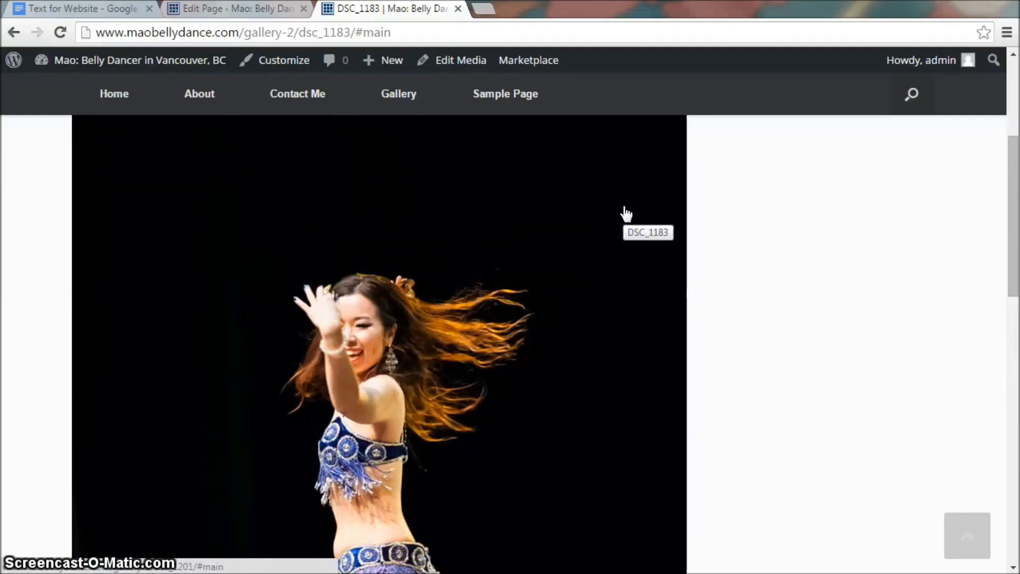
{"action": "left_click", "coordinate": [233, 9]}
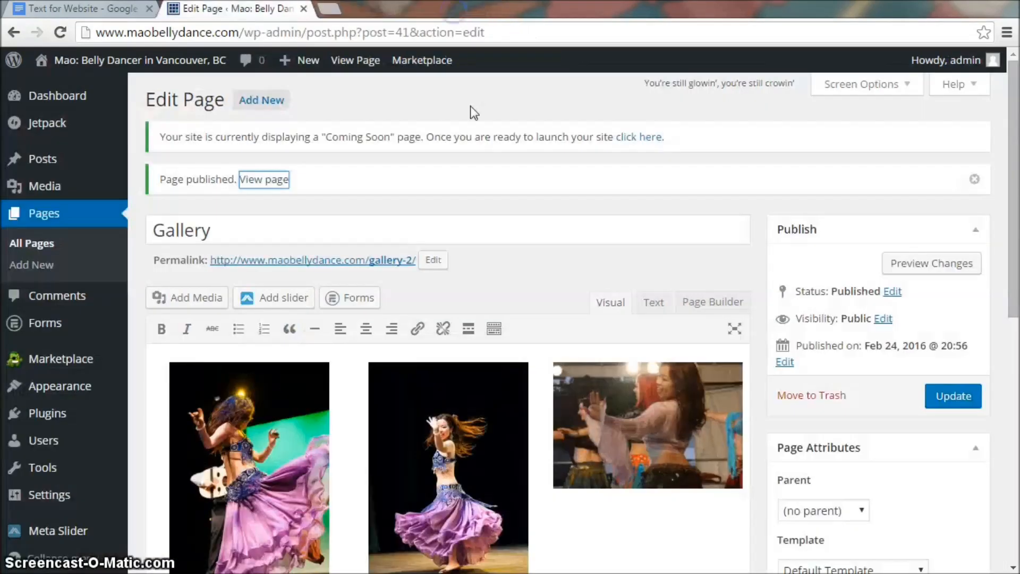
- Get the Day Dreamer video's embed code from YouTube's Share > Embed panel
{"action": "scroll", "scroll_direction": "down", "scroll_amount": 3}
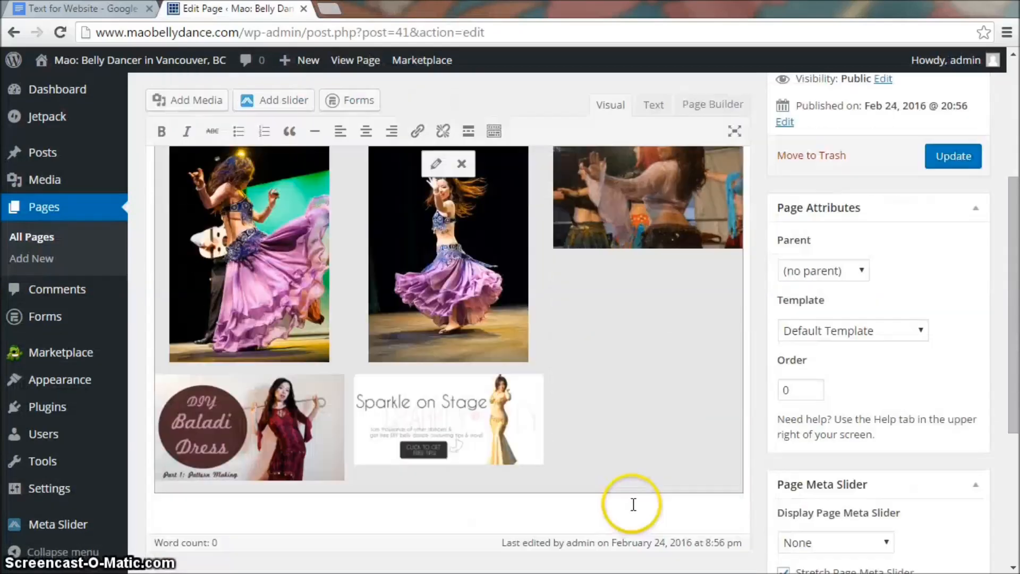
{"action": "mouse_move", "coordinate": [639, 494]}
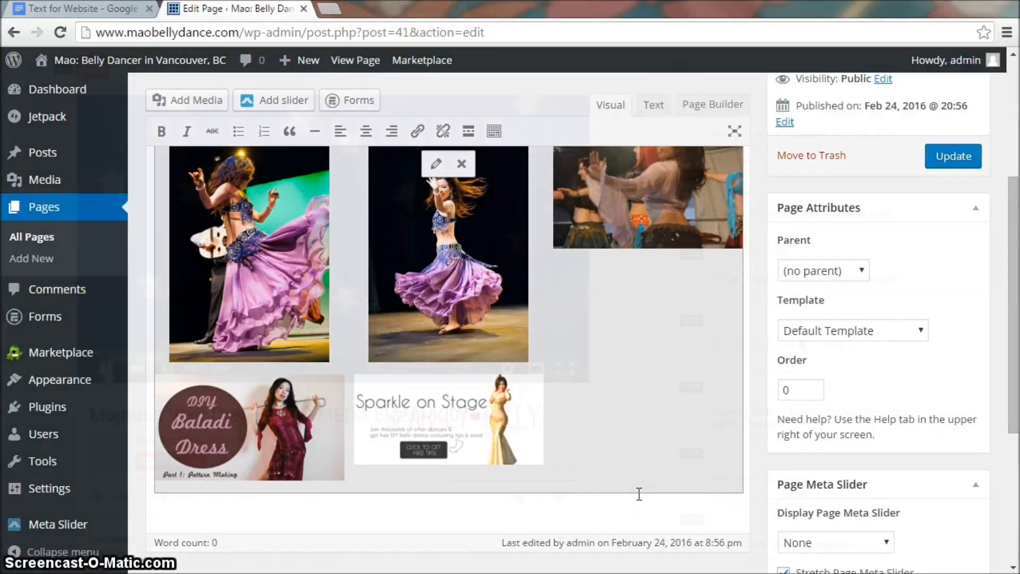
{"action": "left_click", "coordinate": [386, 9]}
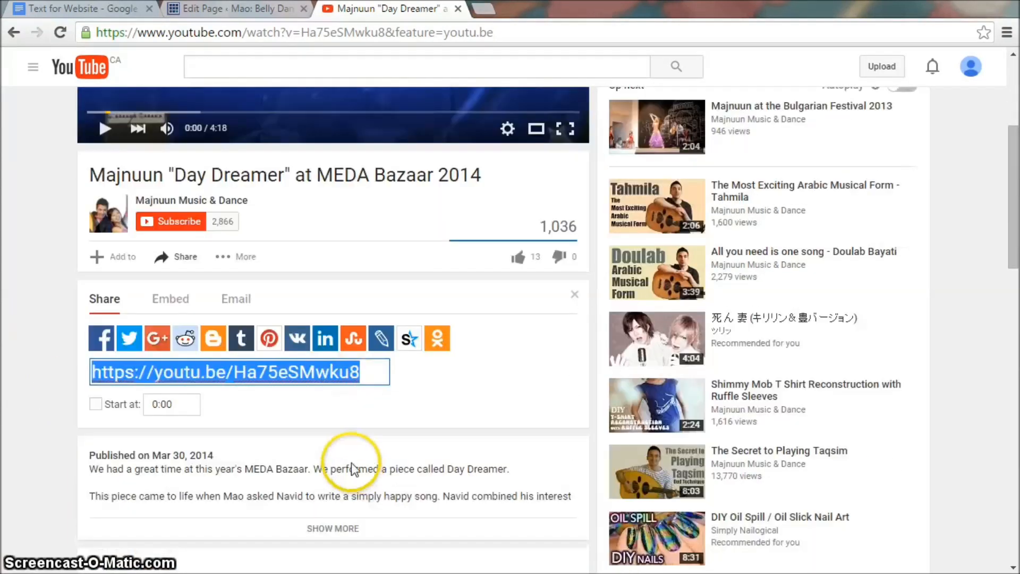
{"action": "left_click", "coordinate": [170, 298]}
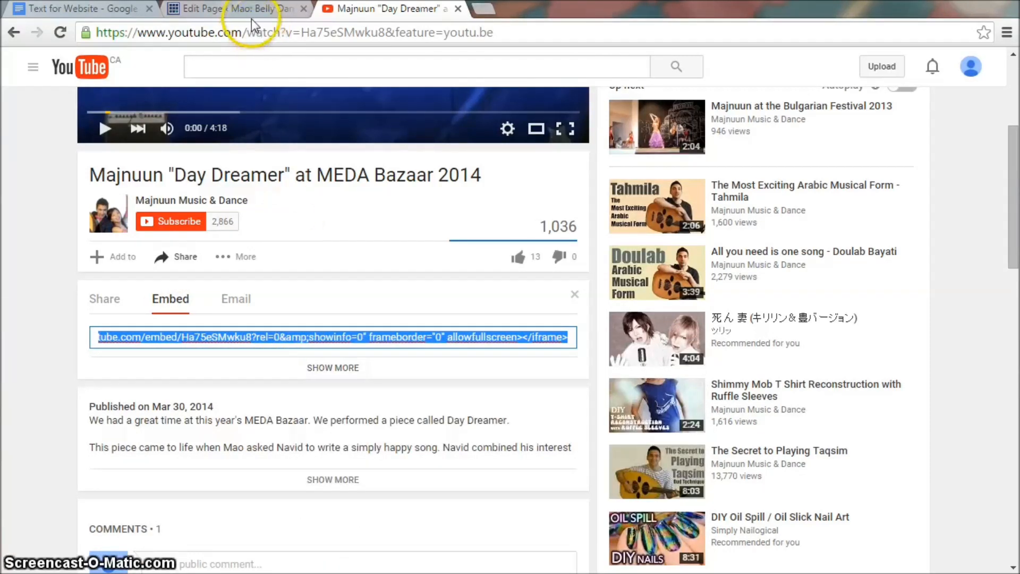
{"action": "left_click", "coordinate": [234, 9]}
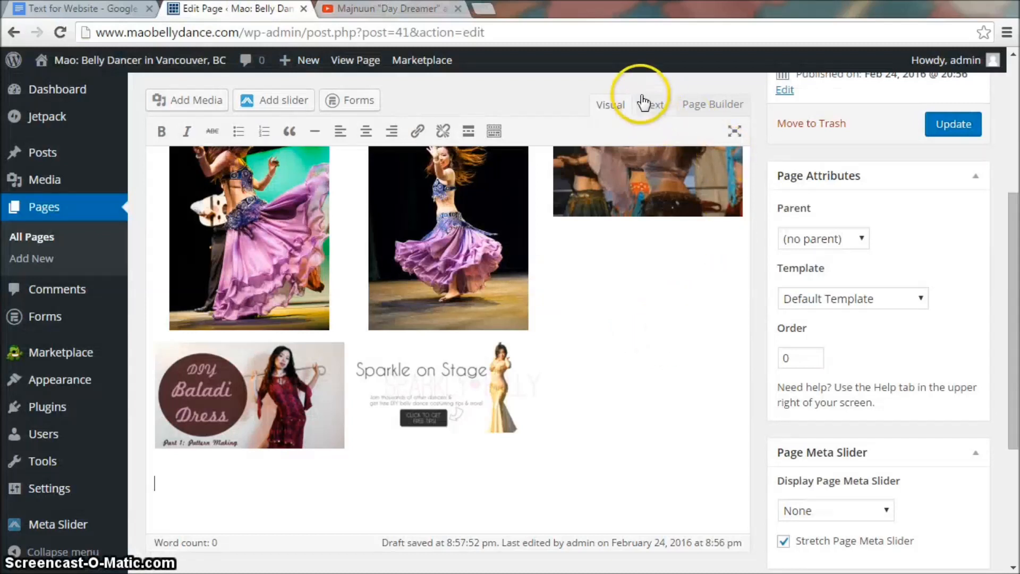
- Paste the YouTube iframe code below the gallery shortcode in Text view and update the page
{"action": "left_click", "coordinate": [654, 105]}
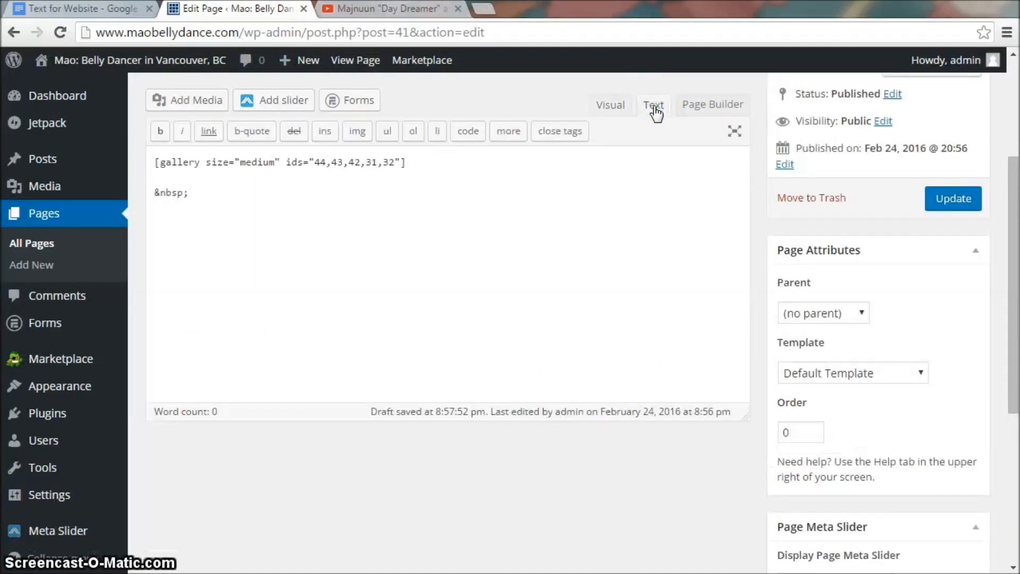
{"action": "left_click", "coordinate": [154, 205]}
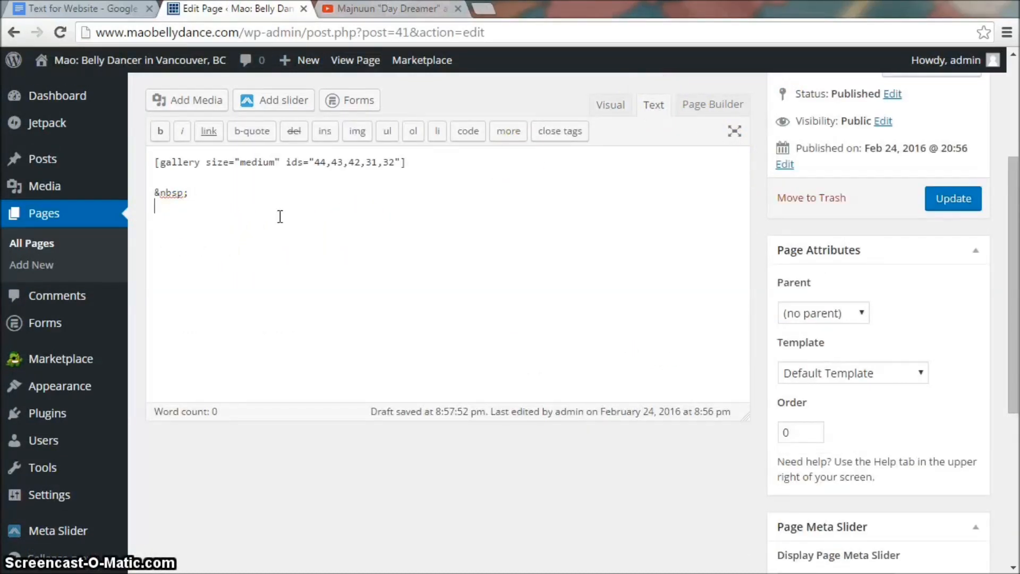
{"action": "right_click", "coordinate": [168, 221]}
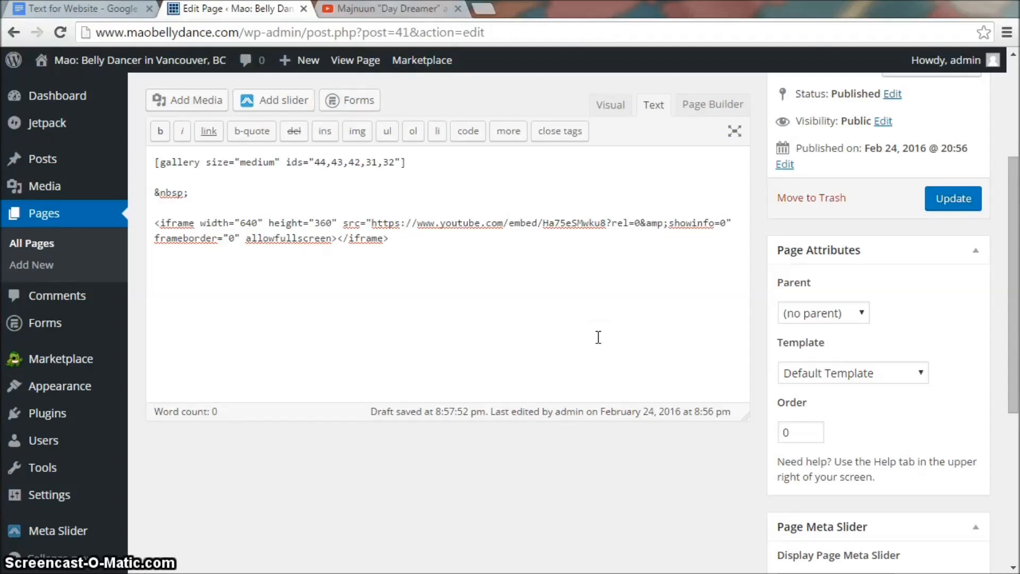
{"action": "left_click", "coordinate": [389, 238]}
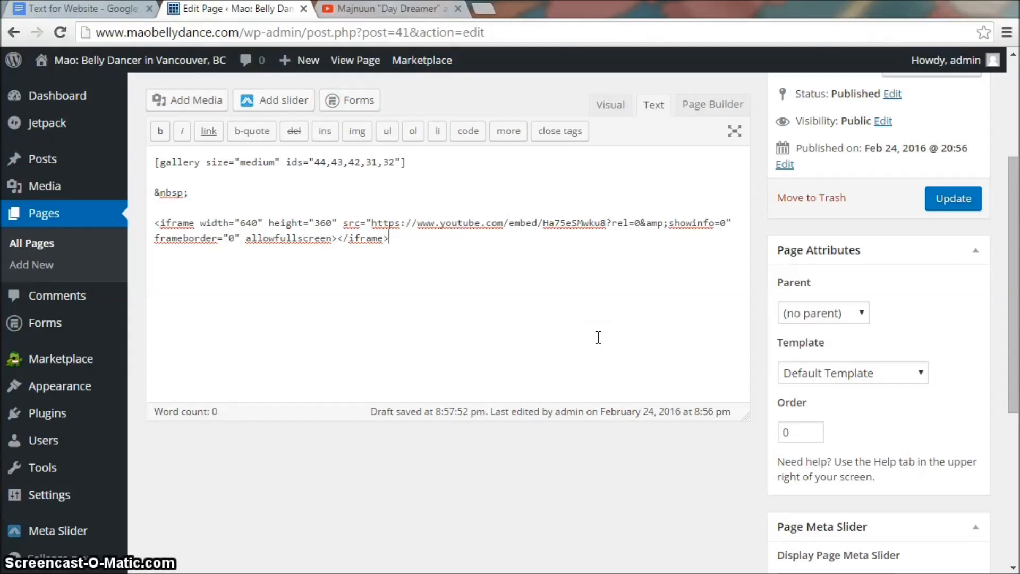
{"action": "left_click", "coordinate": [952, 199]}
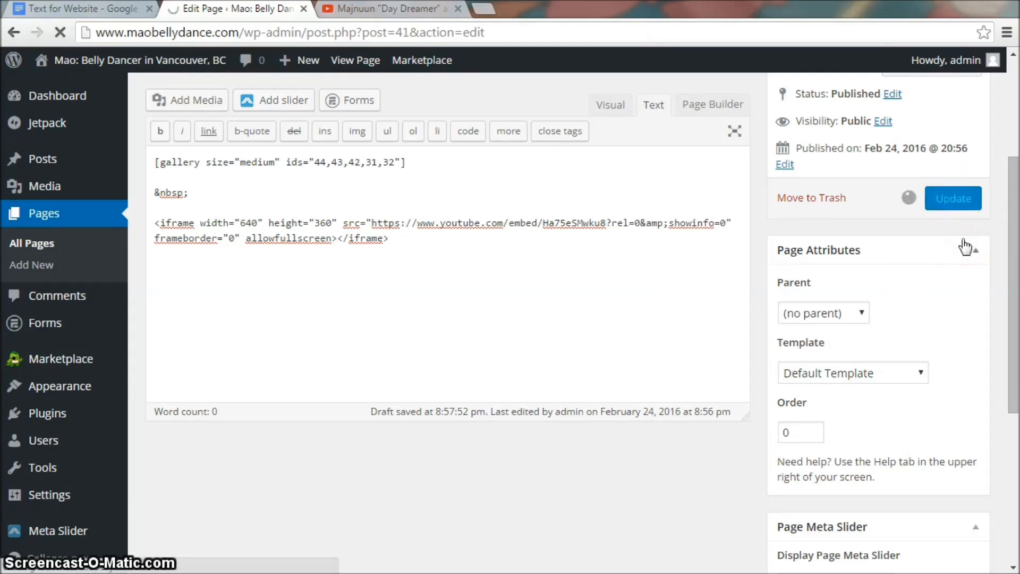
{"action": "left_click", "coordinate": [952, 199]}
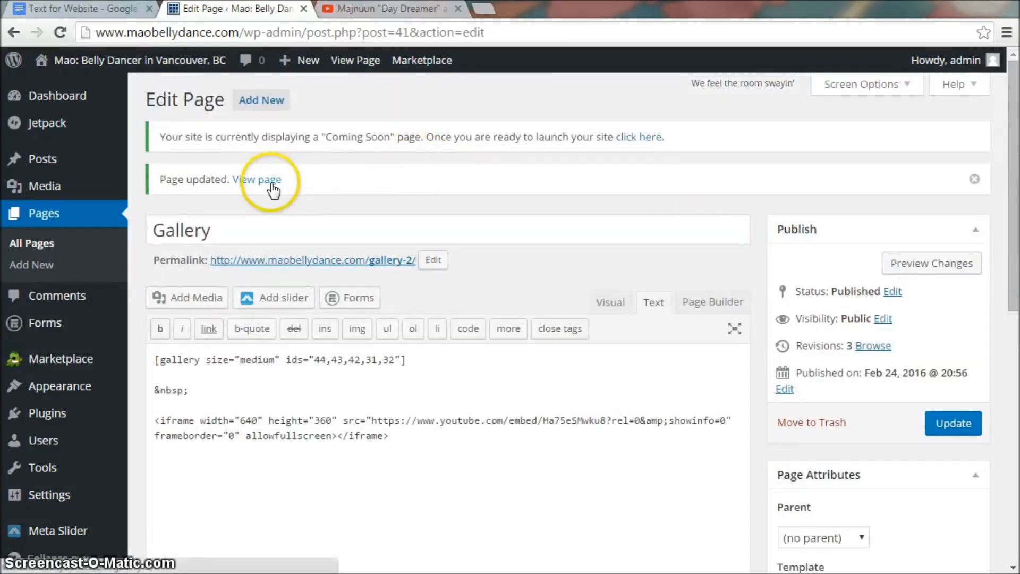
{"action": "left_click", "coordinate": [257, 179]}
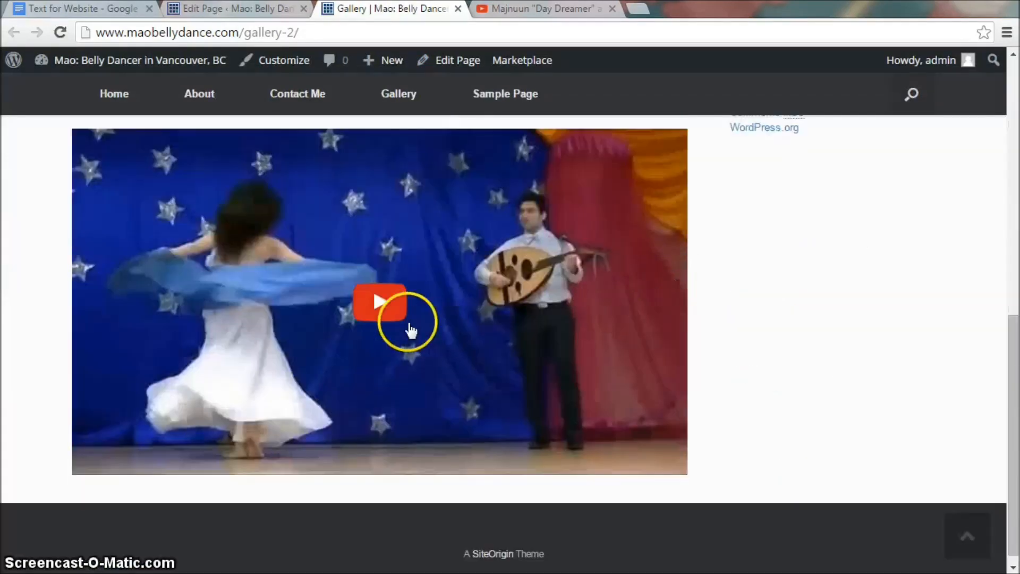
{"action": "left_click", "coordinate": [380, 301]}
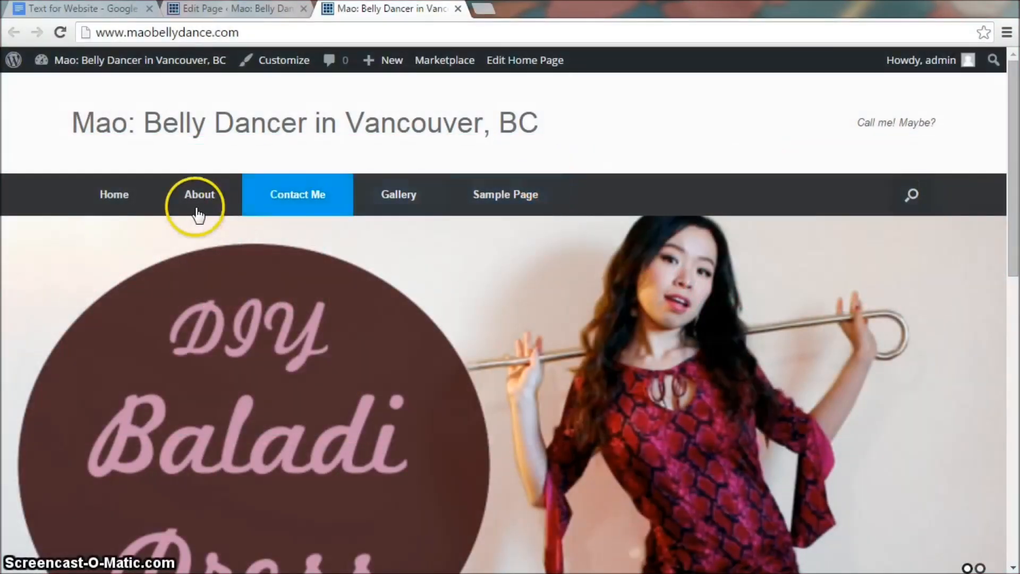
{"action": "left_click", "coordinate": [397, 194]}
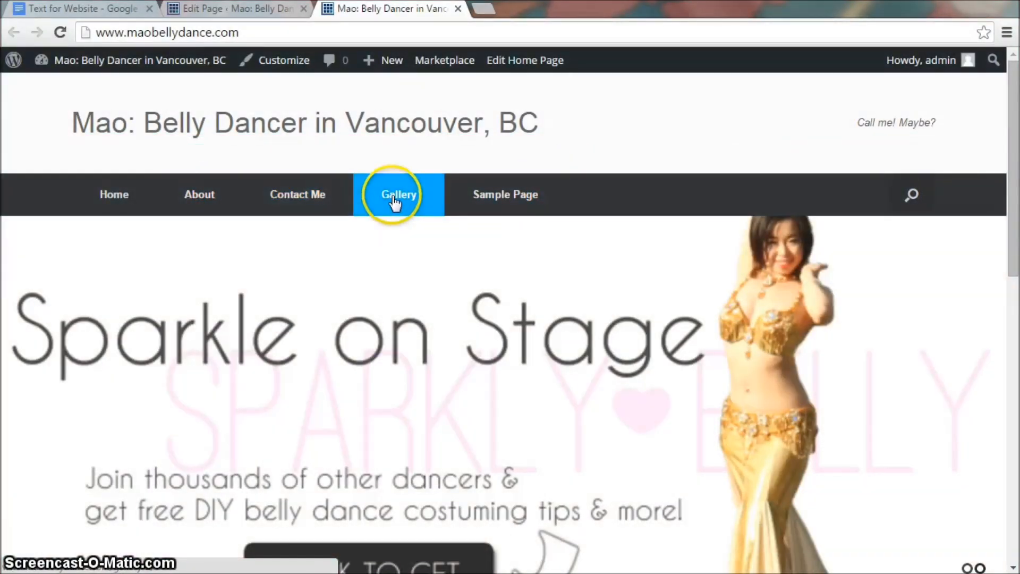
{"action": "scroll", "scroll_direction": "down", "scroll_amount": 3}
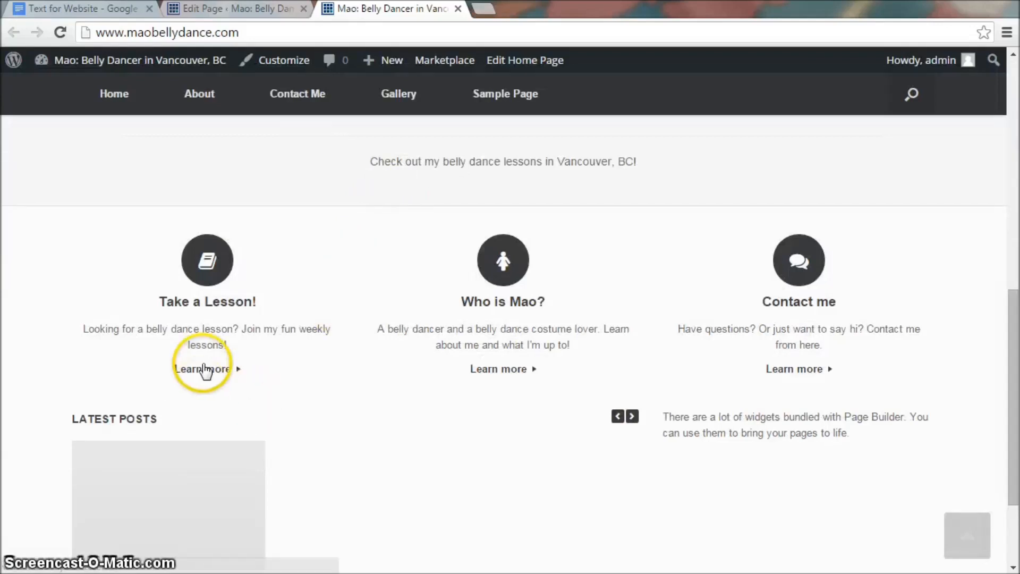
{"action": "mouse_move", "coordinate": [826, 371]}
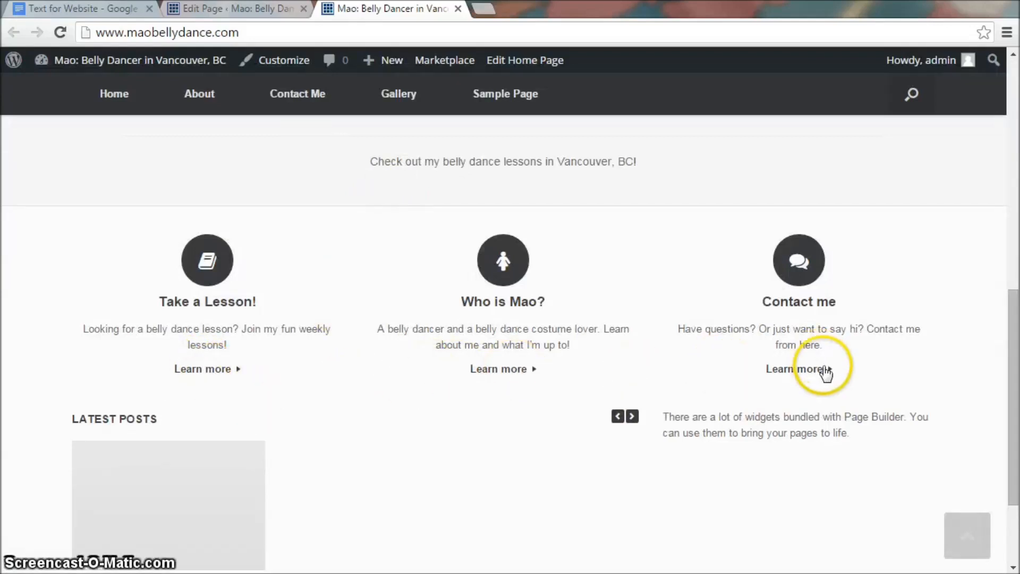
{"action": "left_click", "coordinate": [234, 9]}
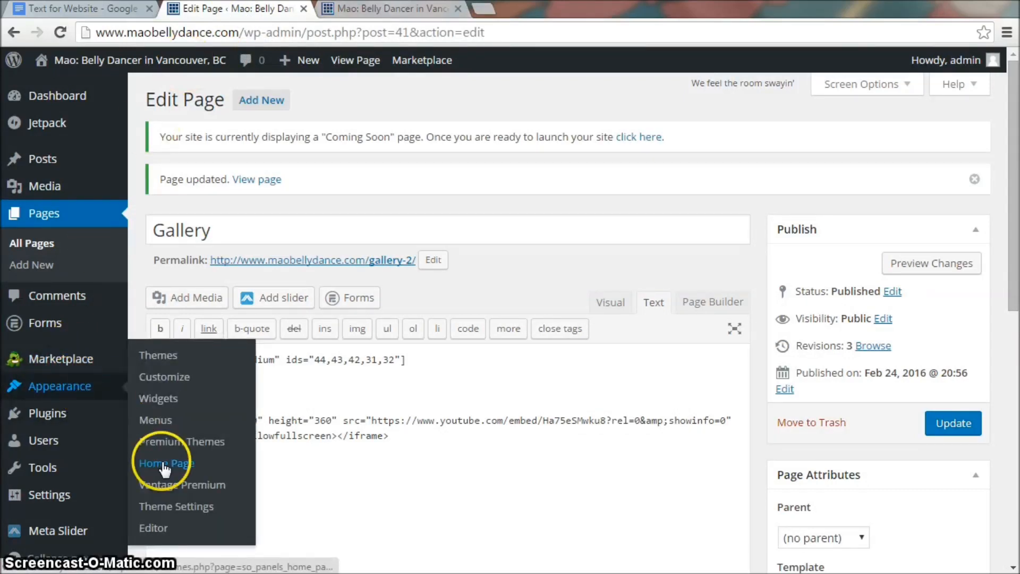
- Edit the Who is Mao? Circle Icon widget in the Home Page builder and select its More URL
{"action": "left_click", "coordinate": [166, 462]}
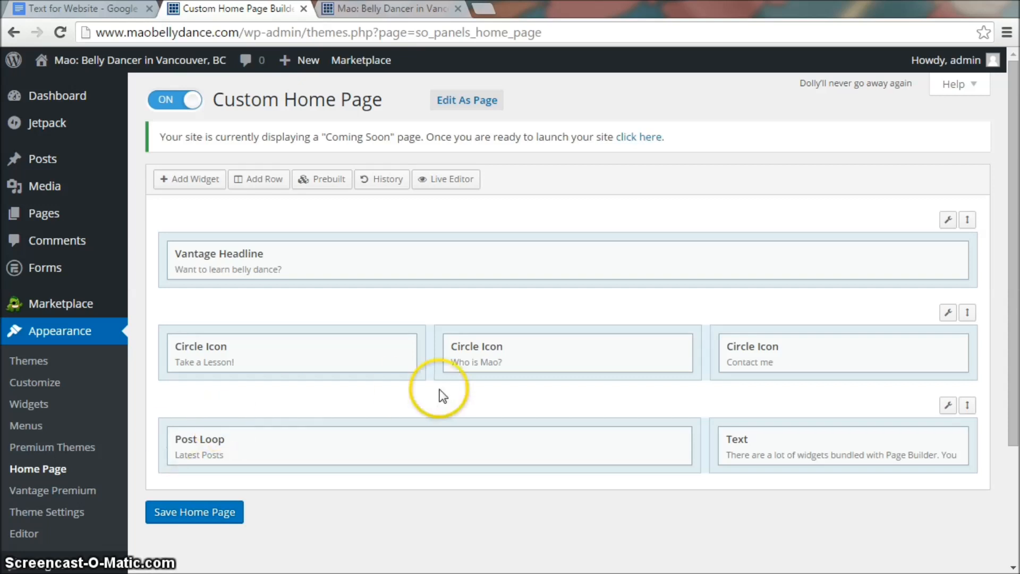
{"action": "left_click", "coordinate": [567, 353]}
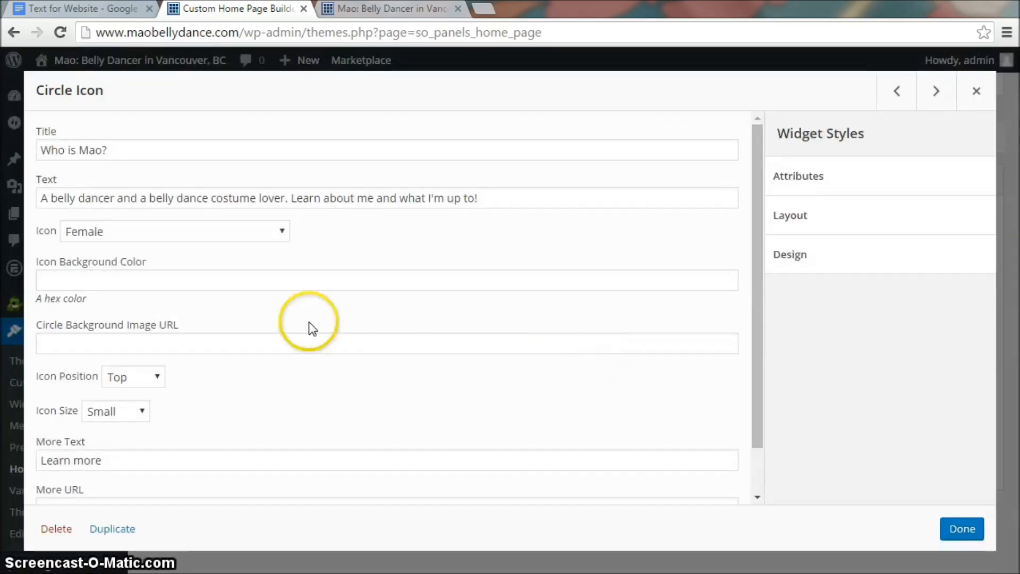
{"action": "scroll", "scroll_direction": "down", "scroll_amount": 3}
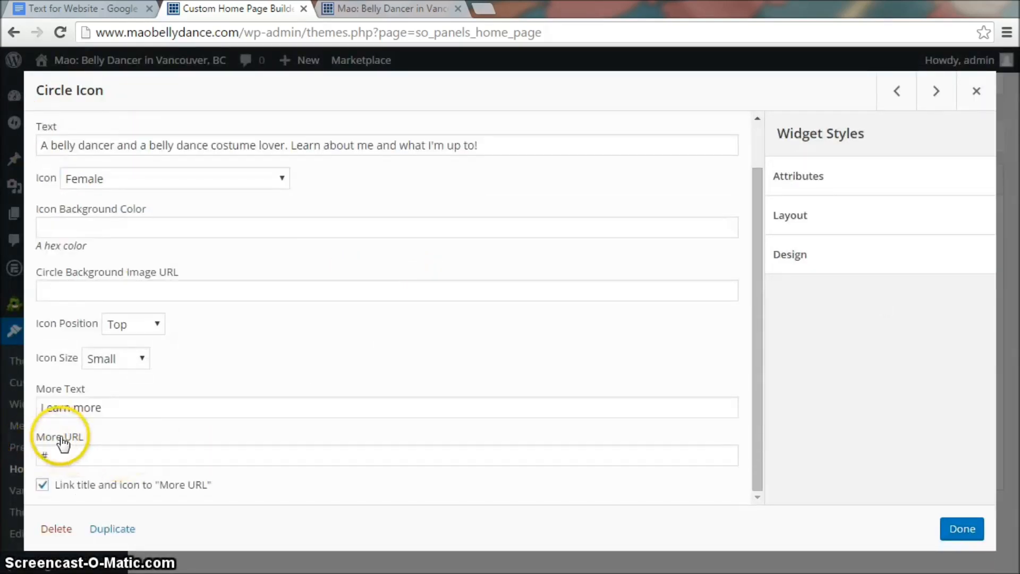
{"action": "left_click", "coordinate": [386, 455]}
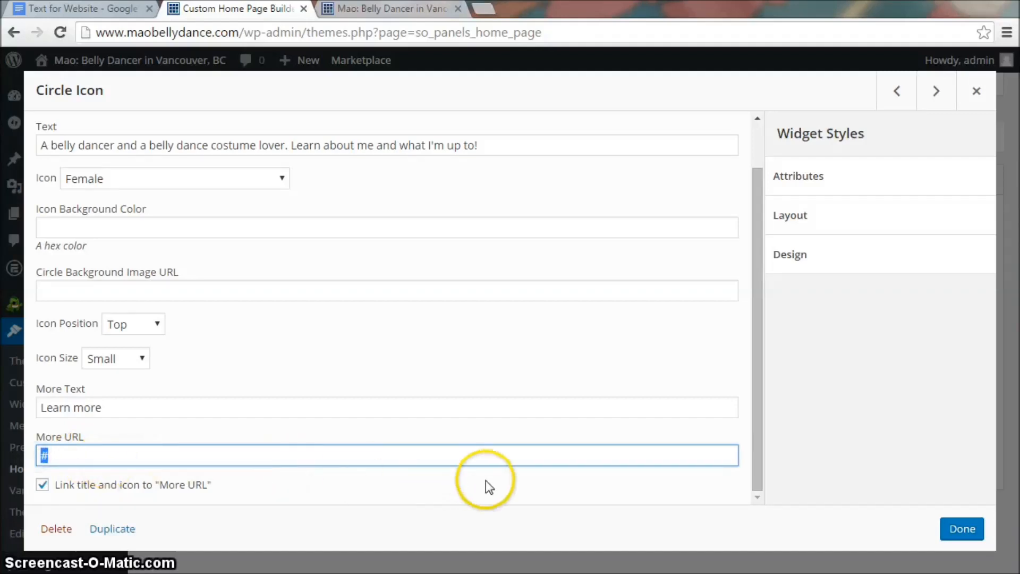
{"action": "type", "text": "h"}
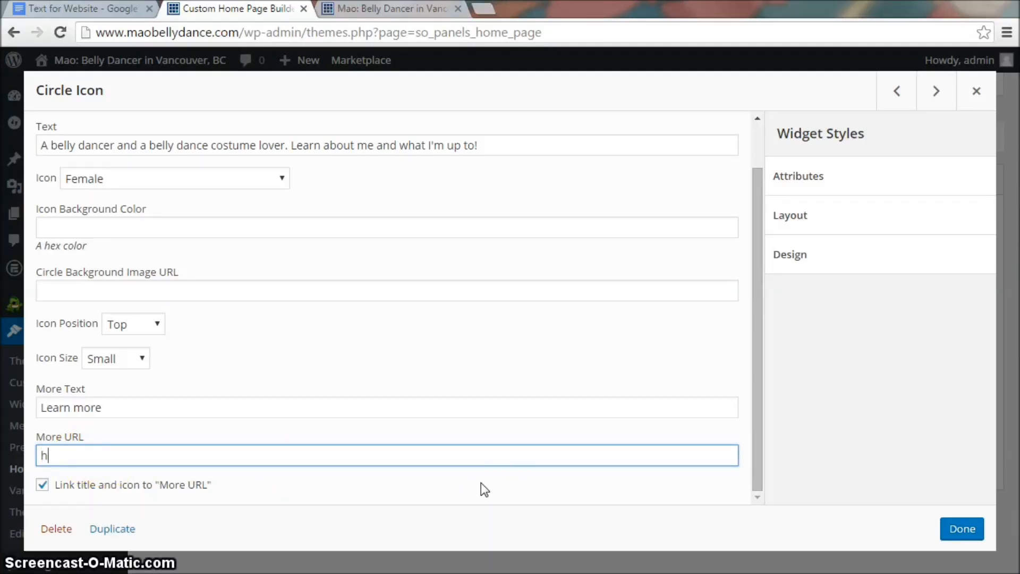
{"action": "type", "text": "ttp://www.maobelly"}
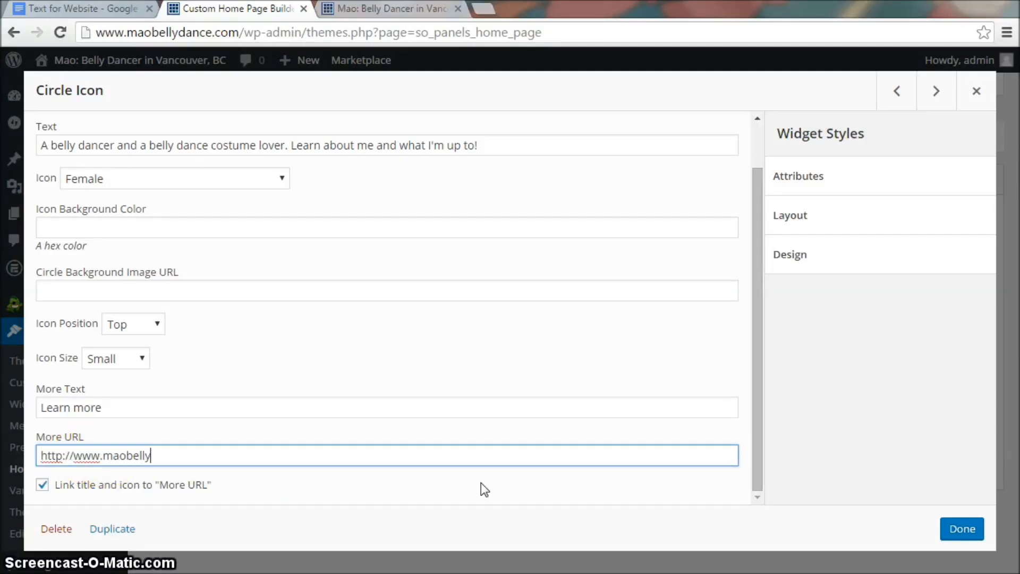
{"action": "type", "text": "dance.com/"}
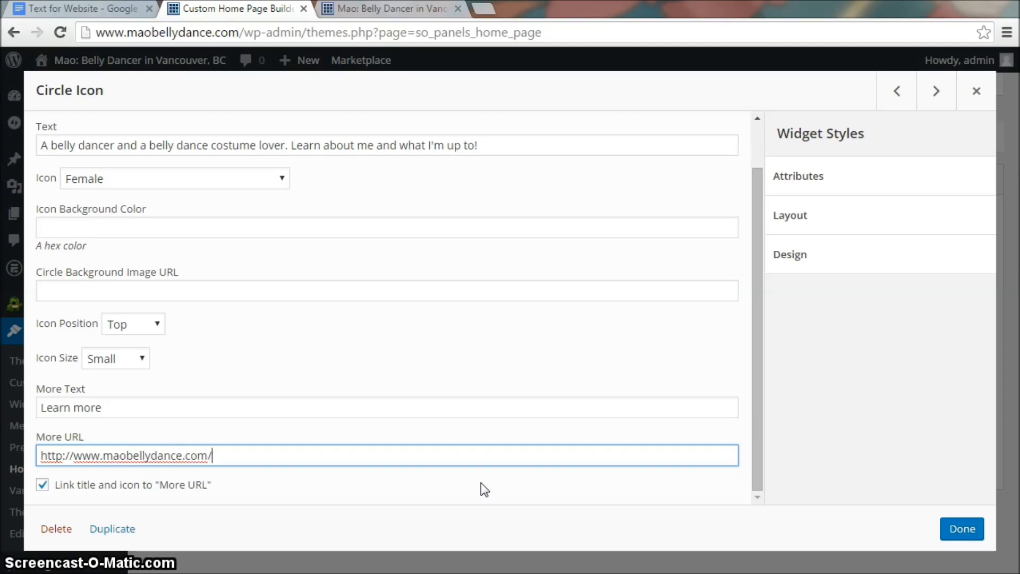
{"action": "type", "text": "about/"}
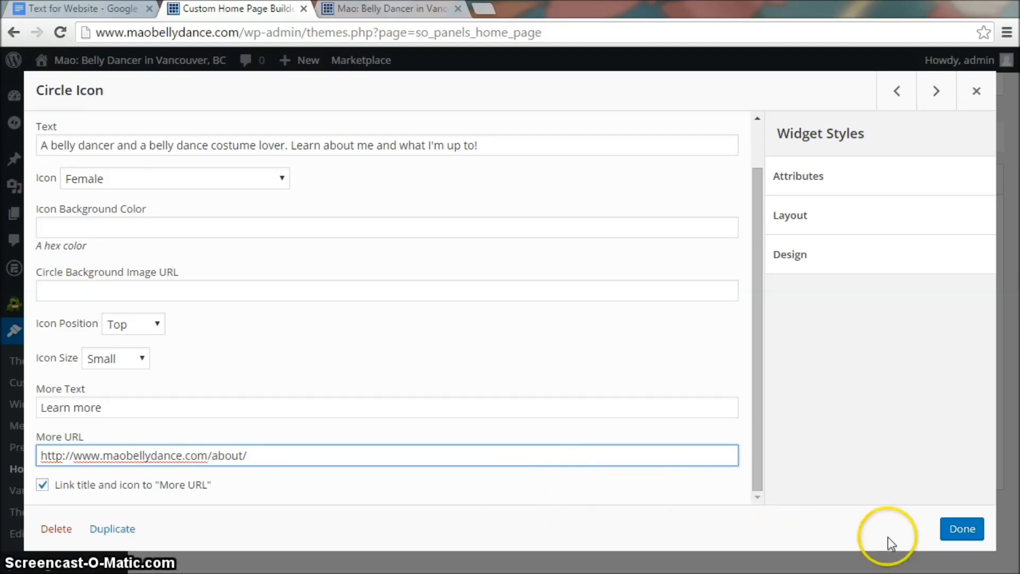
{"action": "left_click", "coordinate": [961, 528]}
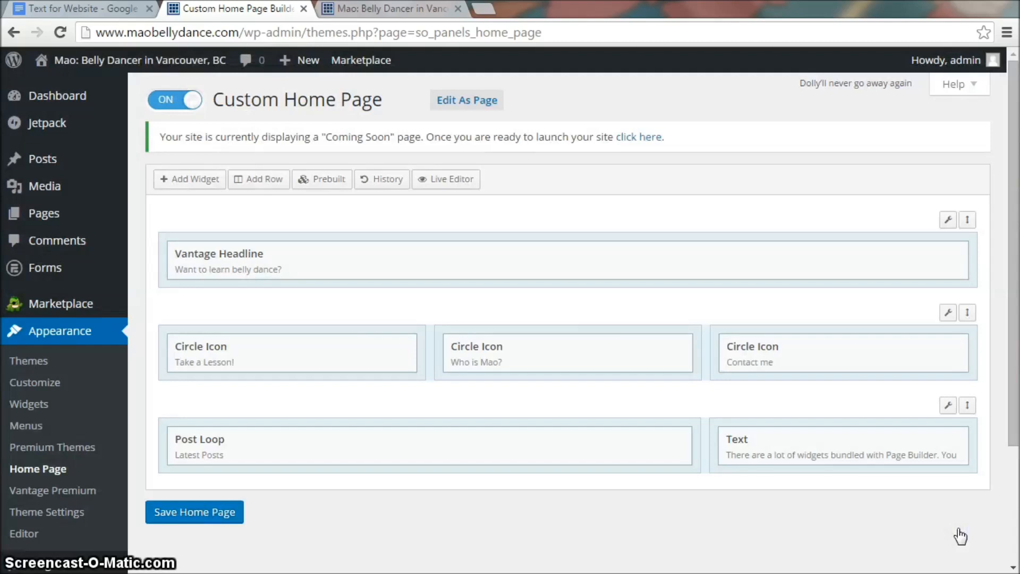
- Save the home page and confirm the Who is Mao? Learn more link reaches the About page
{"action": "left_click", "coordinate": [194, 512]}
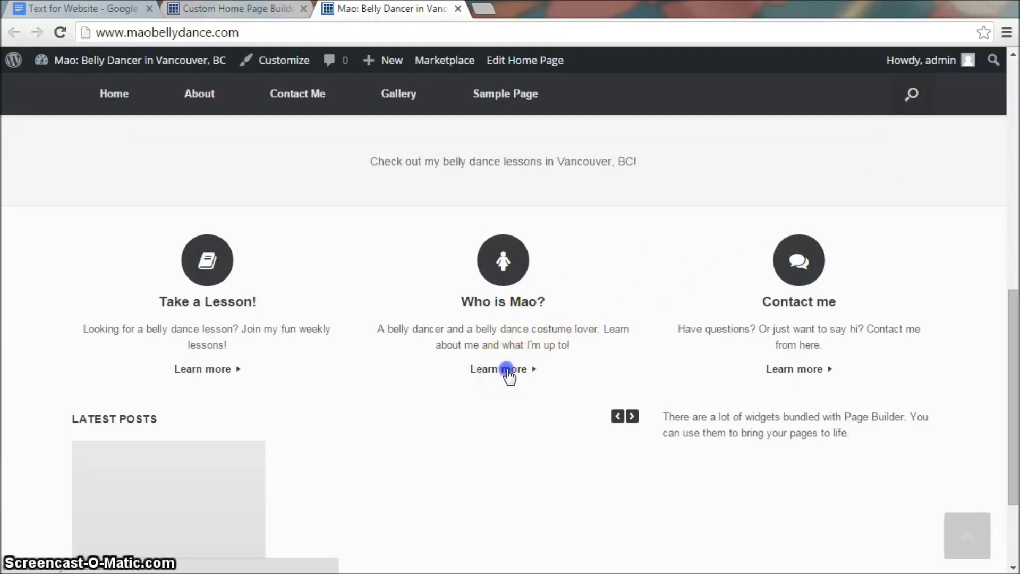
{"action": "left_click", "coordinate": [499, 369]}
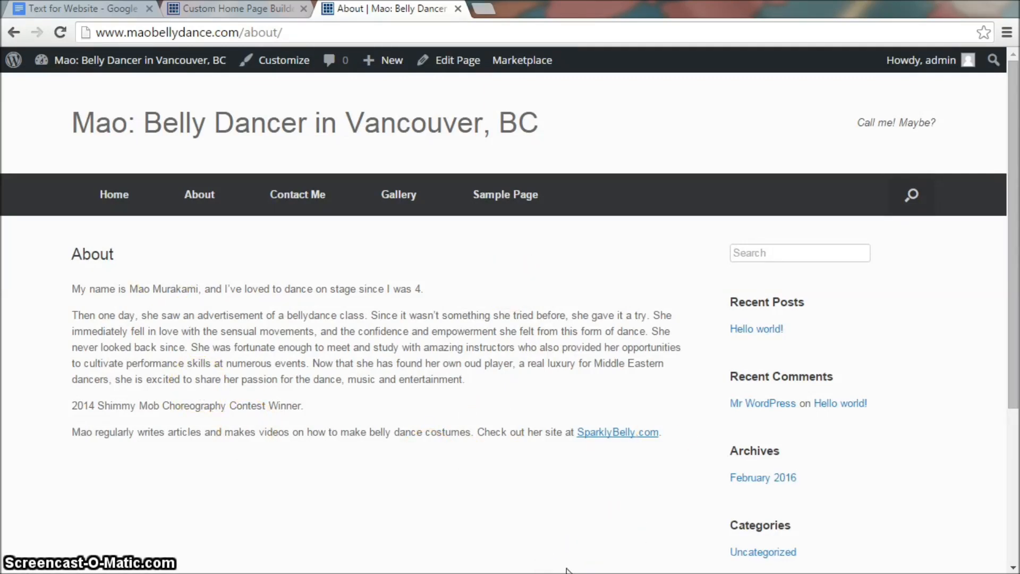
{"action": "left_click", "coordinate": [237, 8]}
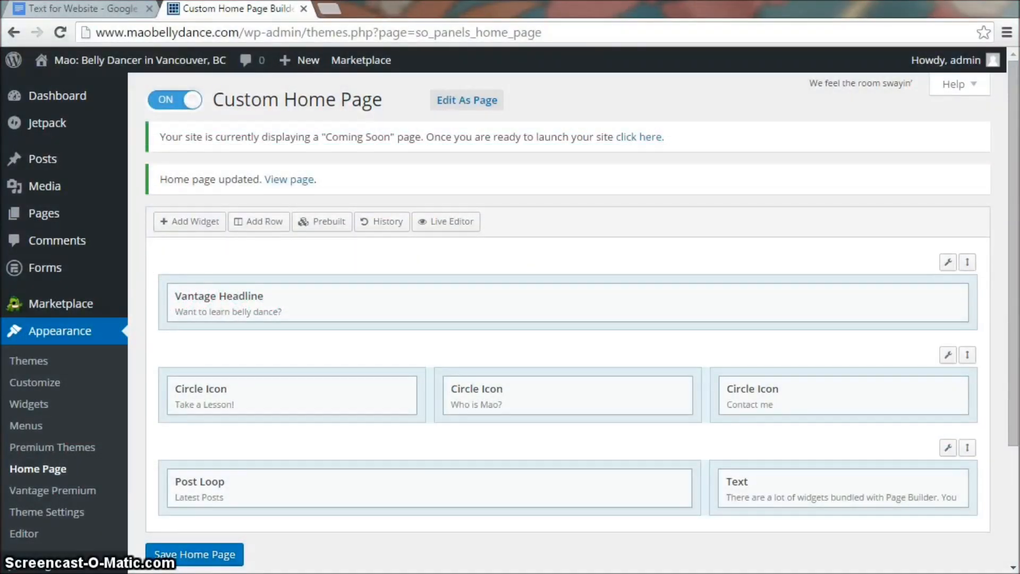
{"action": "mouse_move", "coordinate": [373, 187]}
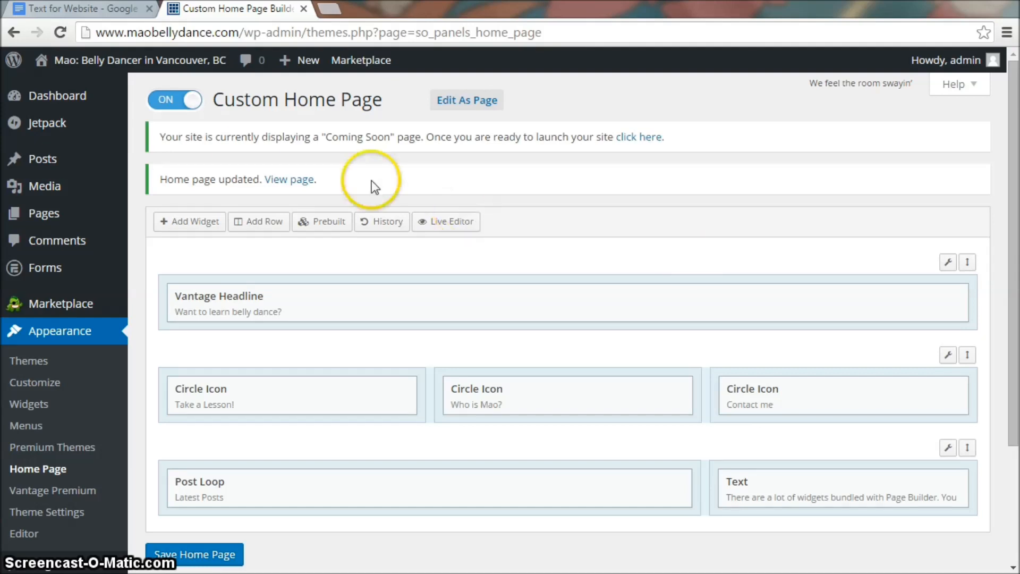
{"action": "left_click", "coordinate": [43, 158]}
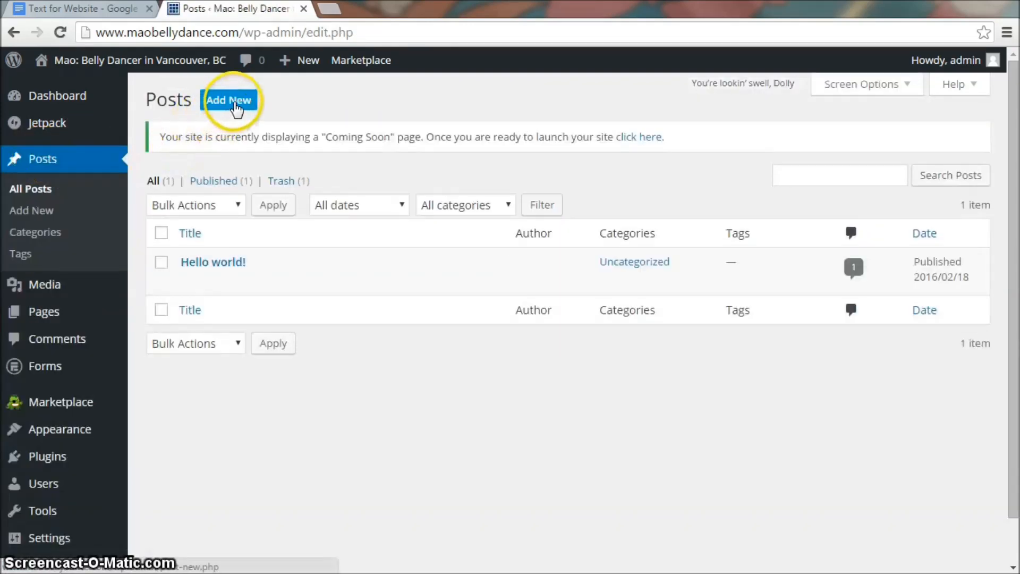
- Create and publish the post "Welcome to my new blog!" with a short belly dance welcome message
{"action": "left_click", "coordinate": [228, 100]}
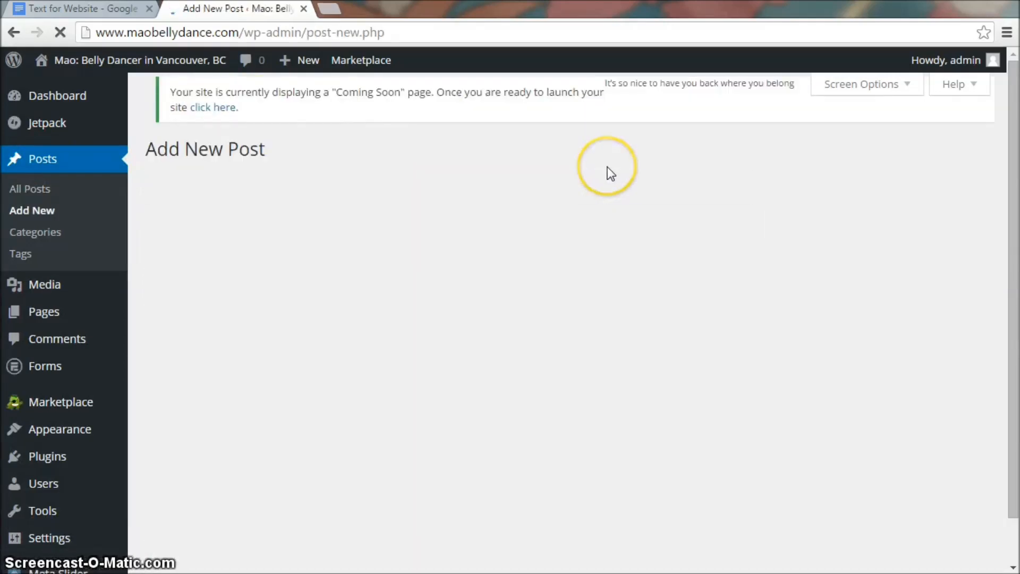
{"action": "type", "text": "Welcome to my new blog!"}
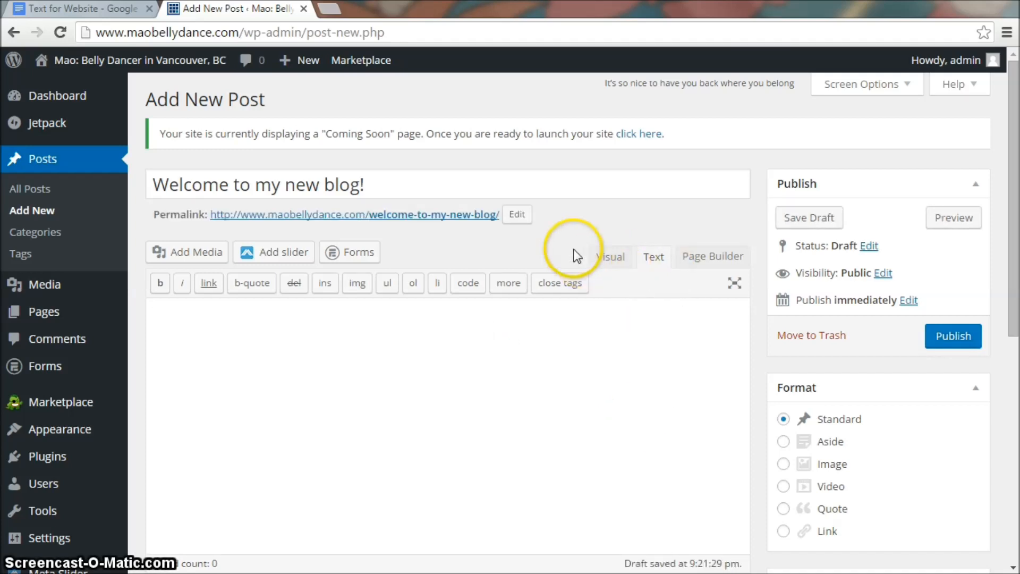
{"action": "left_click", "coordinate": [608, 257]}
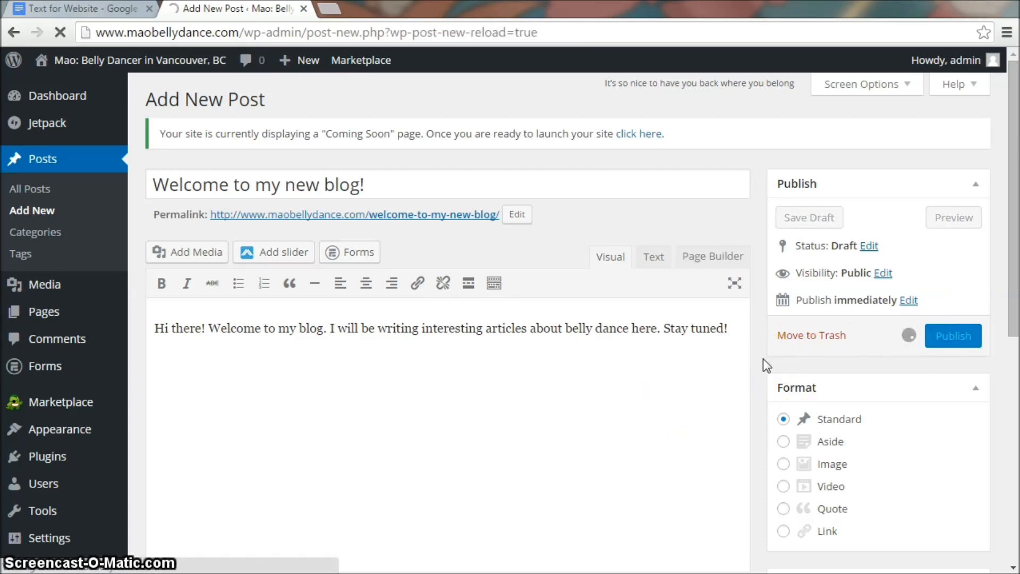
{"action": "left_click", "coordinate": [952, 336]}
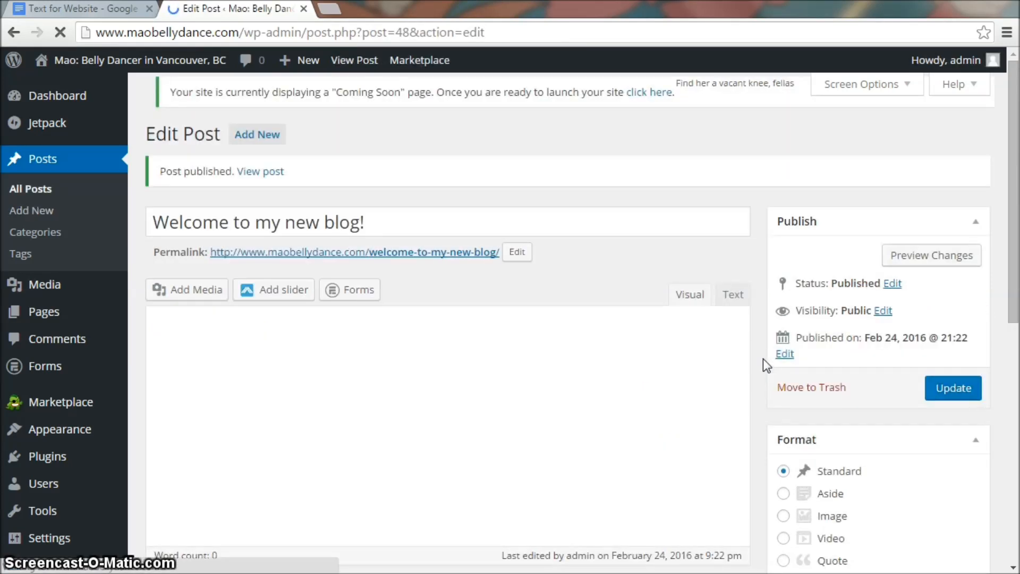
- View the published post on the live site and find it under the home page's Latest Posts
{"action": "right_click", "coordinate": [260, 178]}
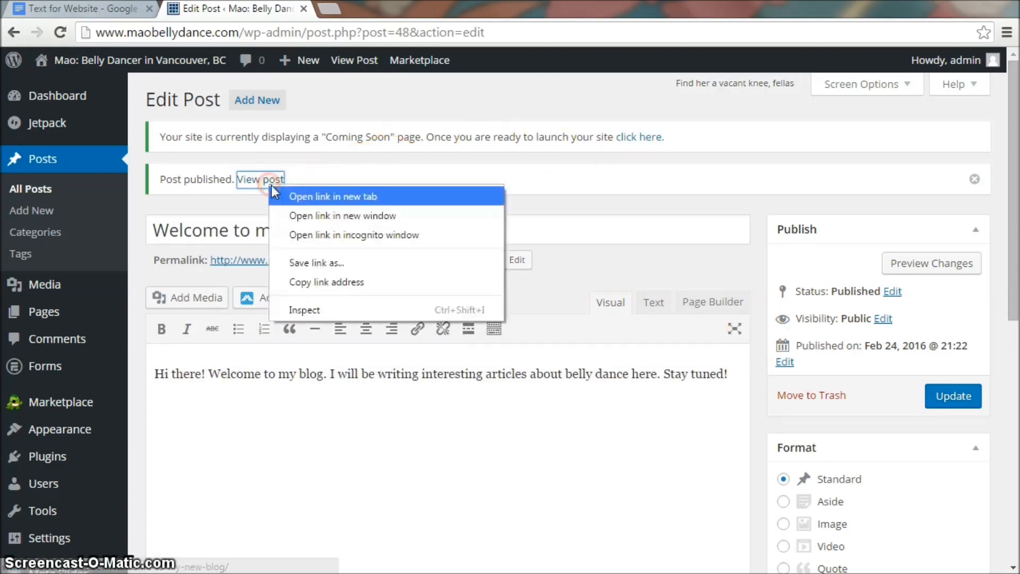
{"action": "left_click", "coordinate": [332, 196]}
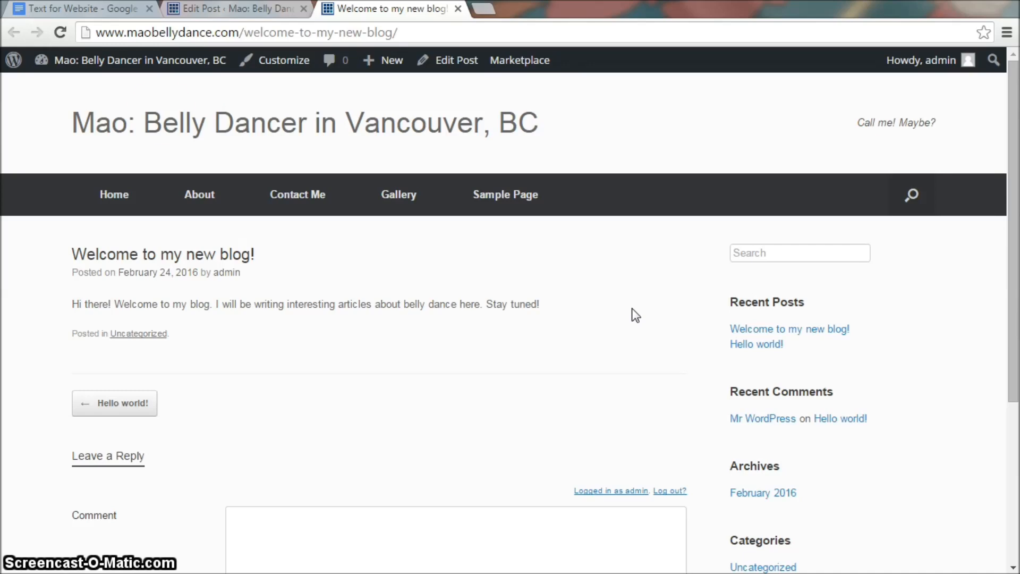
{"action": "left_click", "coordinate": [114, 194]}
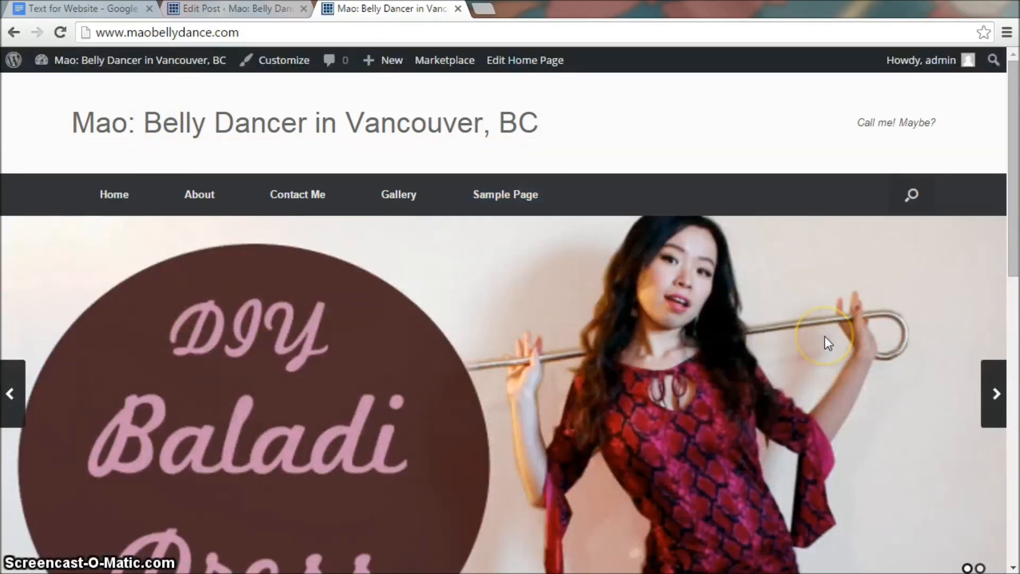
{"action": "scroll", "scroll_direction": "down", "scroll_amount": 3}
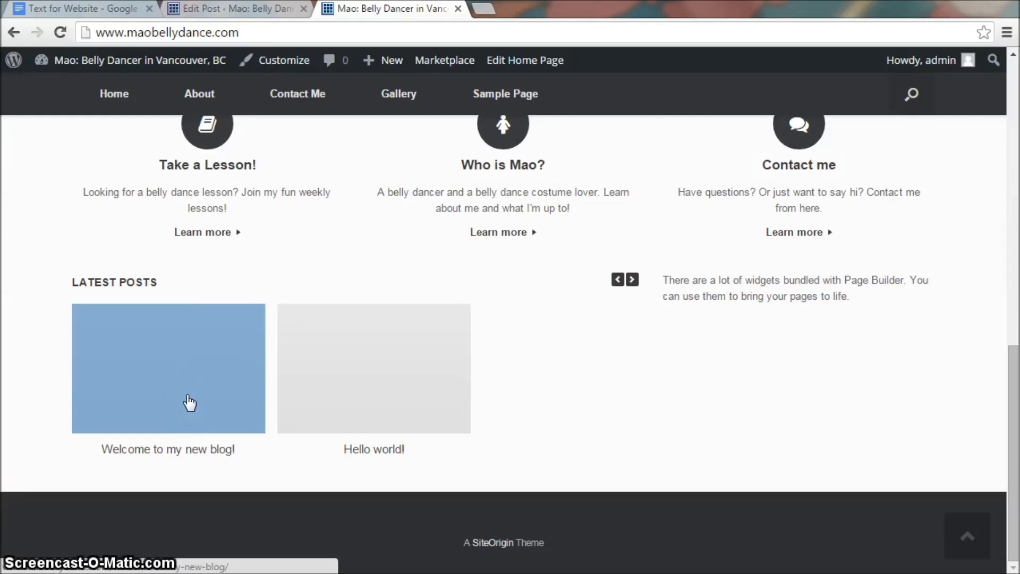
{"action": "left_click", "coordinate": [234, 9]}
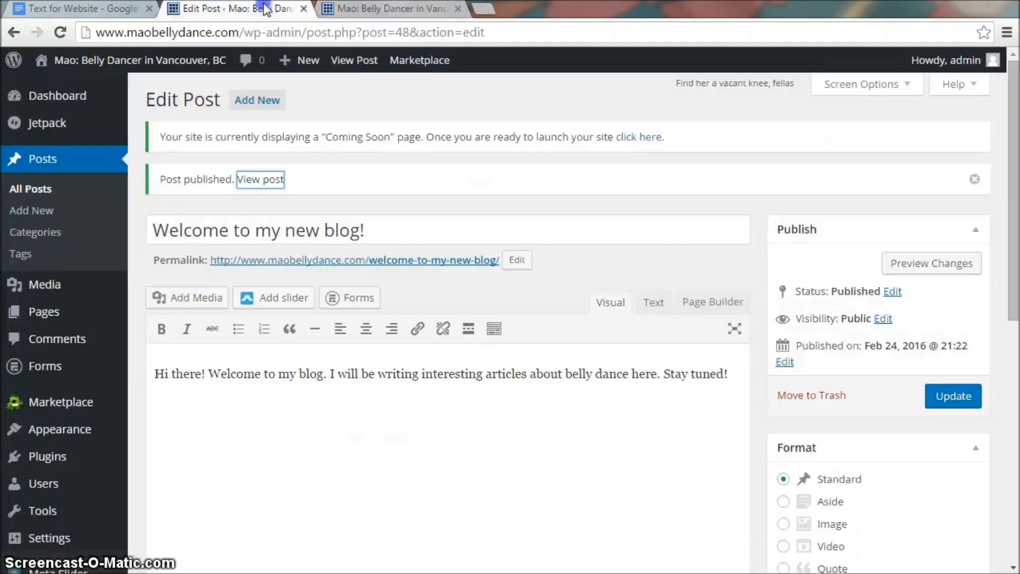
{"action": "mouse_move", "coordinate": [615, 445]}
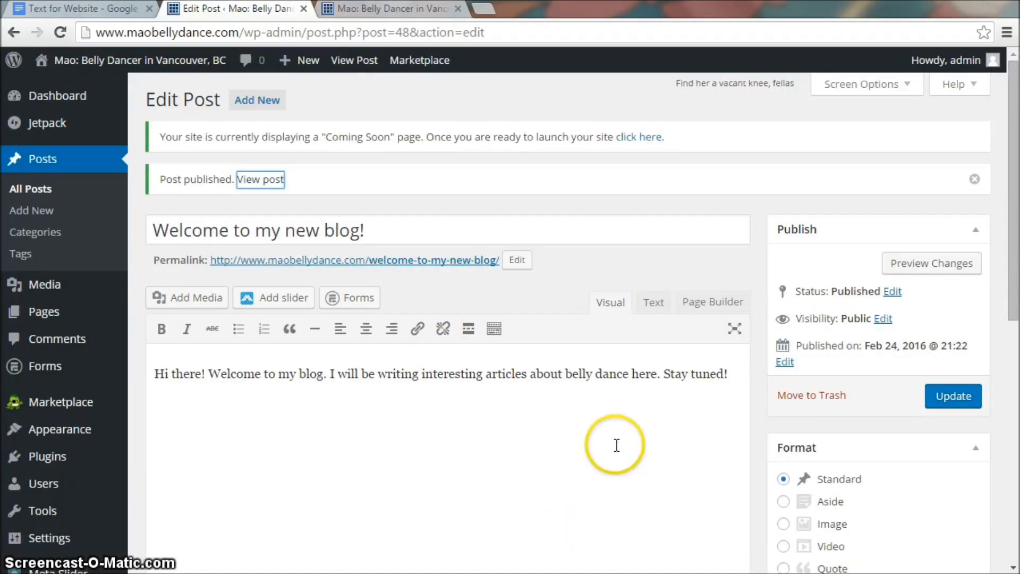
- Set the dancer-in-lilac-top photo as the post's featured image and update the post
{"action": "scroll", "scroll_direction": "down", "scroll_amount": 3}
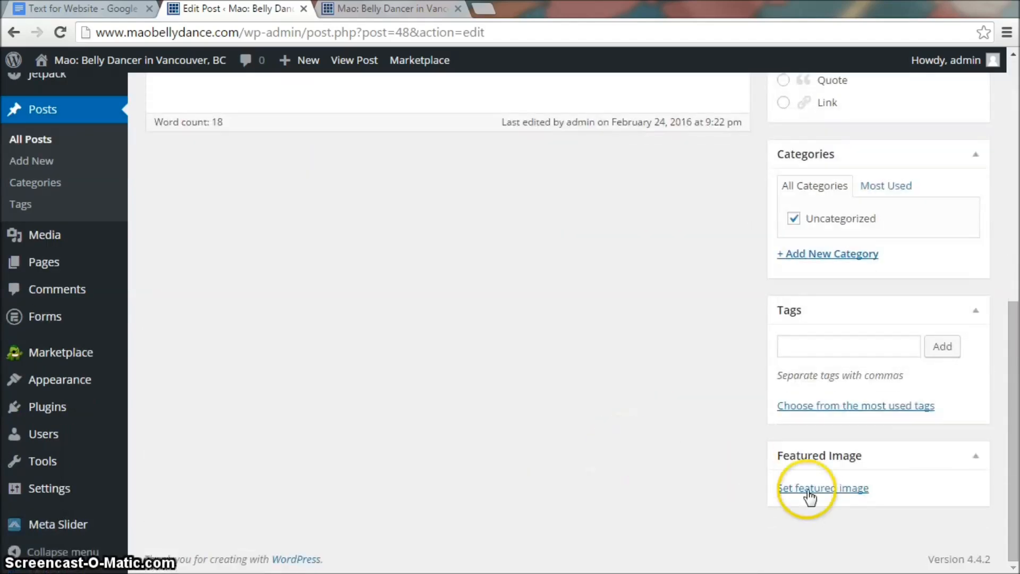
{"action": "left_click", "coordinate": [822, 488]}
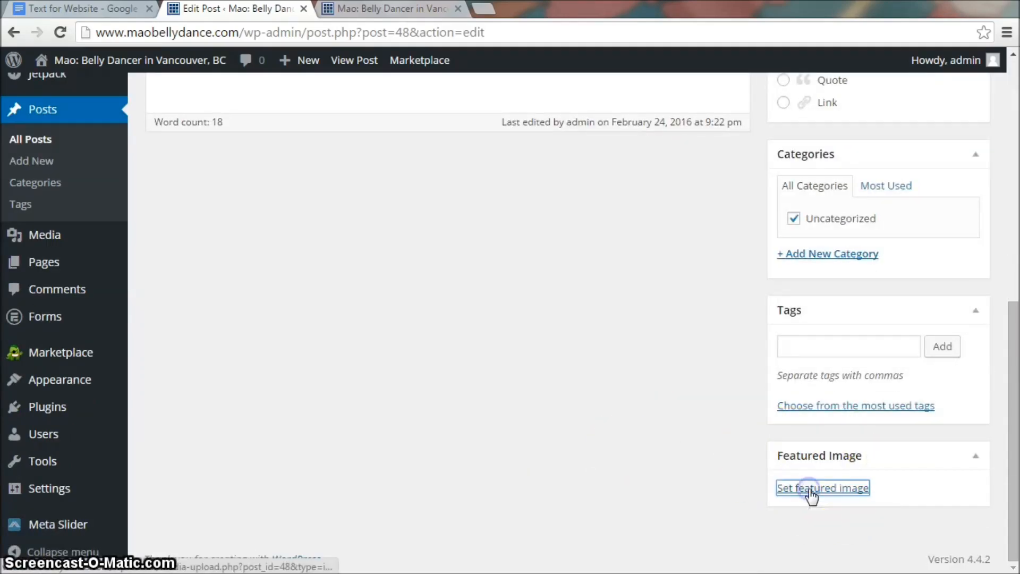
{"action": "left_click", "coordinate": [823, 488]}
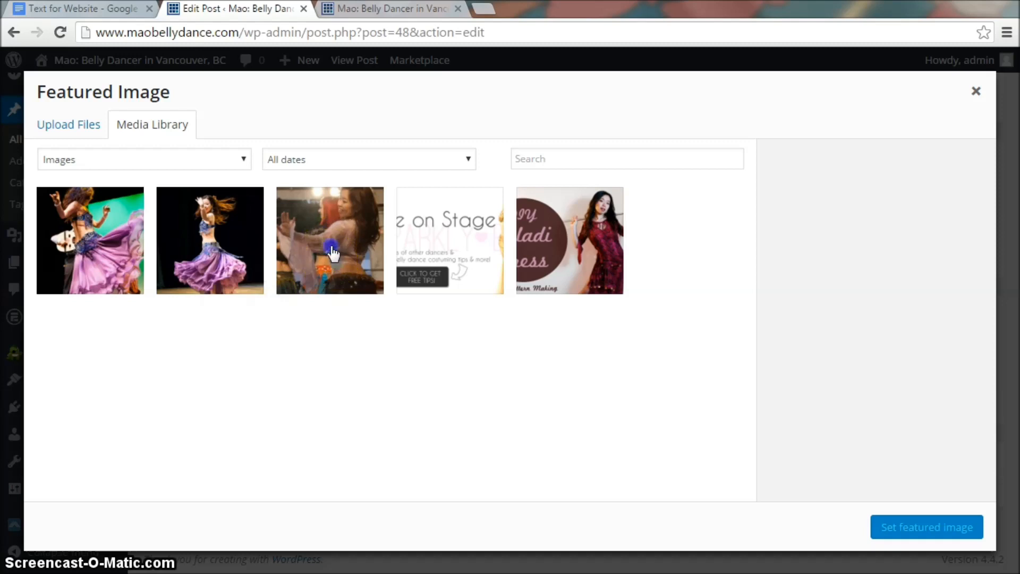
{"action": "left_click", "coordinate": [330, 239]}
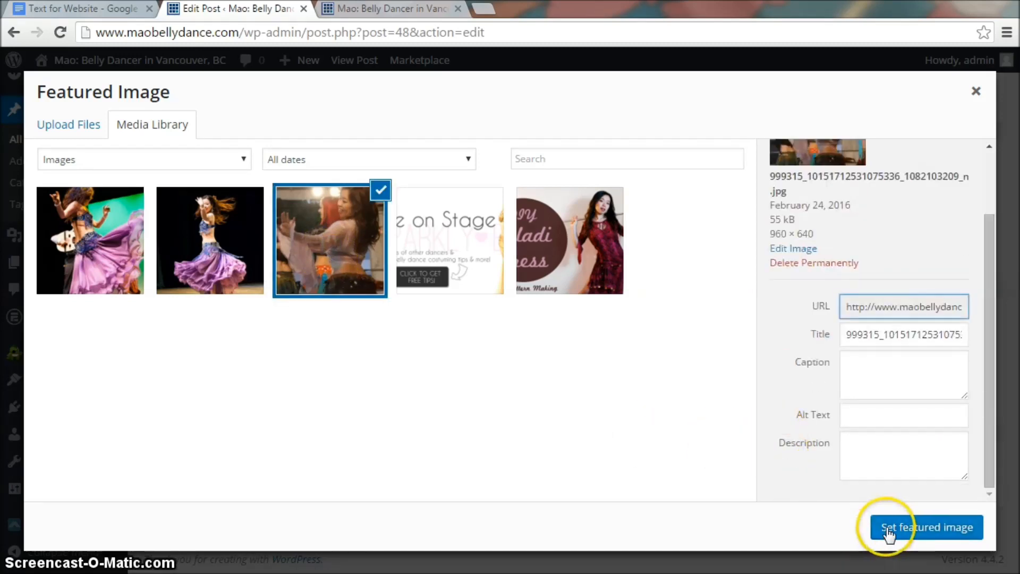
{"action": "left_click", "coordinate": [926, 527]}
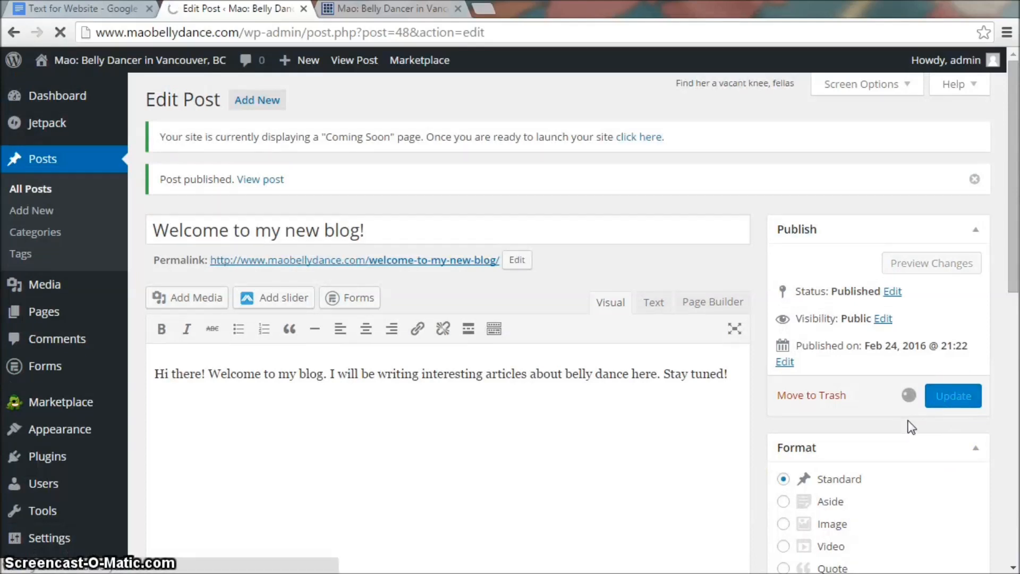
{"action": "left_click", "coordinate": [952, 395]}
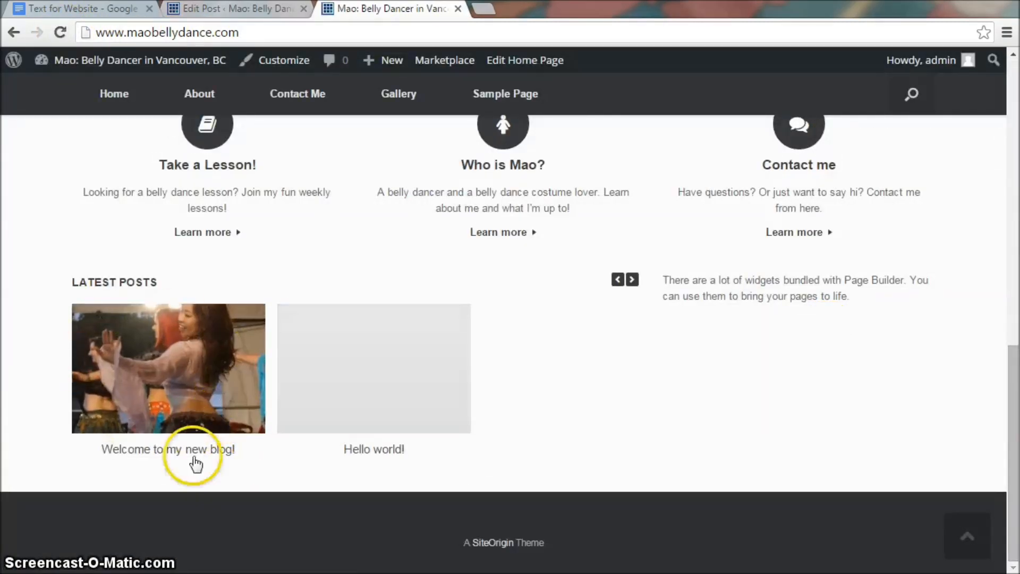
- Open the Welcome to my new blog! post from Latest Posts and review its featured photo
{"action": "left_click", "coordinate": [168, 449]}
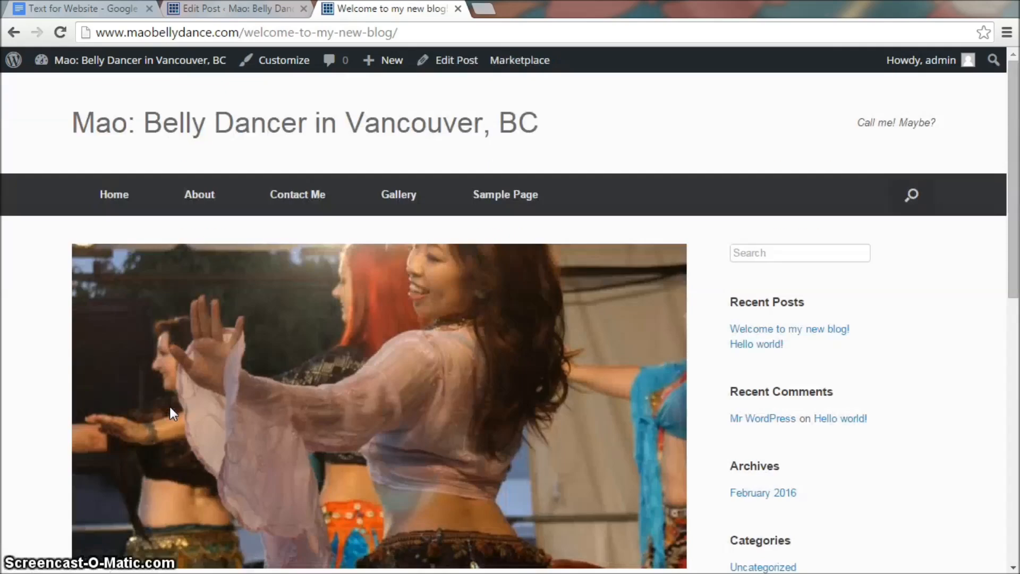
{"action": "scroll", "scroll_direction": "down", "scroll_amount": 3}
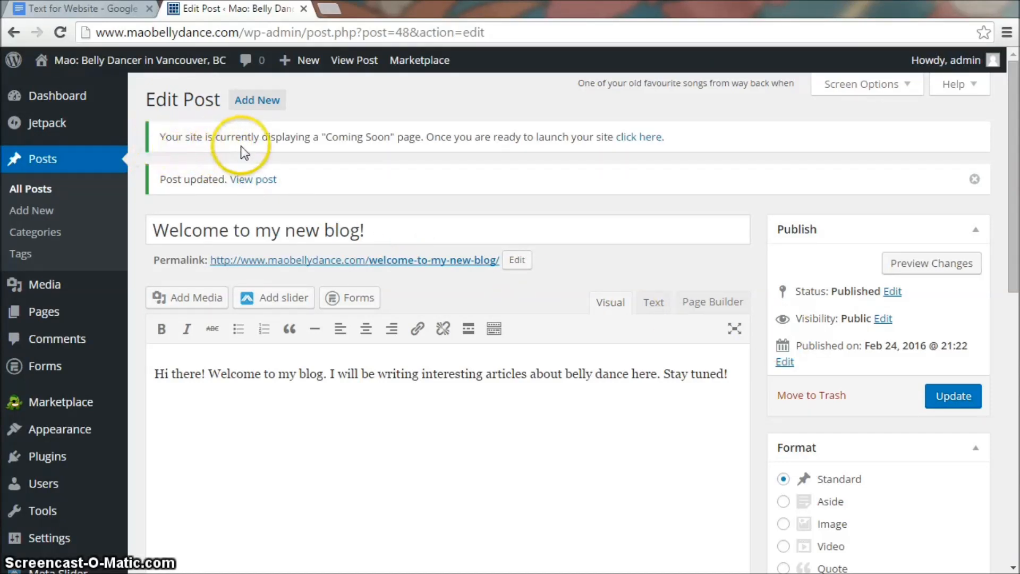
{"action": "mouse_move", "coordinate": [634, 157]}
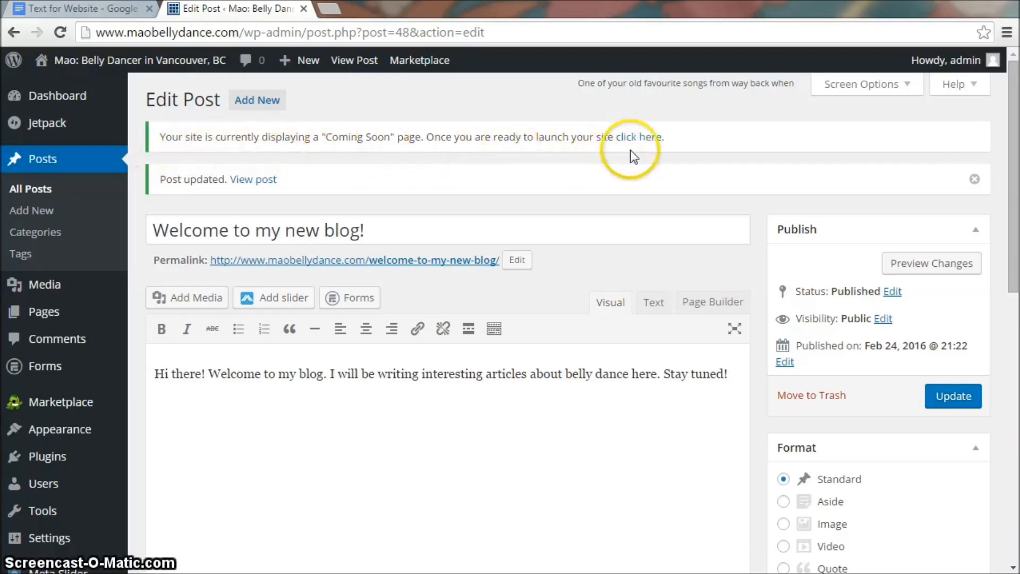
{"action": "mouse_move", "coordinate": [641, 137]}
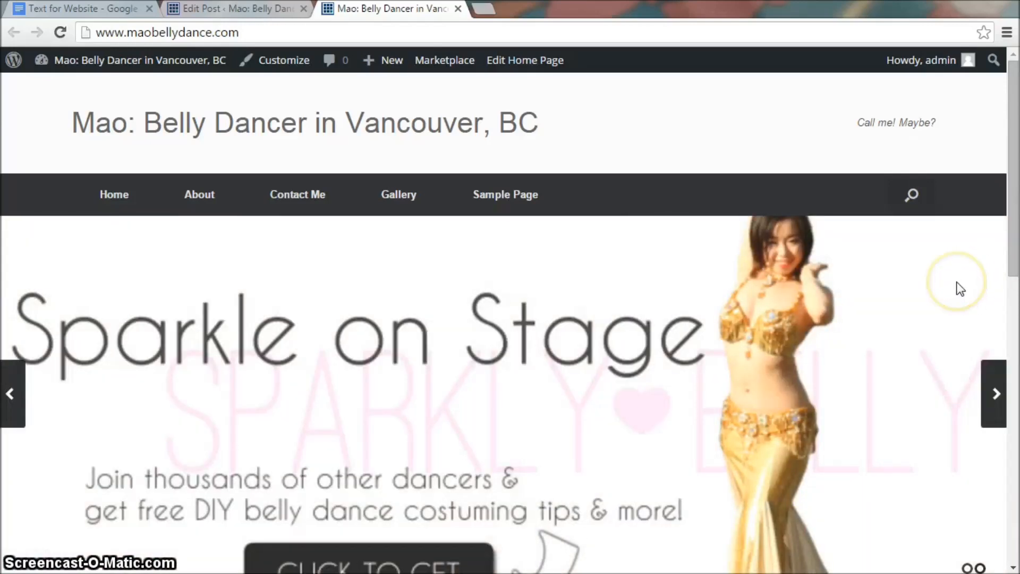
- Review the home page's latest posts and follow Who is Mao? Learn more to the About page
{"action": "scroll", "scroll_direction": "down", "scroll_amount": 3}
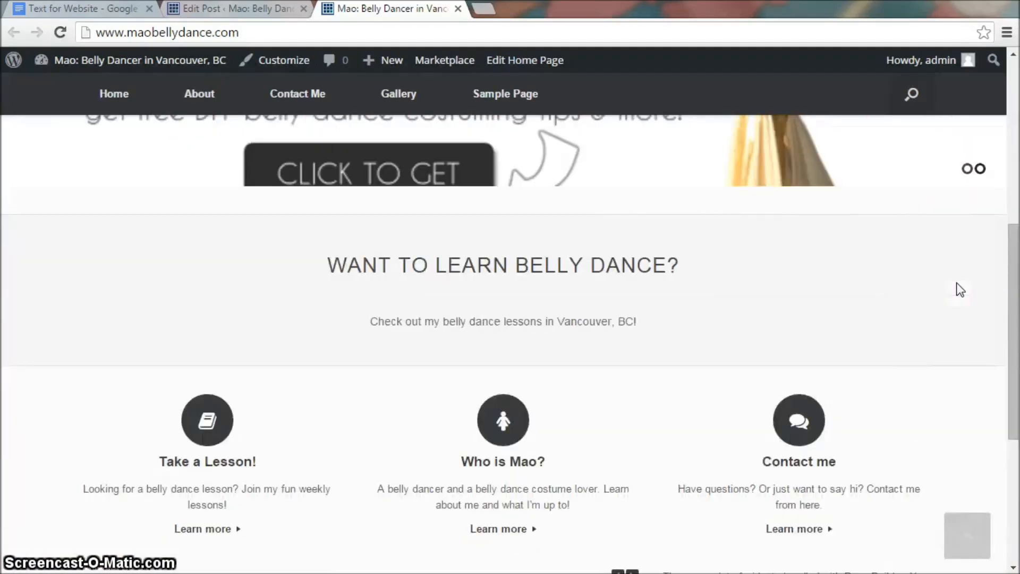
{"action": "scroll", "scroll_direction": "down", "scroll_amount": 3}
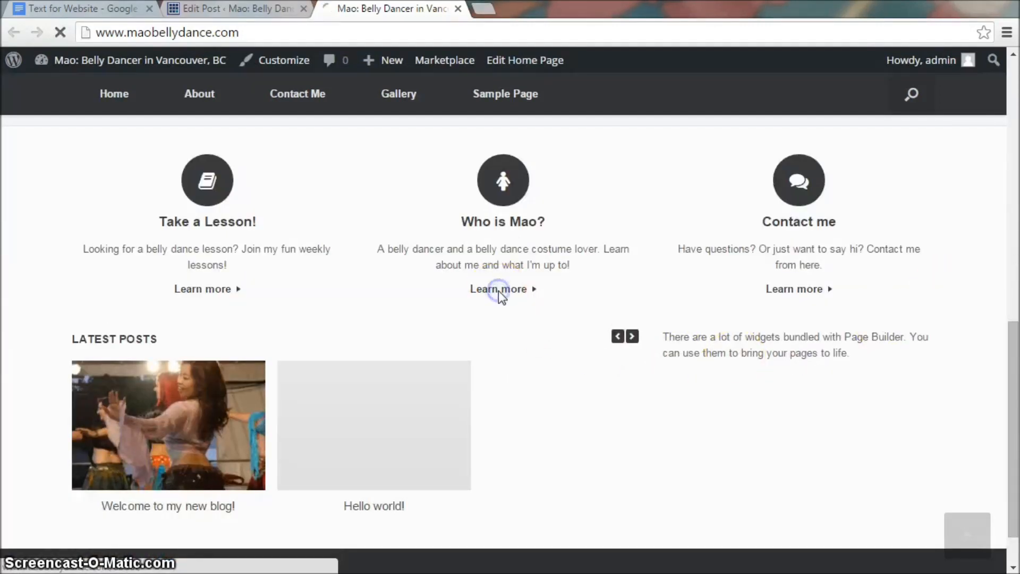
{"action": "left_click", "coordinate": [498, 289]}
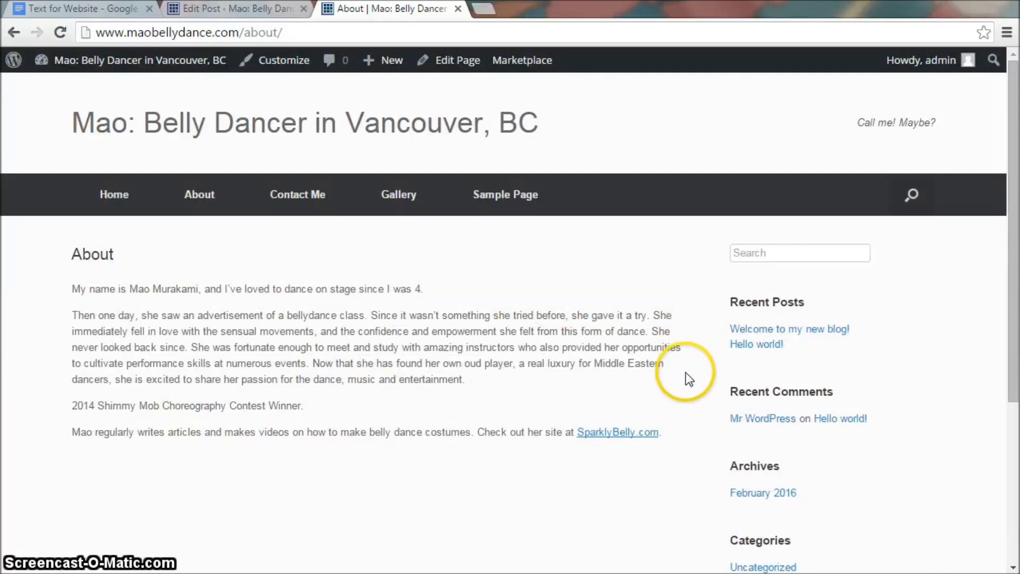
{"action": "mouse_move", "coordinate": [689, 396]}
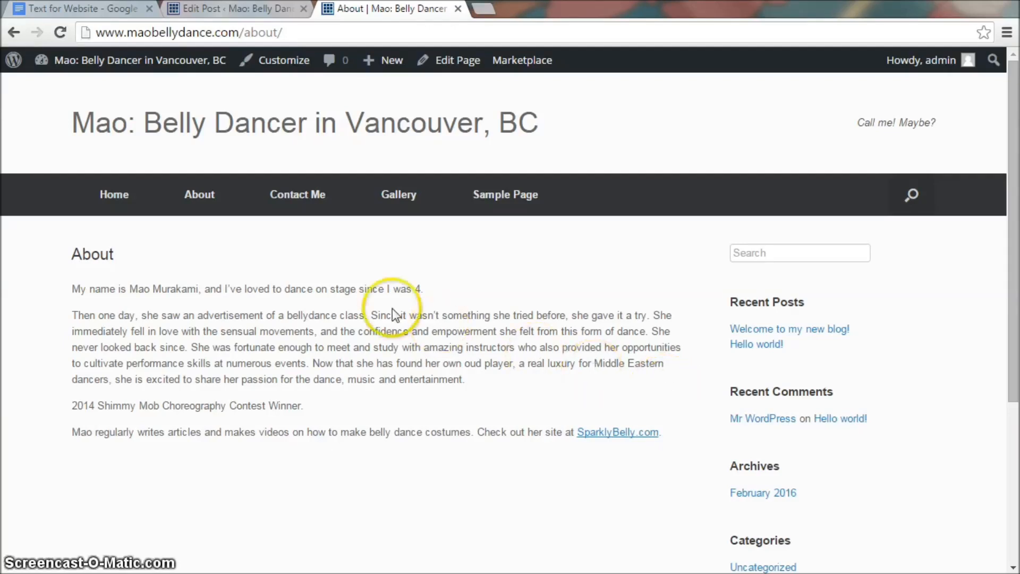
- Visit the Contact Me page, then the Gallery of dance photos and video
{"action": "left_click", "coordinate": [297, 193]}
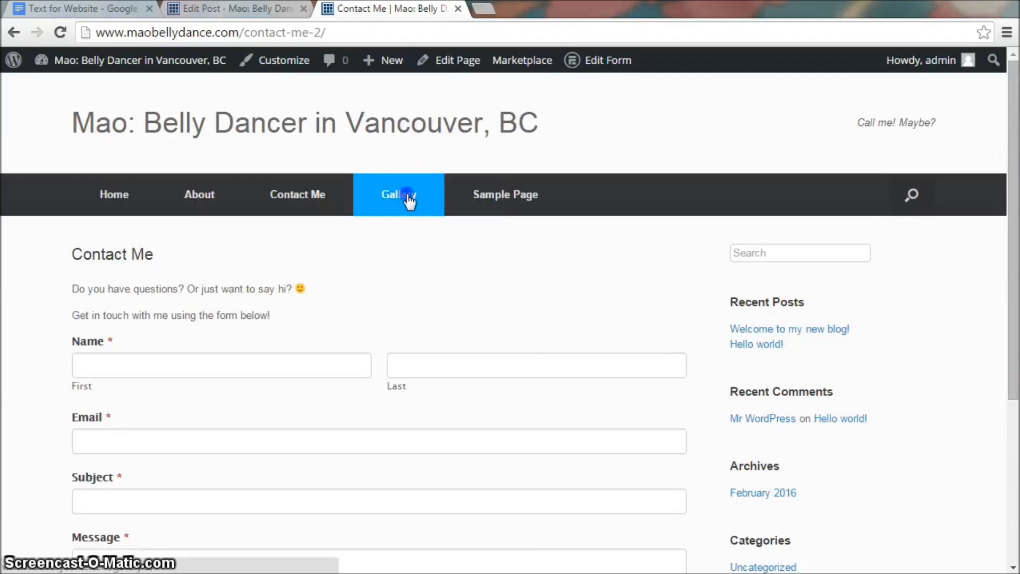
{"action": "left_click", "coordinate": [398, 195]}
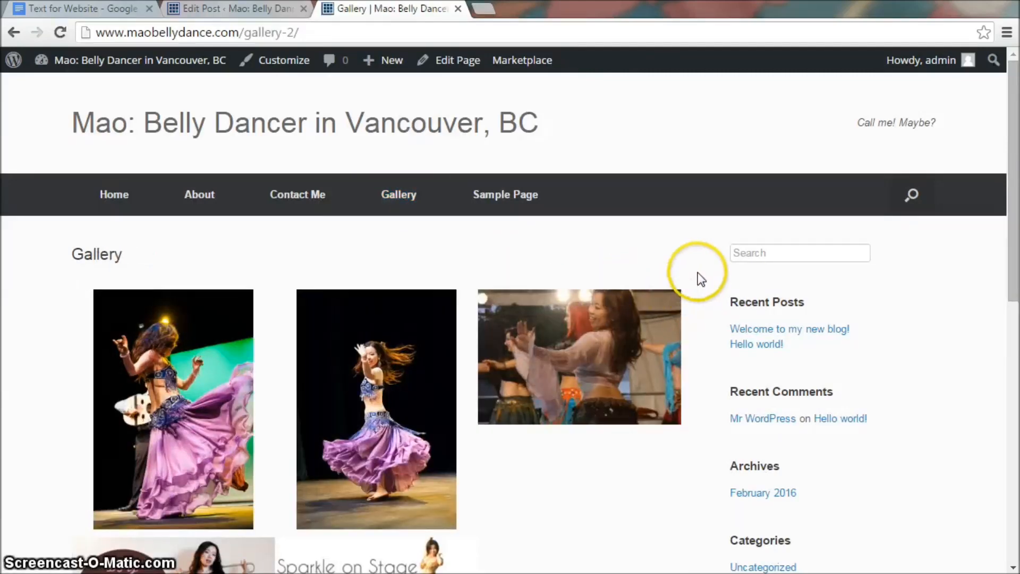
{"action": "scroll", "scroll_direction": "down", "scroll_amount": 3}
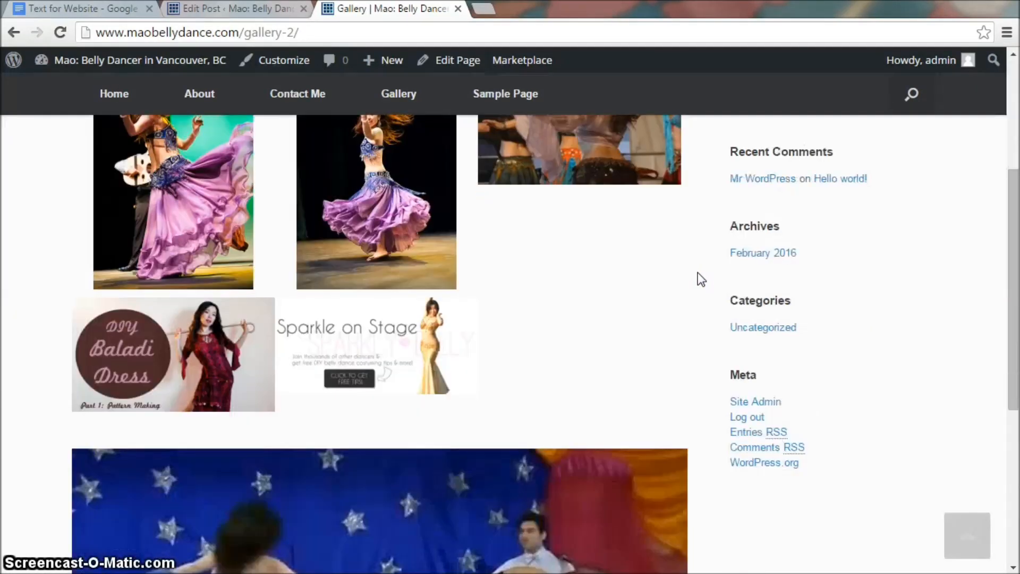
{"action": "scroll", "scroll_direction": "down", "scroll_amount": 3}
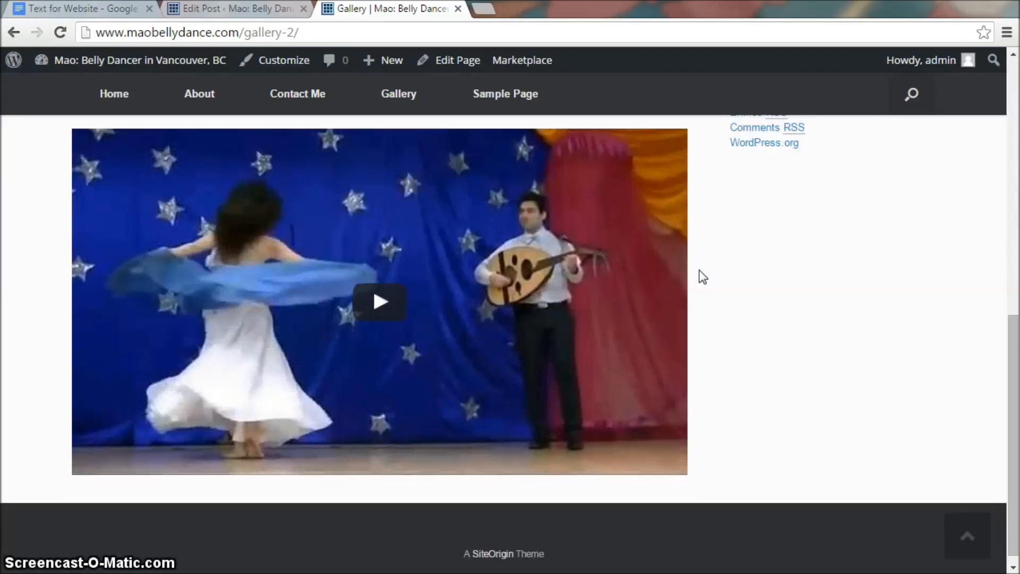